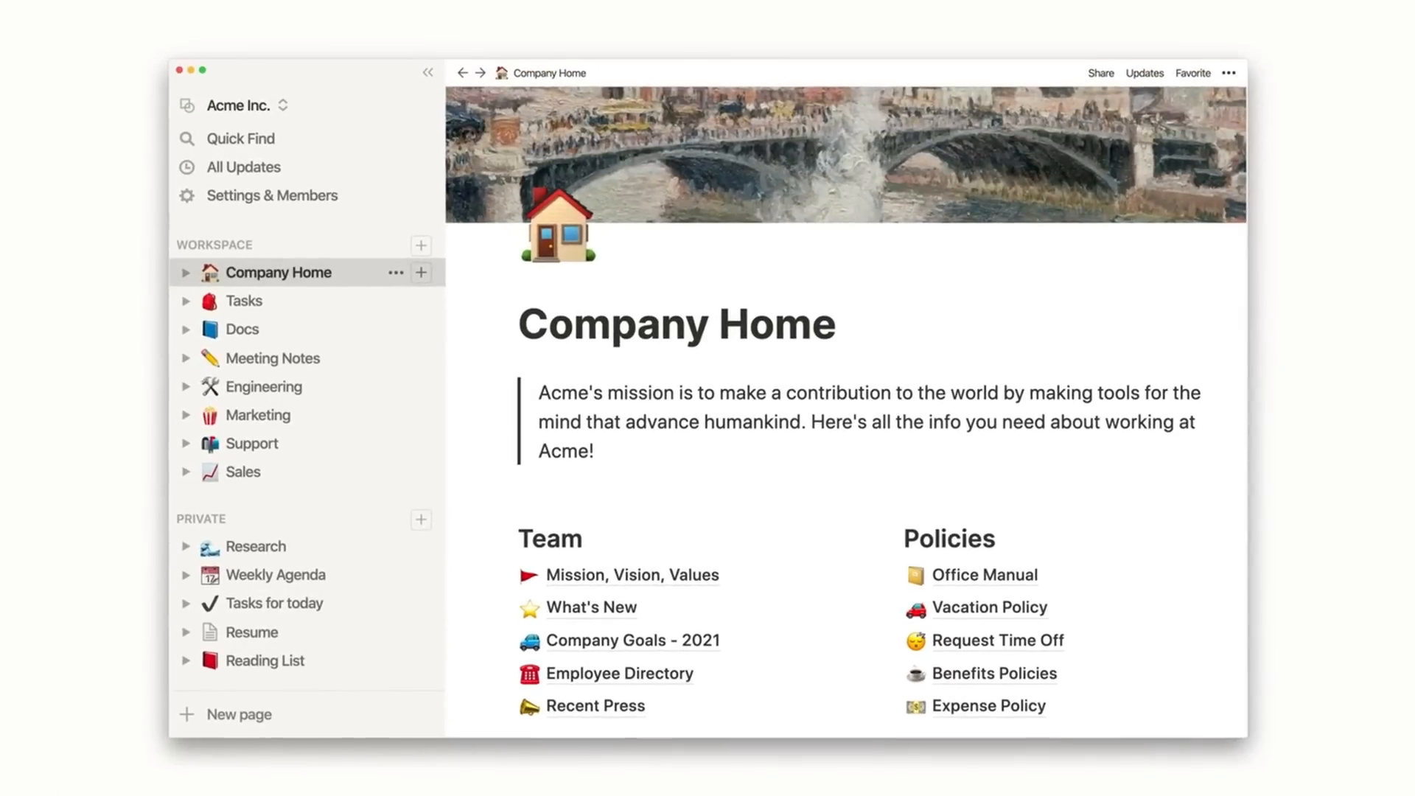
Step: Launch Loop and land on the Welcome page of the Getting Started workspace
type("/")
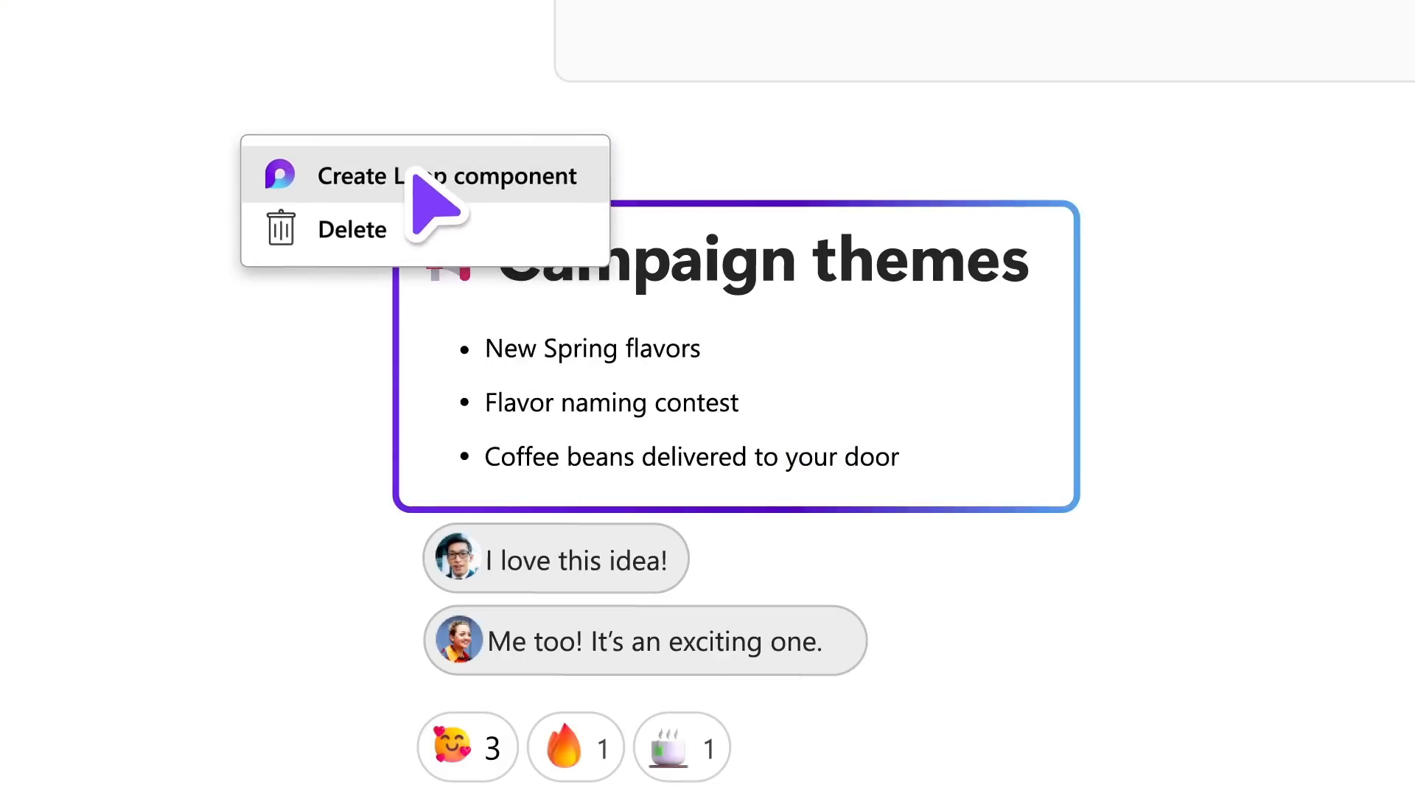
left_click(449, 176)
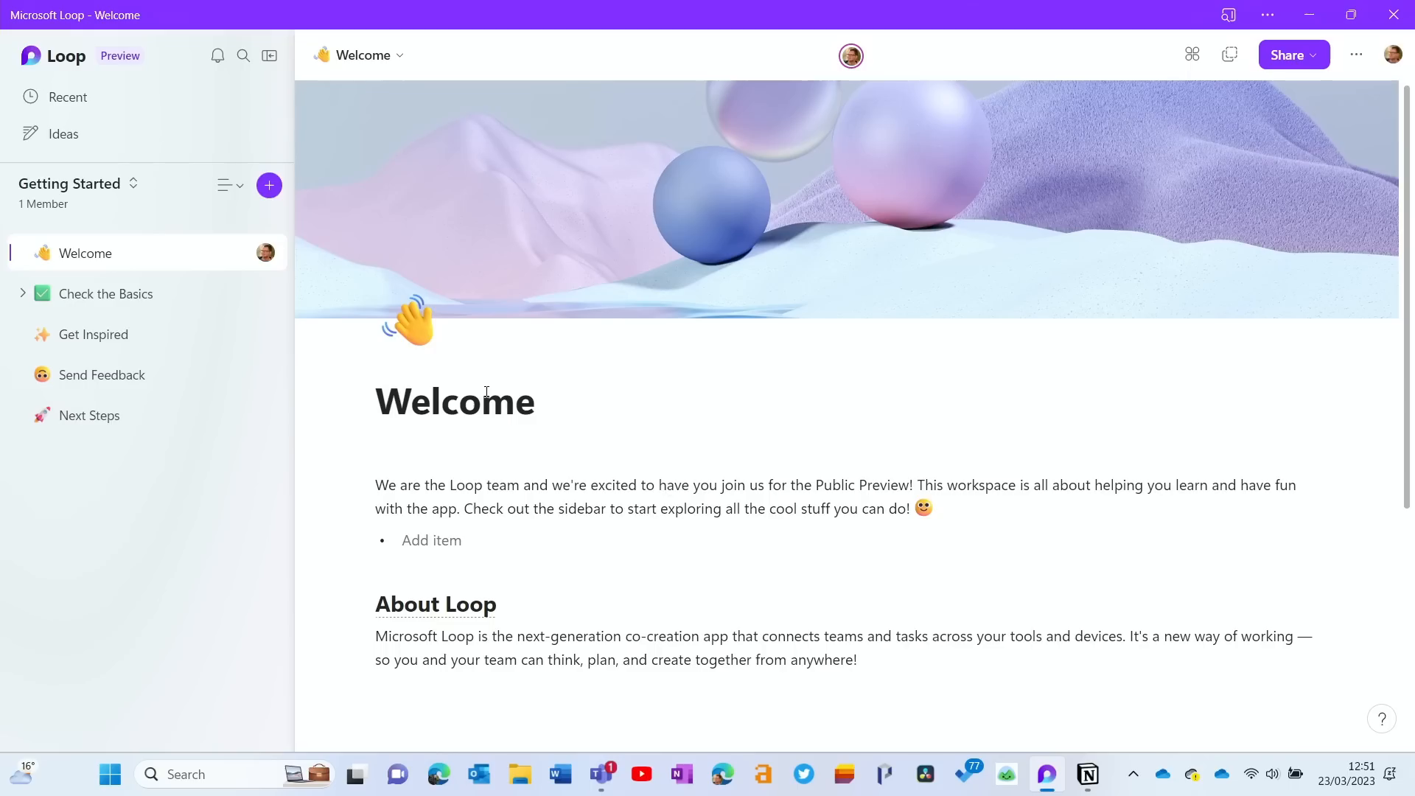
Step: Add bullet items Item 1, Item 2 and Item 3 to the Welcome page
type("Item 1")
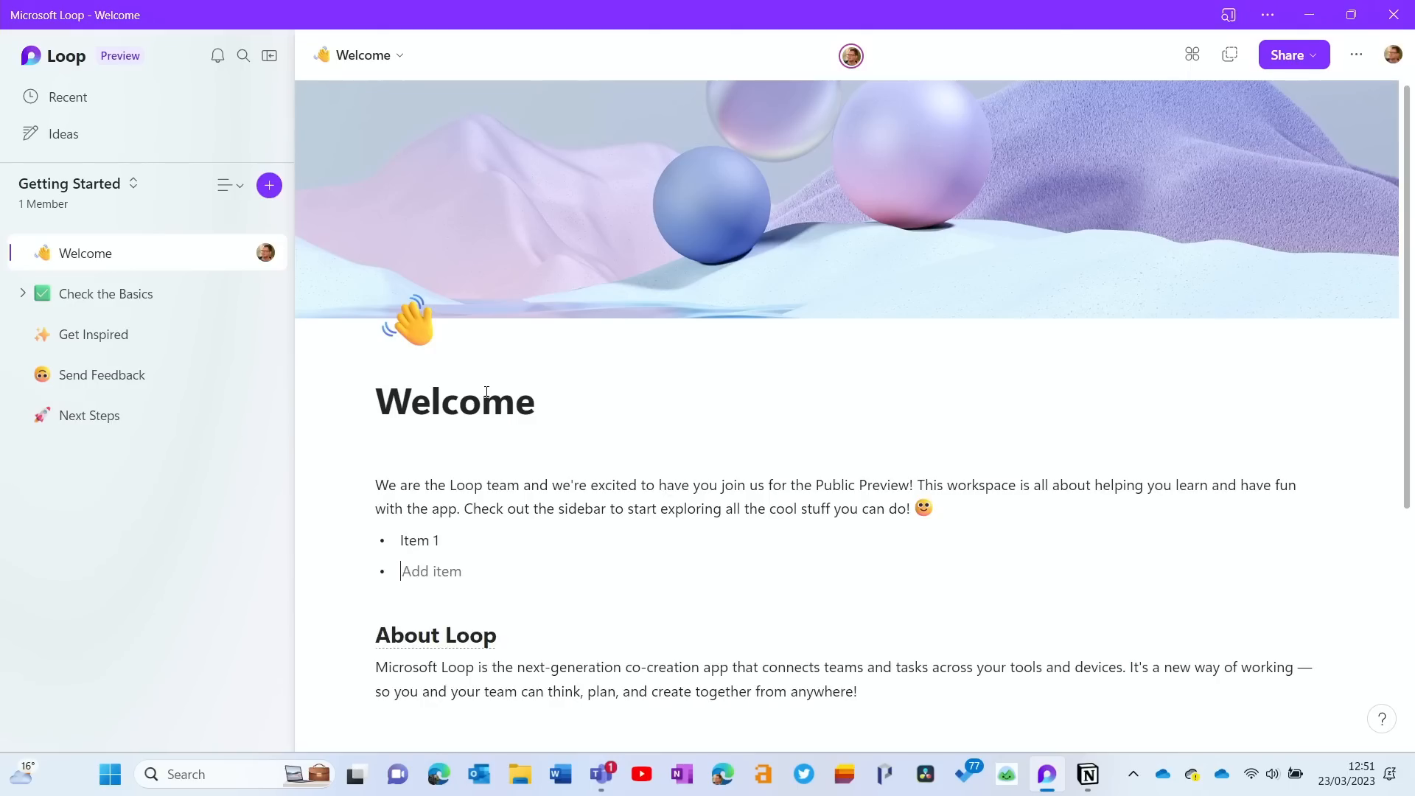
type("Item 2")
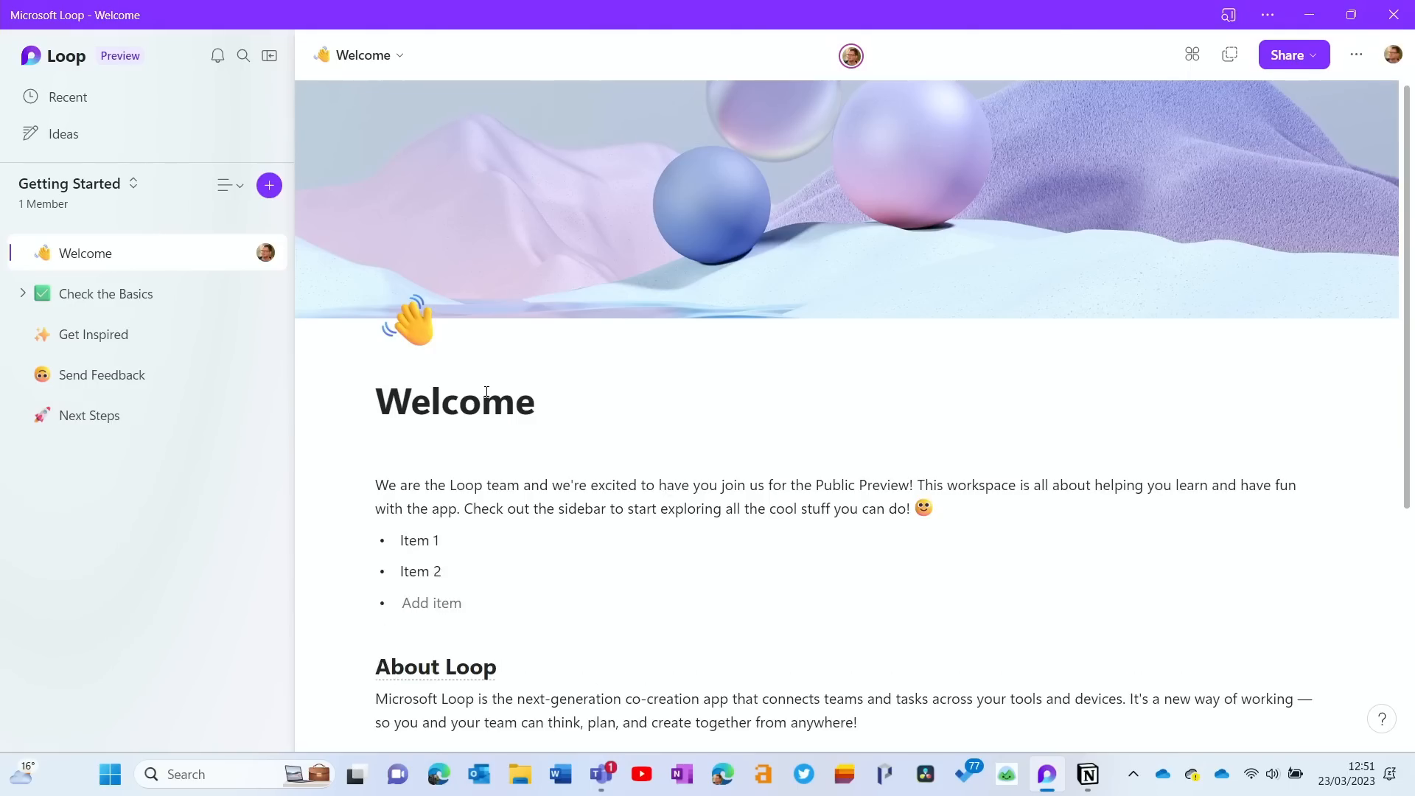
type("Item 3")
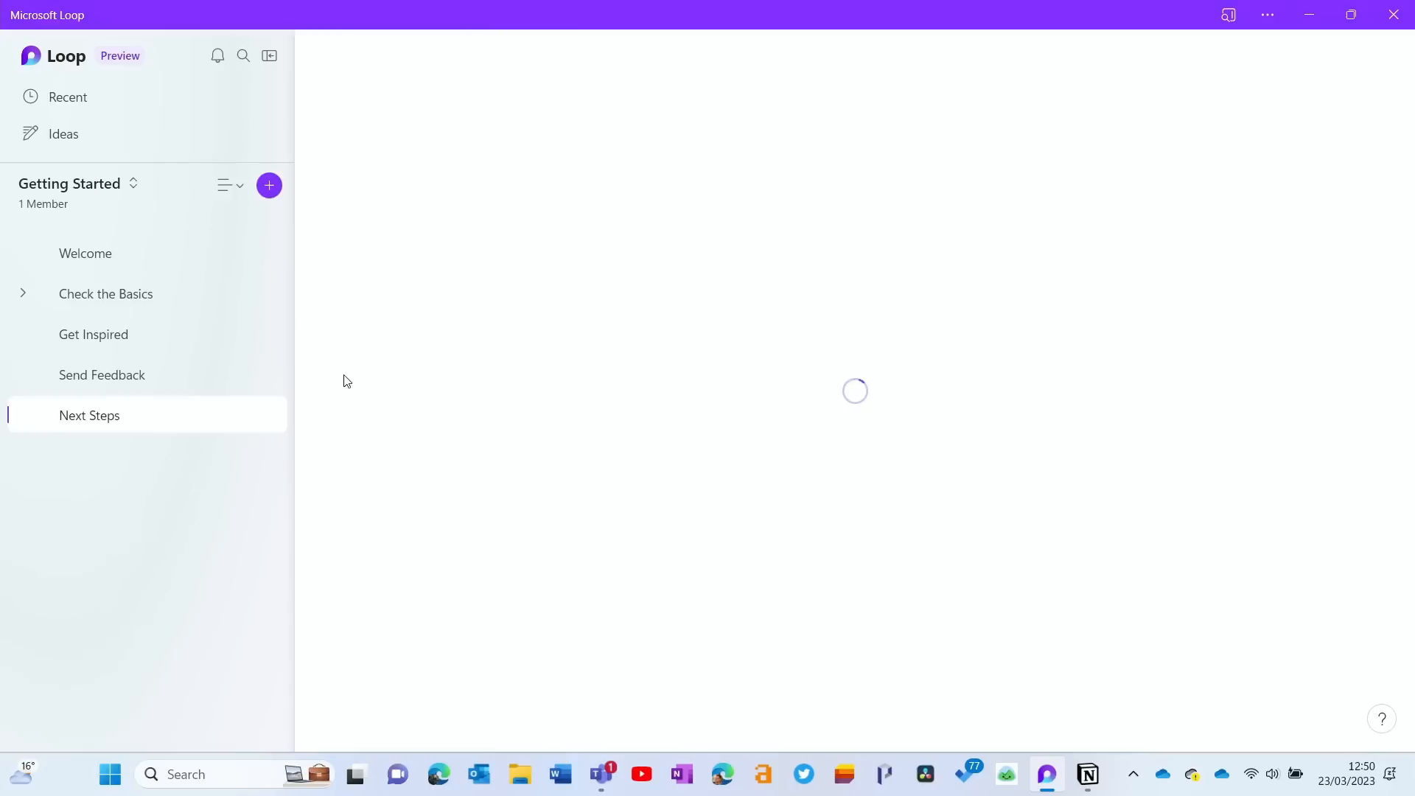
Step: Browse Next Steps and Check the Basics with its subpages in the sidebar
left_click(90, 416)
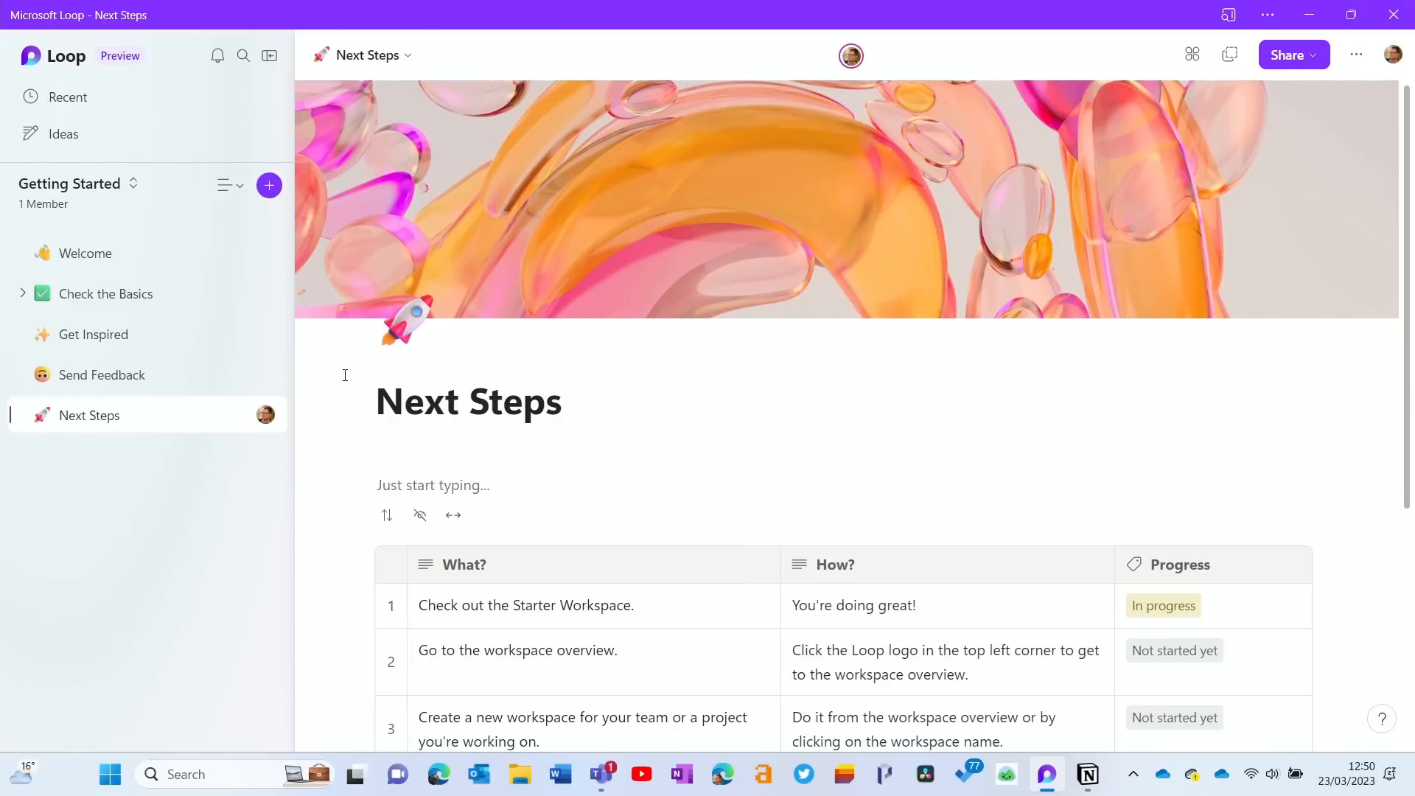
left_click(1086, 773)
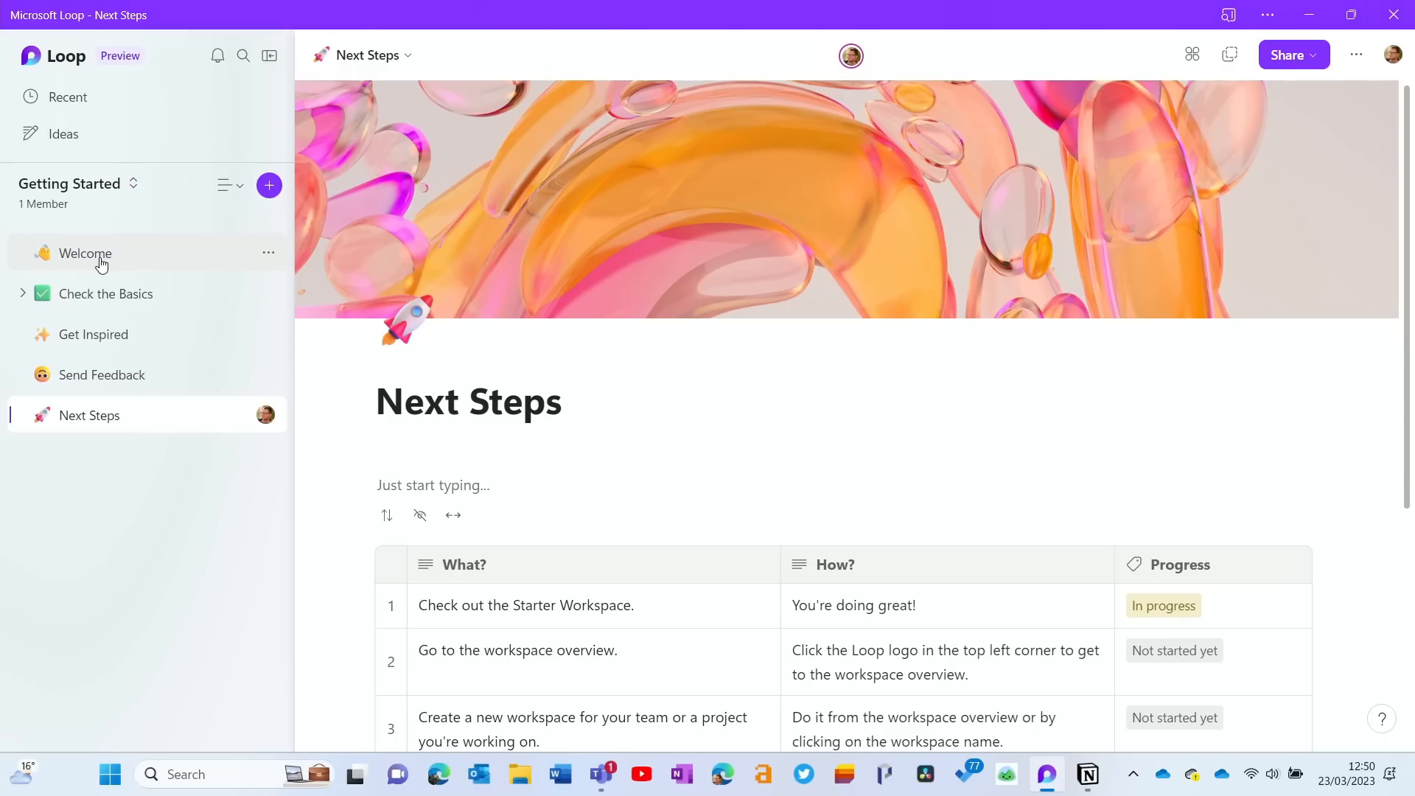
left_click(106, 293)
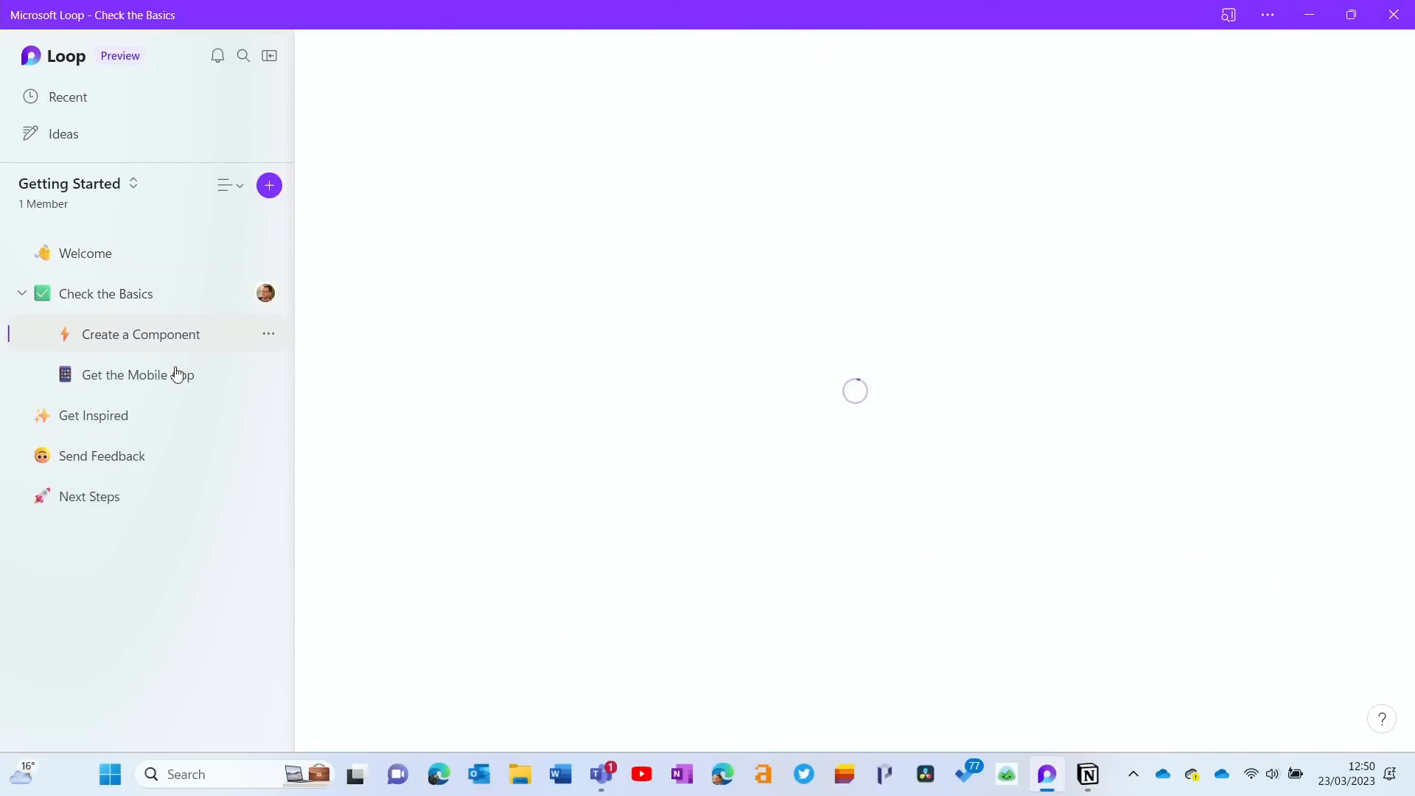
Step: Browse the Get Inspired, Send Feedback and Create a Component pages
left_click(92, 416)
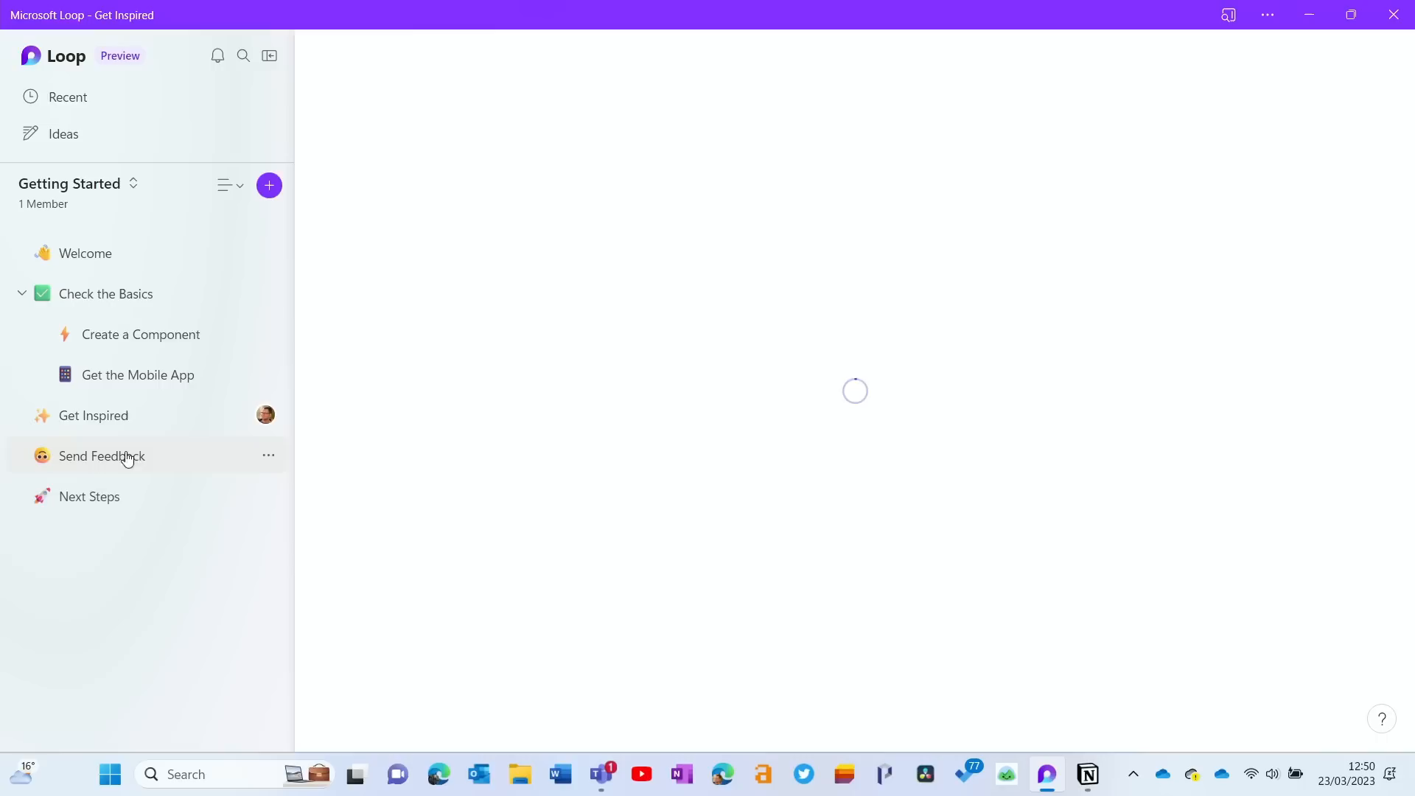
left_click(102, 456)
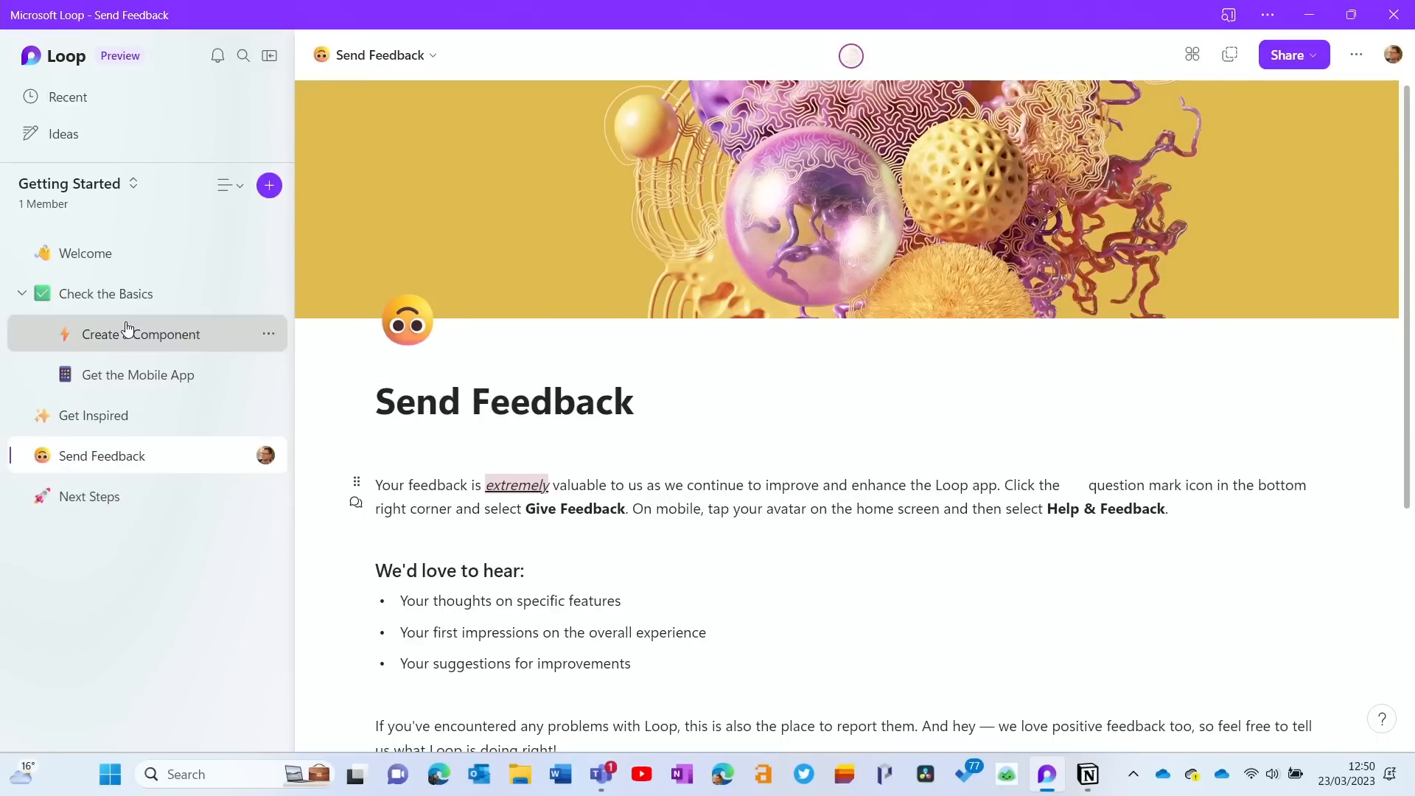
left_click(86, 252)
type("/")
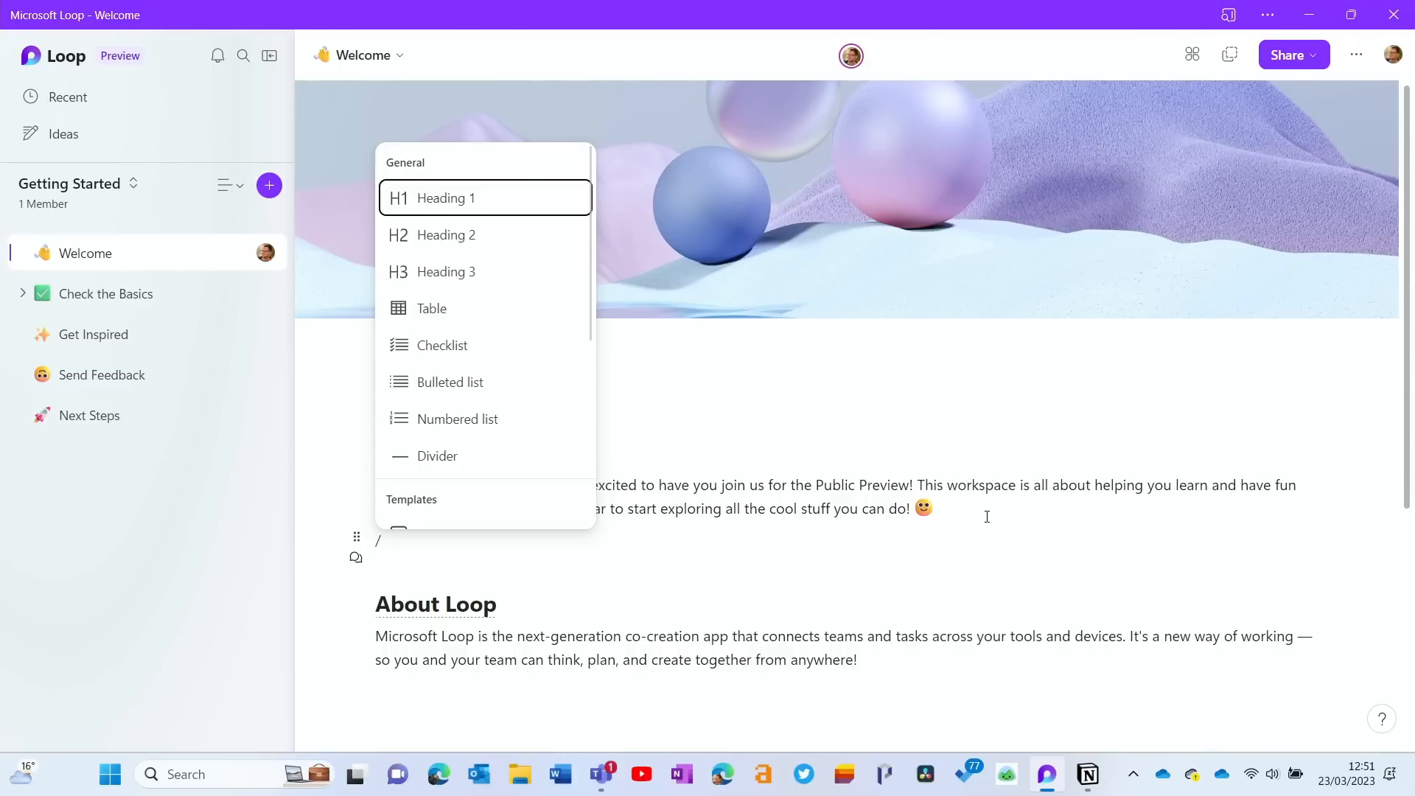
mouse_move(485, 397)
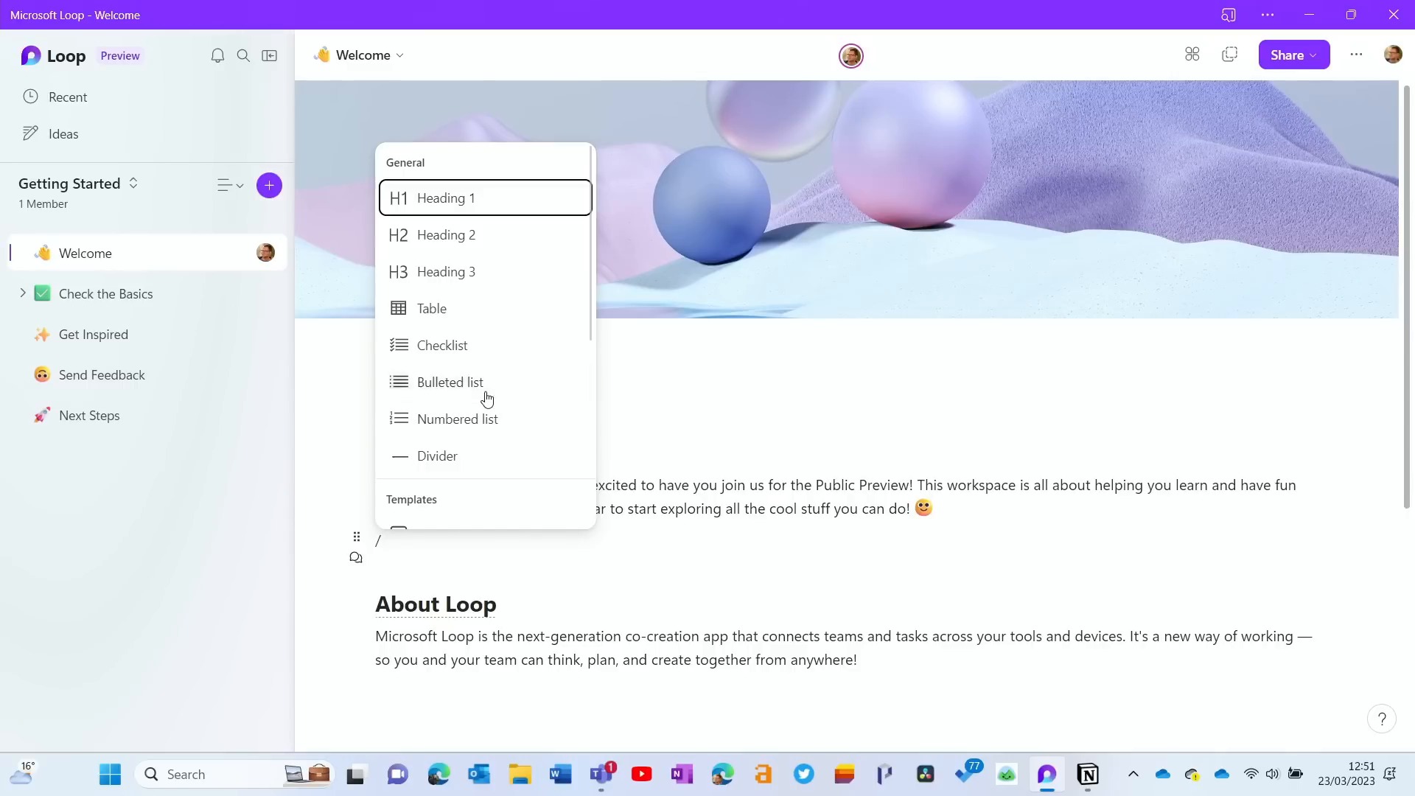
Step: Add a bulleted list Item 1–3 to Welcome and start an /image slash command below it
left_click(451, 382)
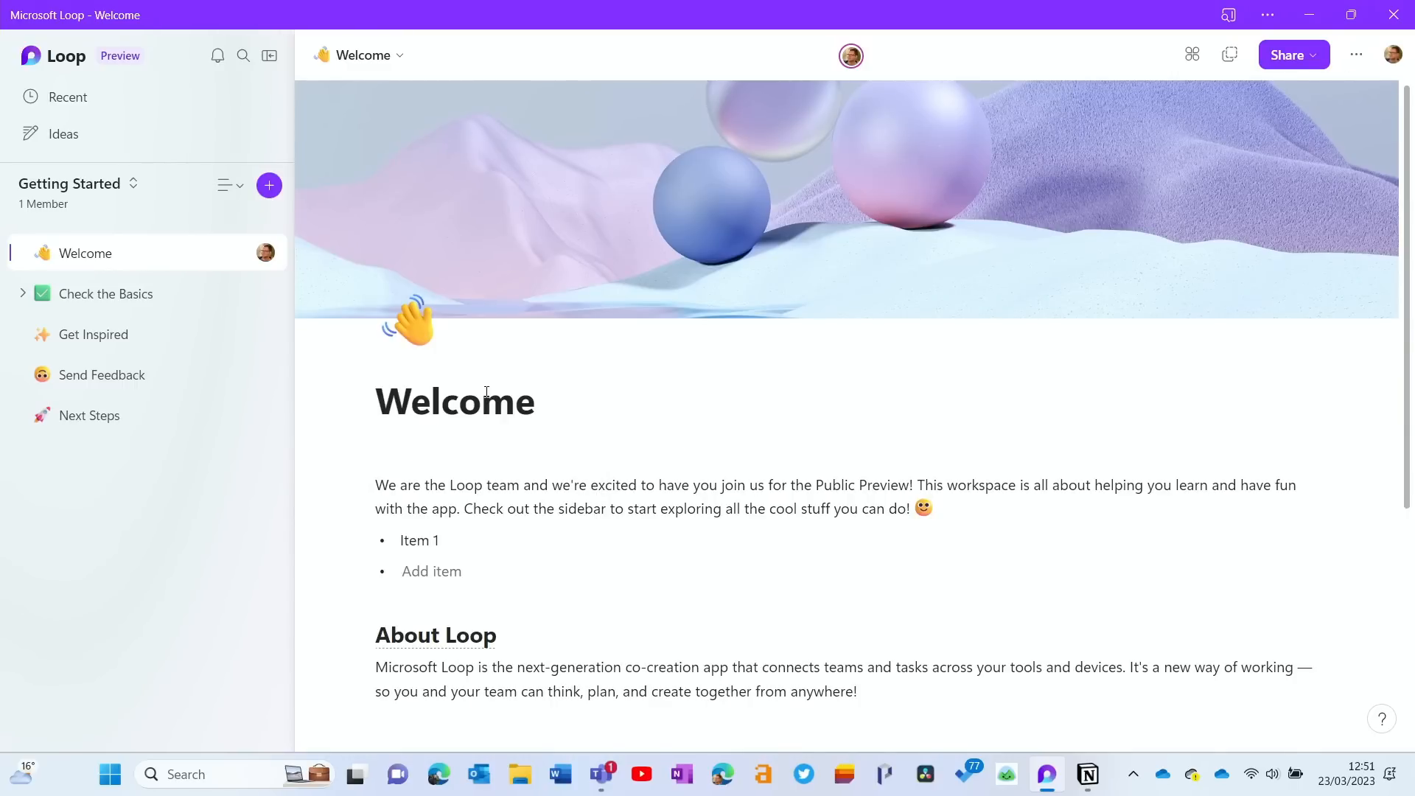
type("Item 2")
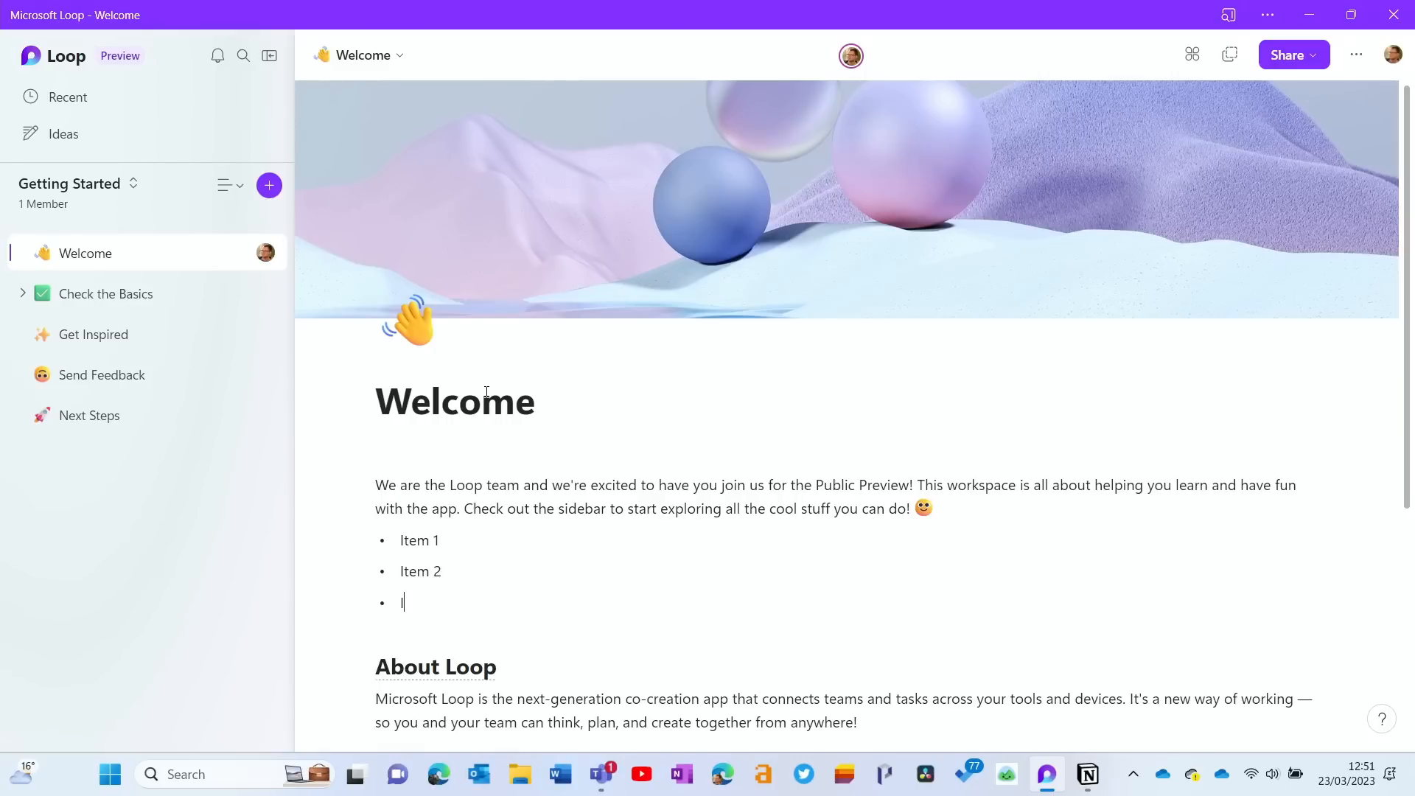
type("Item 3")
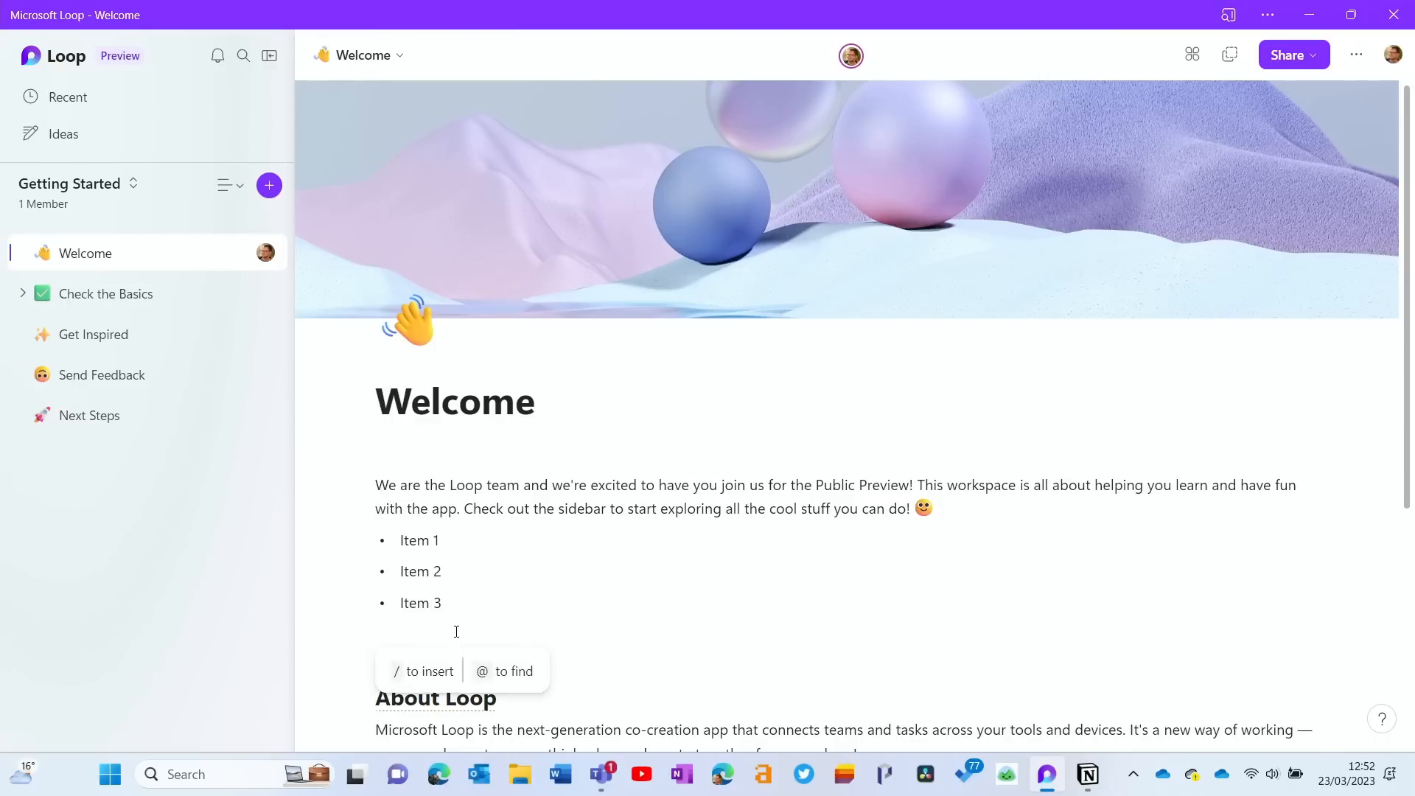
type("/image")
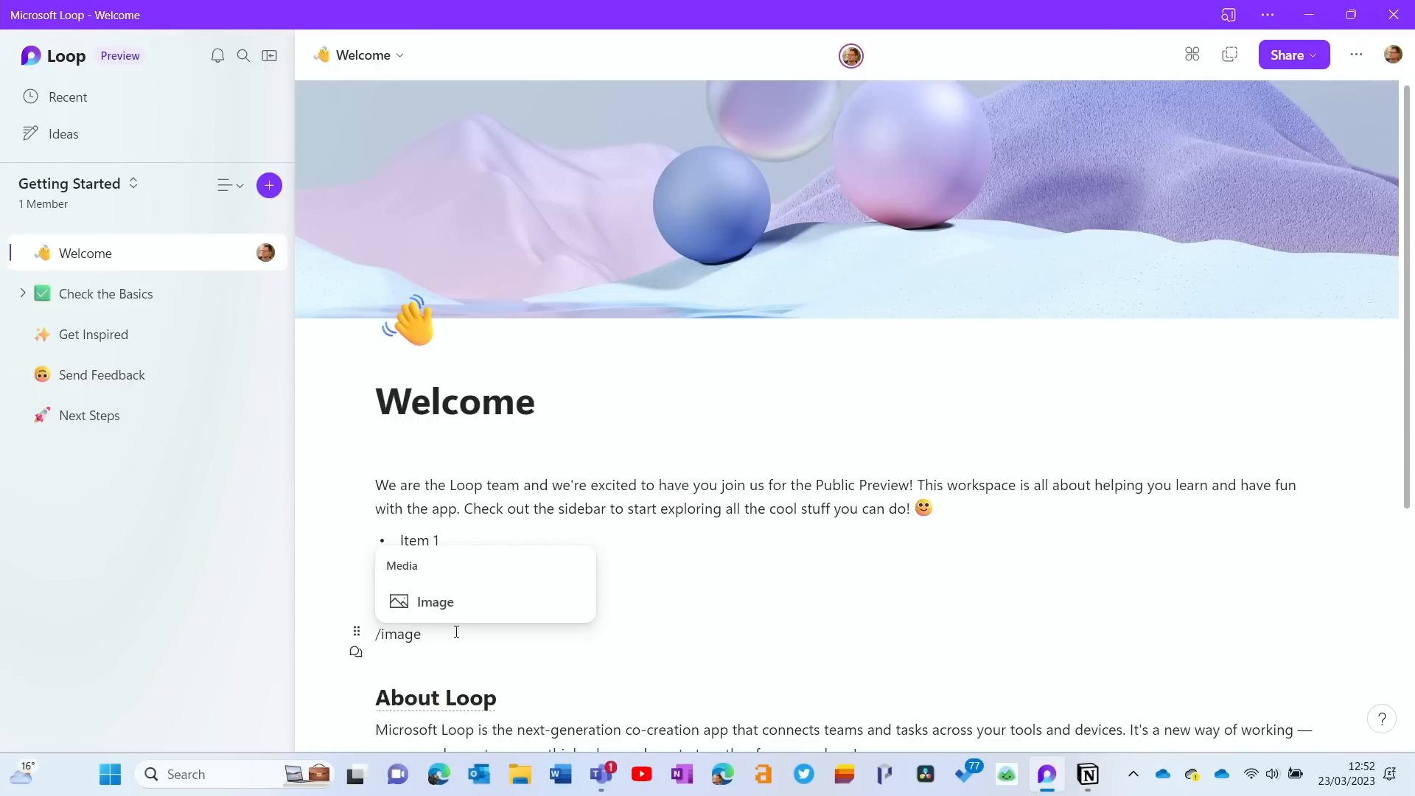
Step: Start a comment on the last Page Basics tip of Check the Basics
left_click(106, 294)
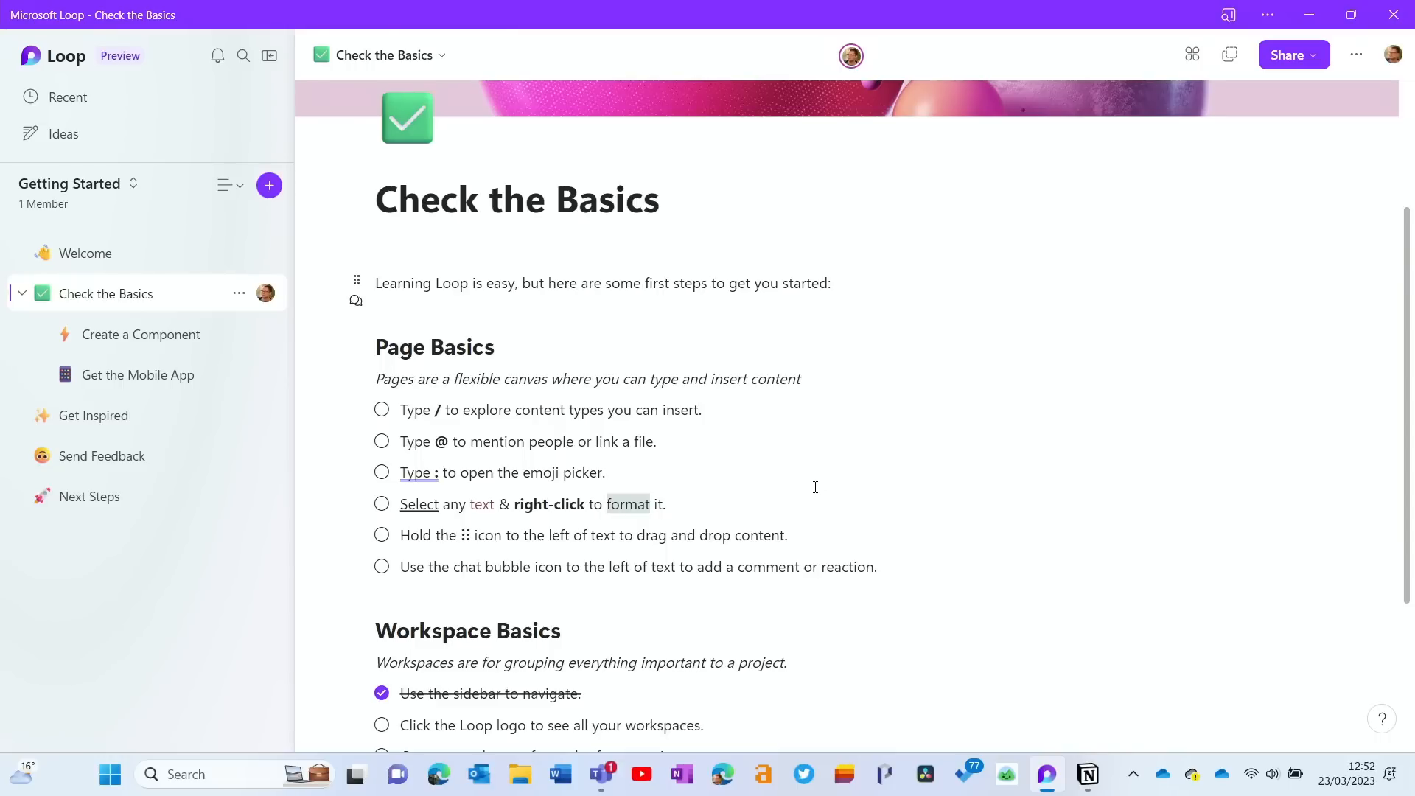
left_click(875, 566)
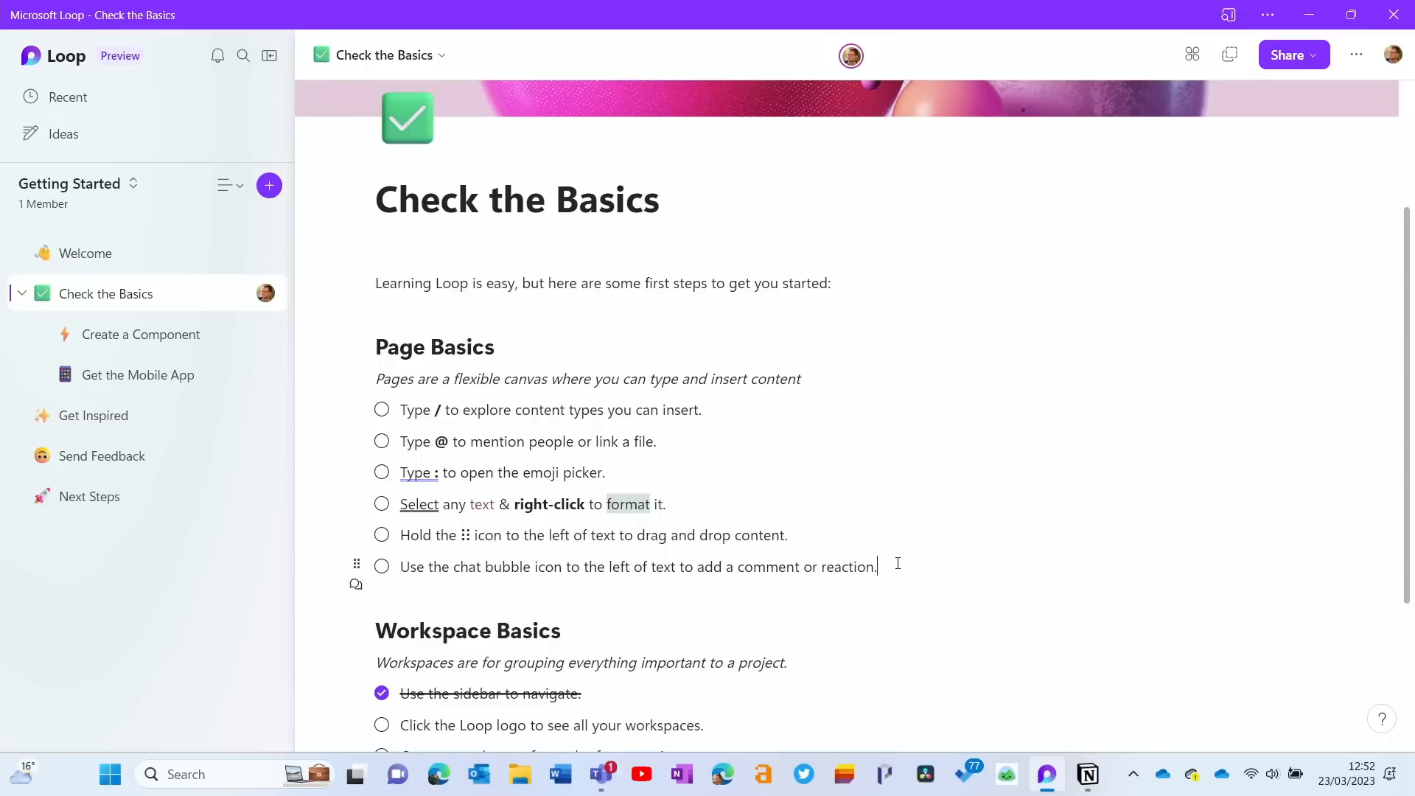
mouse_move(355, 593)
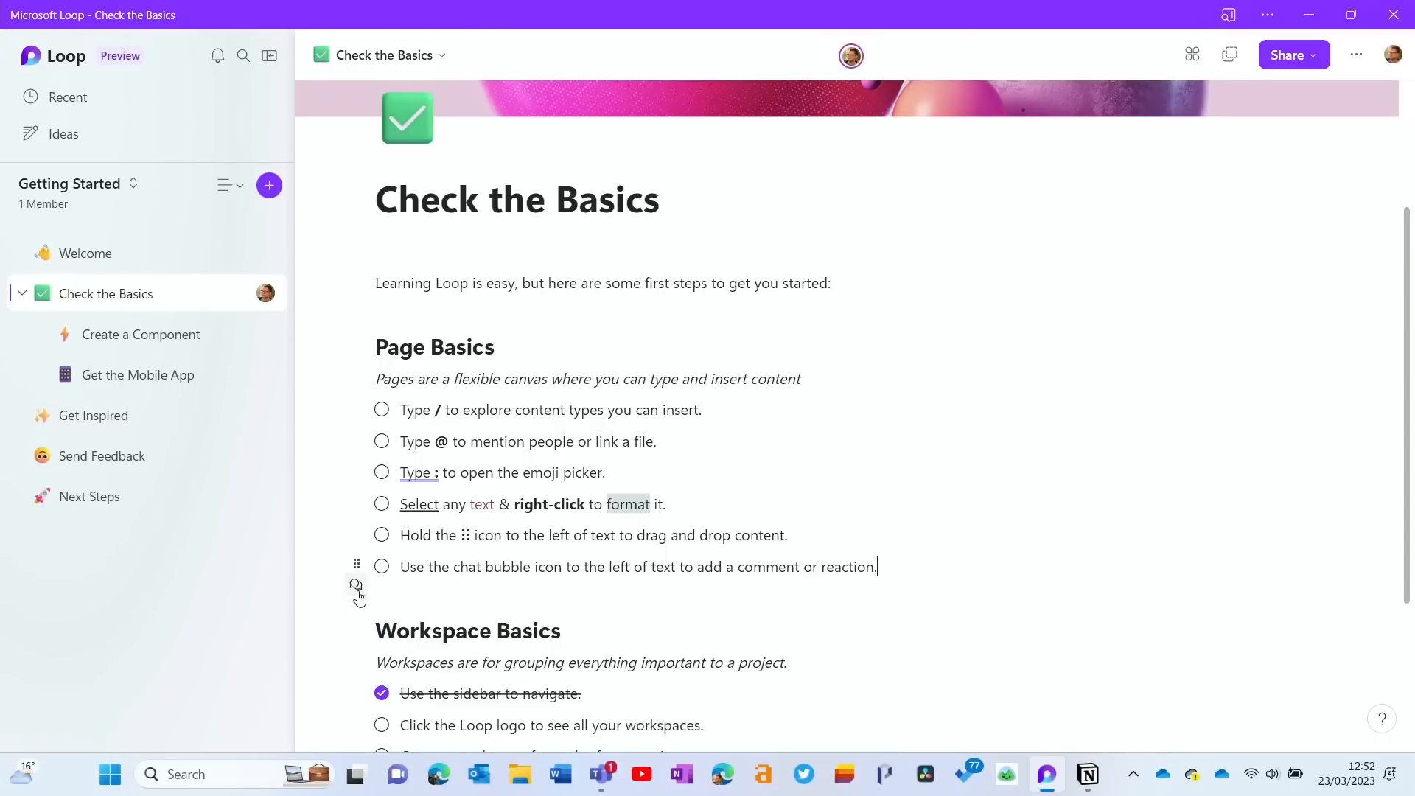
left_click(357, 585)
type("I think we need t")
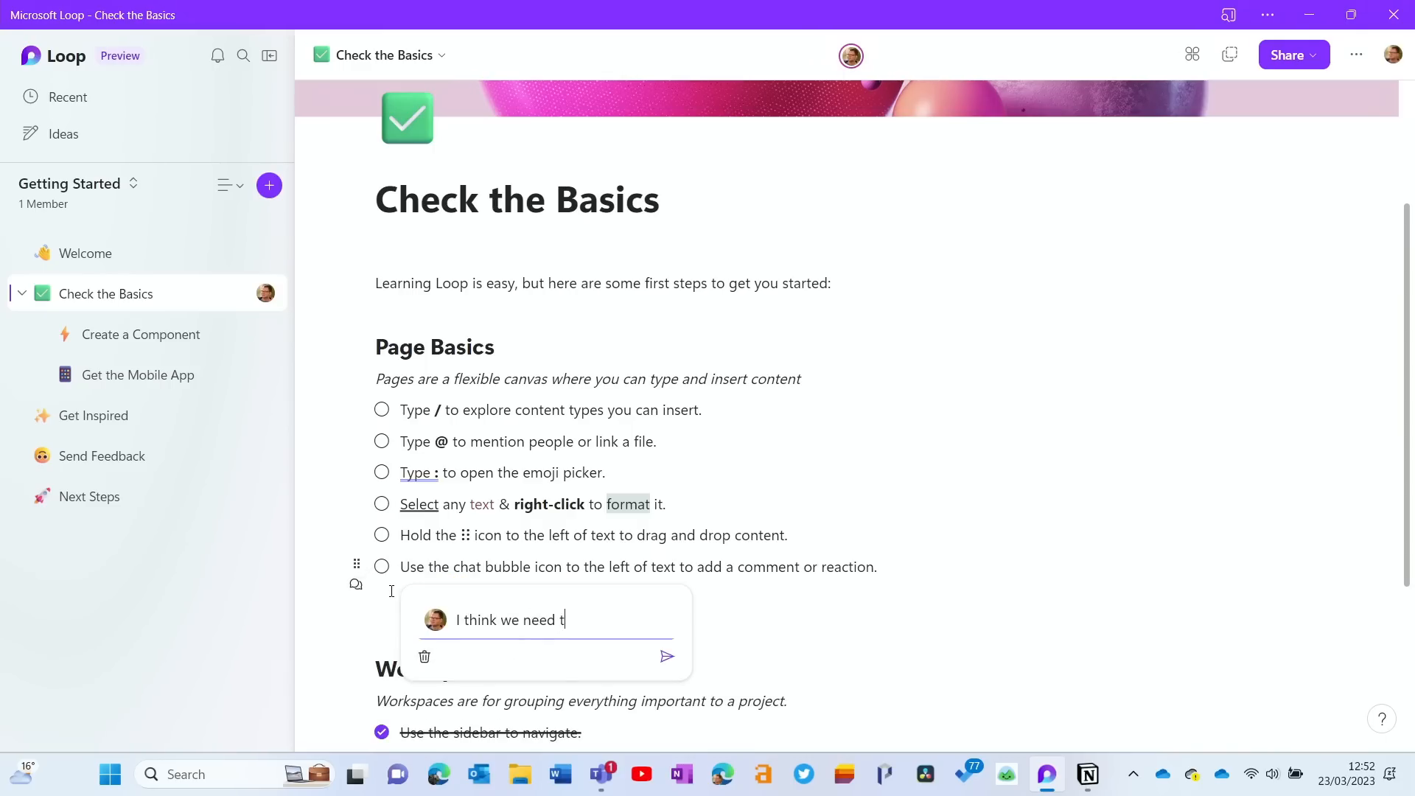
Step: Post the comment "I think we need to expedite this item" on that tip
type("o expediate")
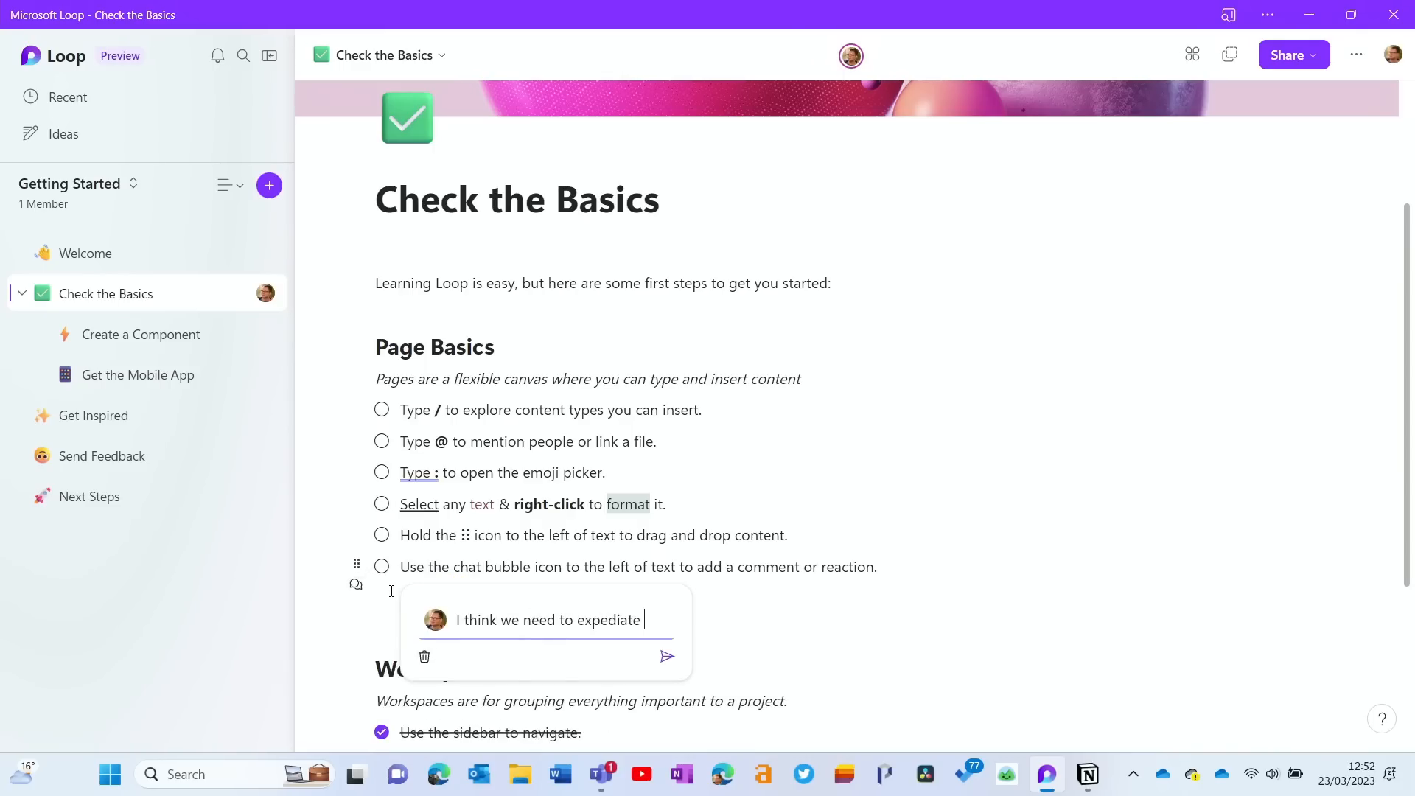
key("Backspace")
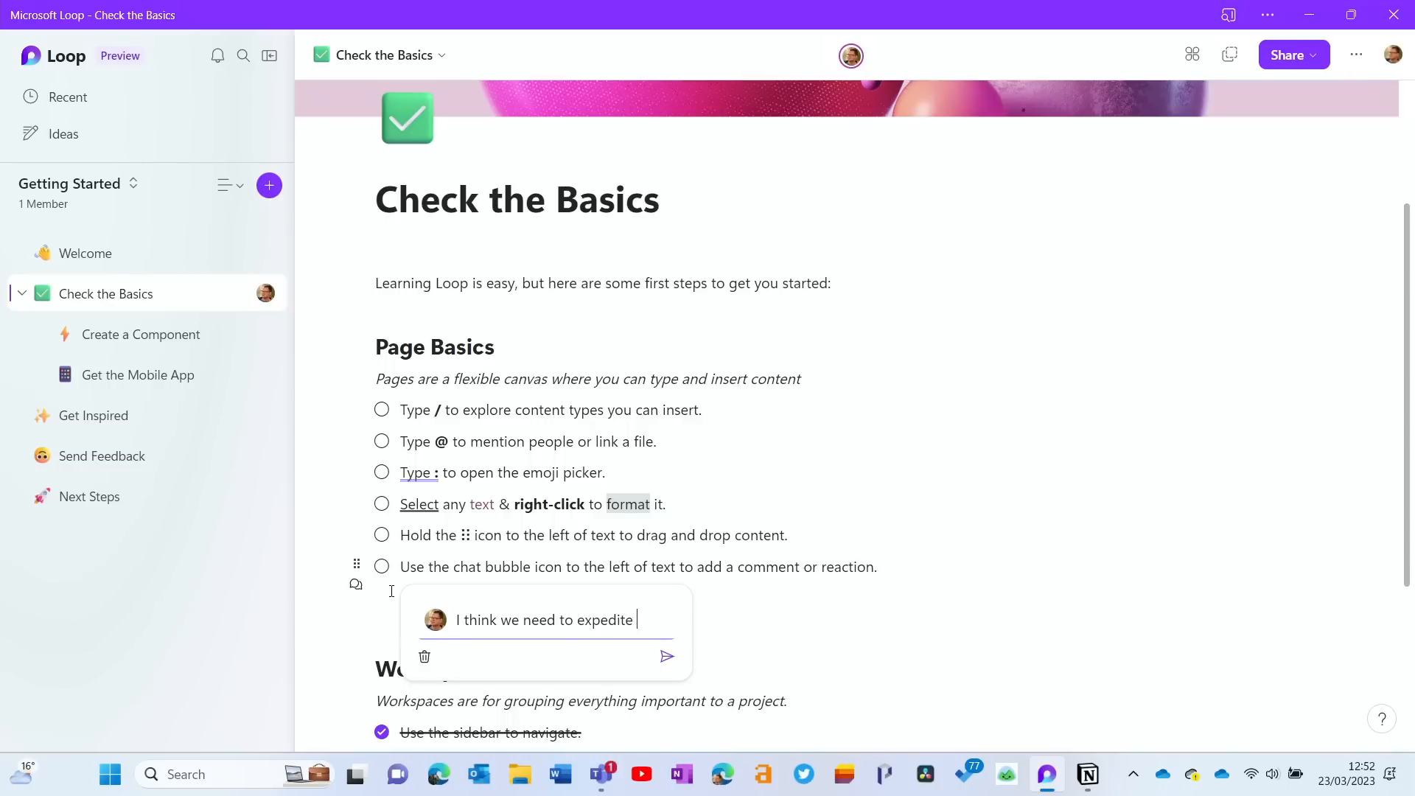
type("this item")
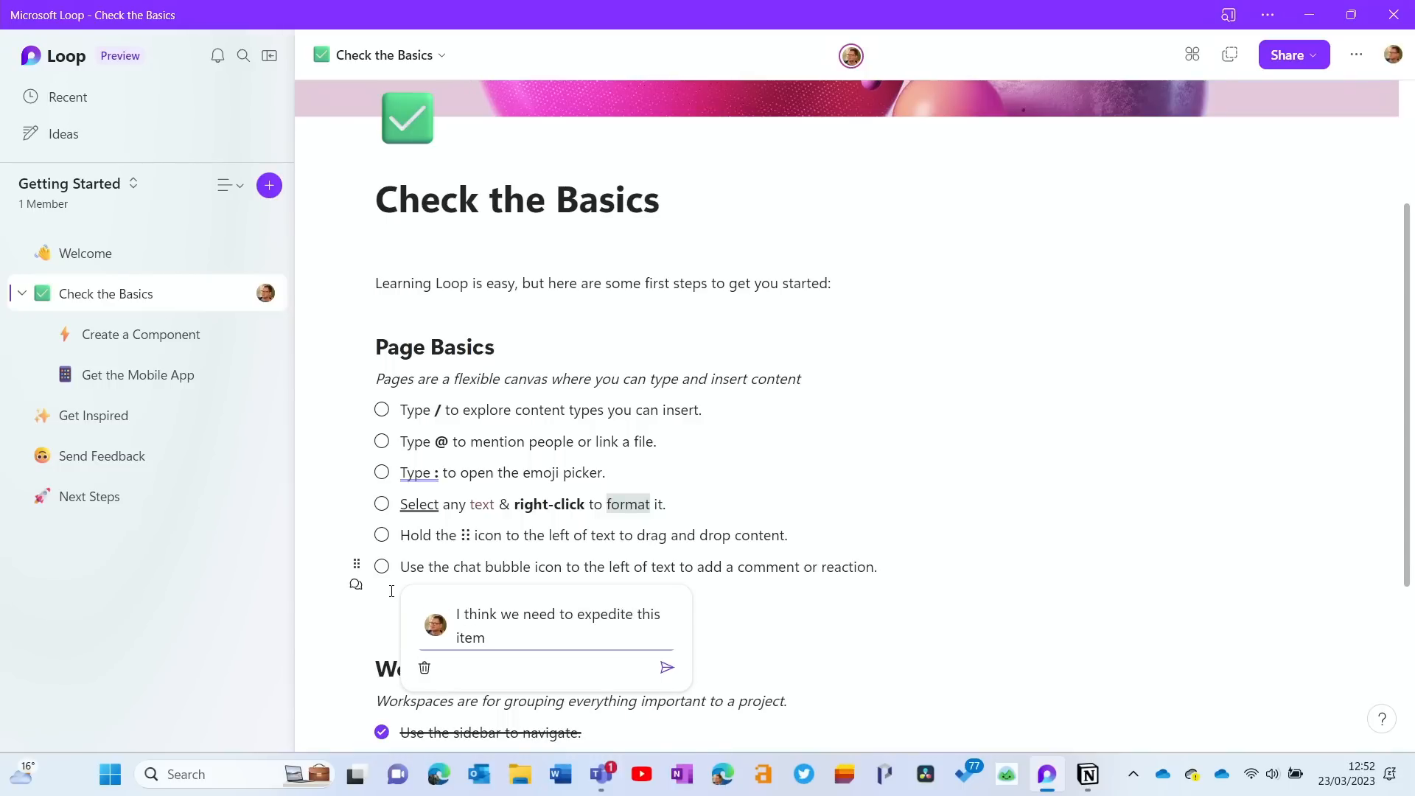
left_click(666, 668)
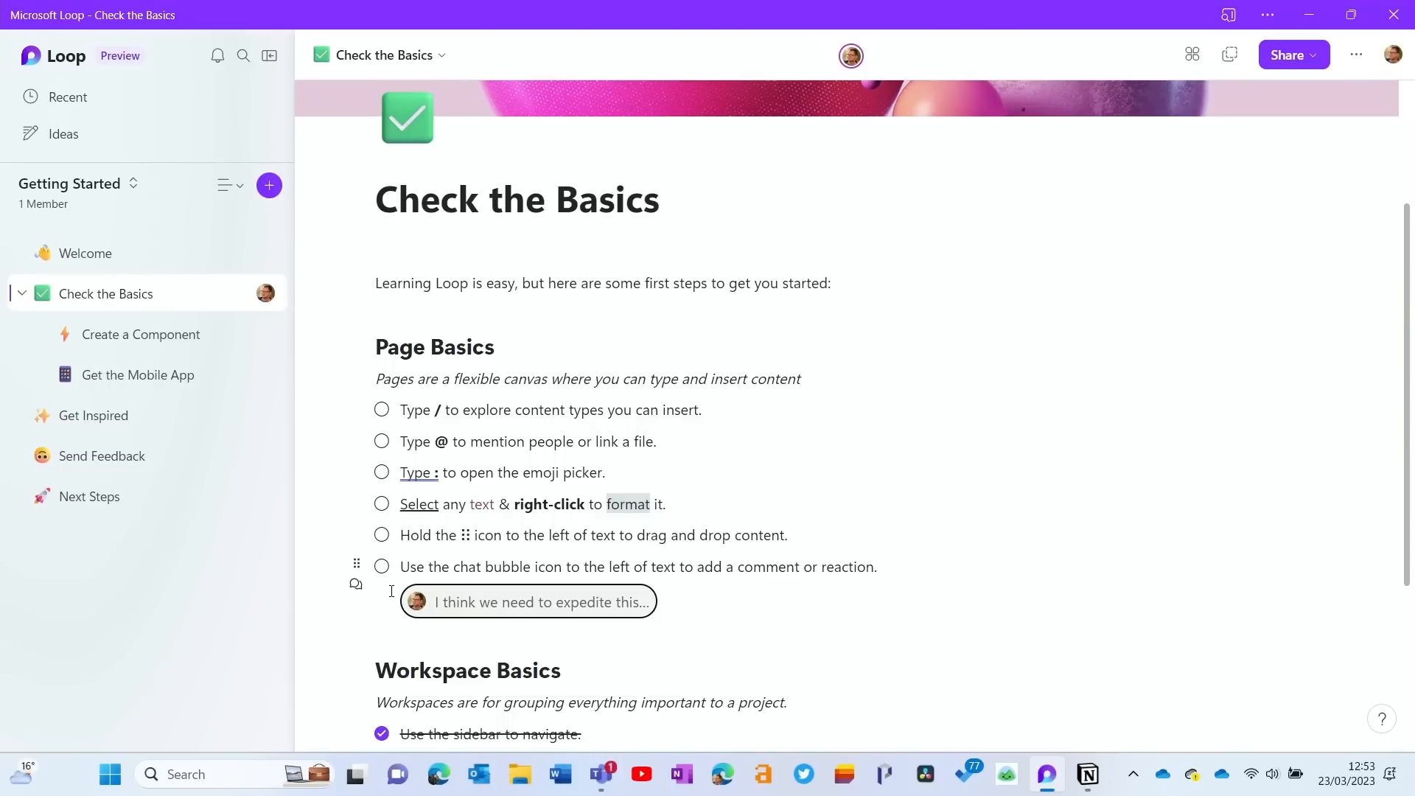
scroll("up", 3)
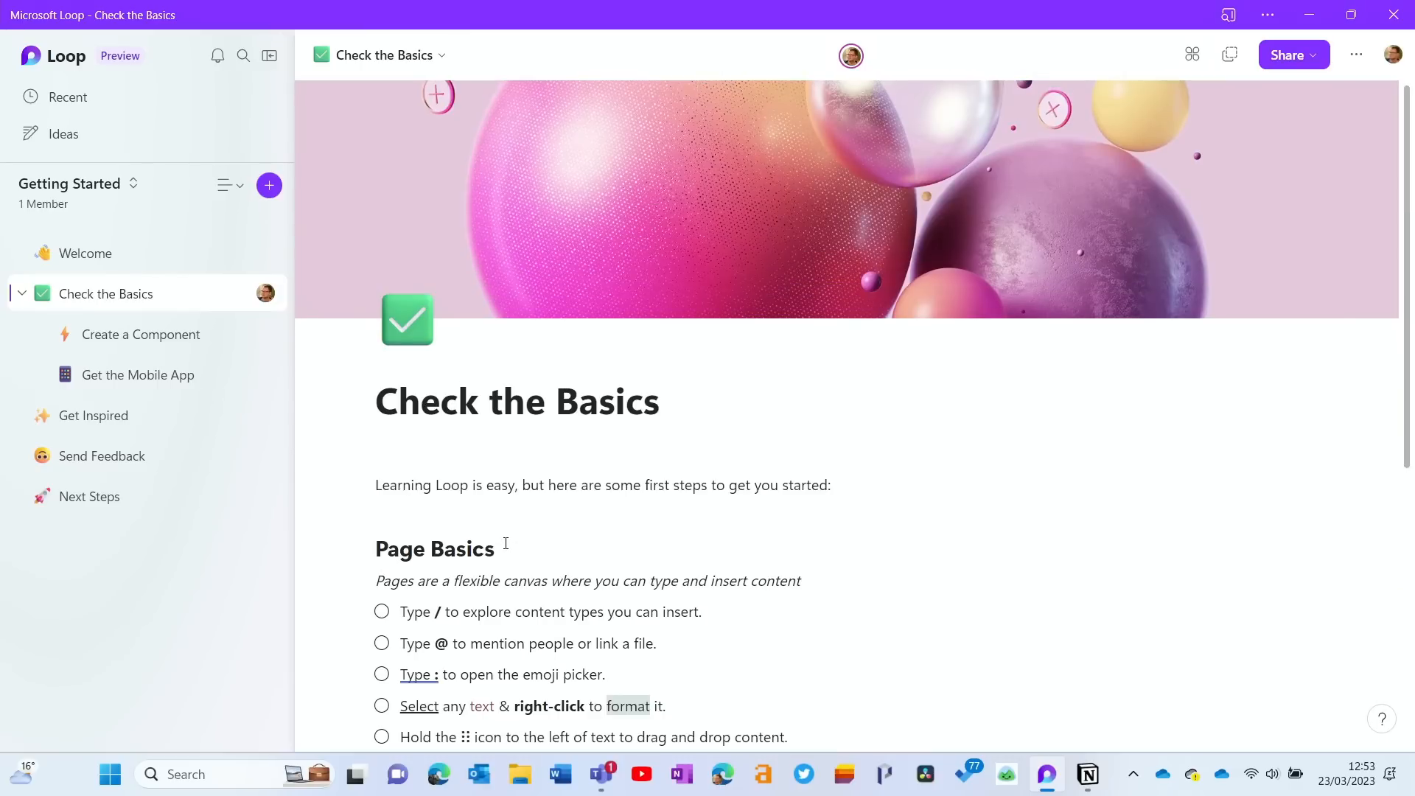
mouse_move(1200, 268)
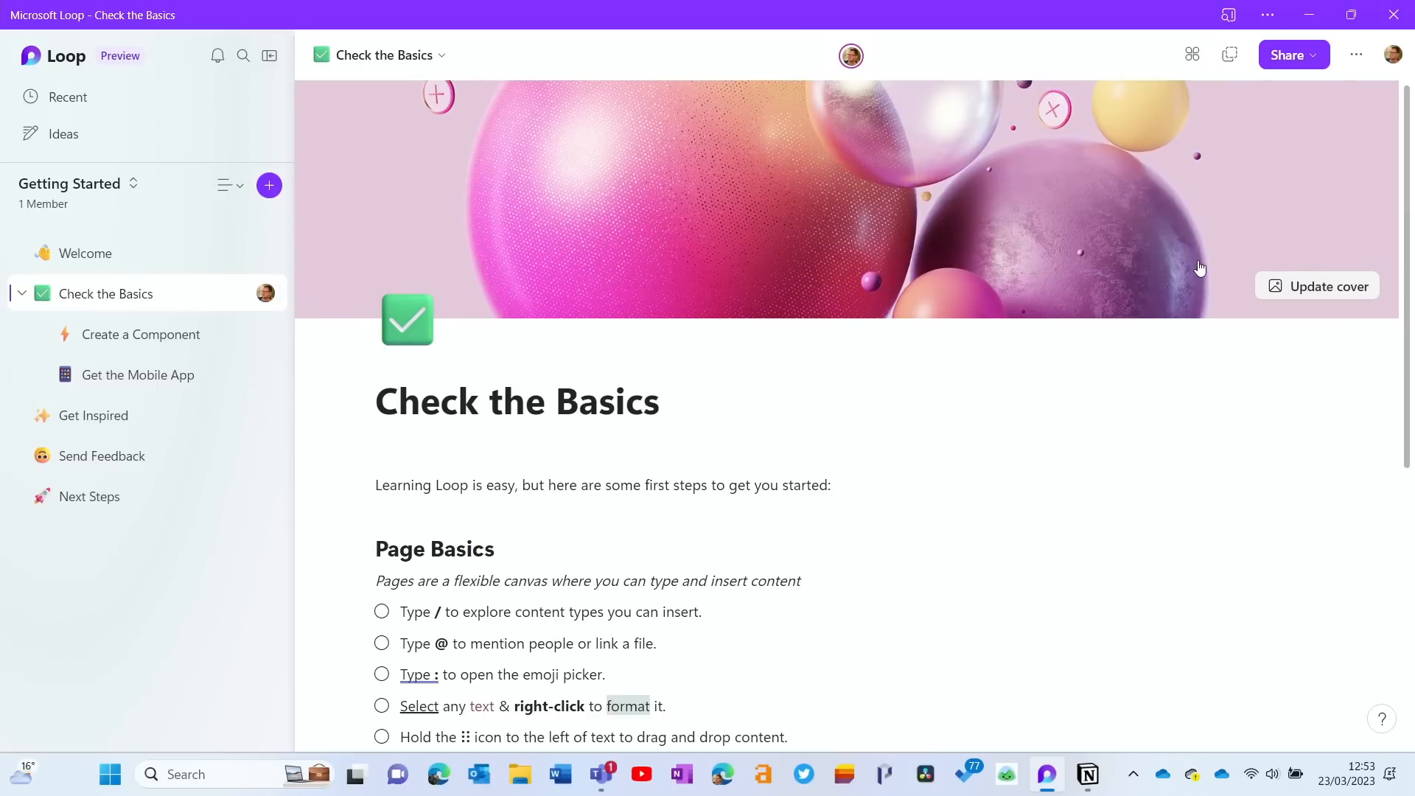
mouse_move(999, 215)
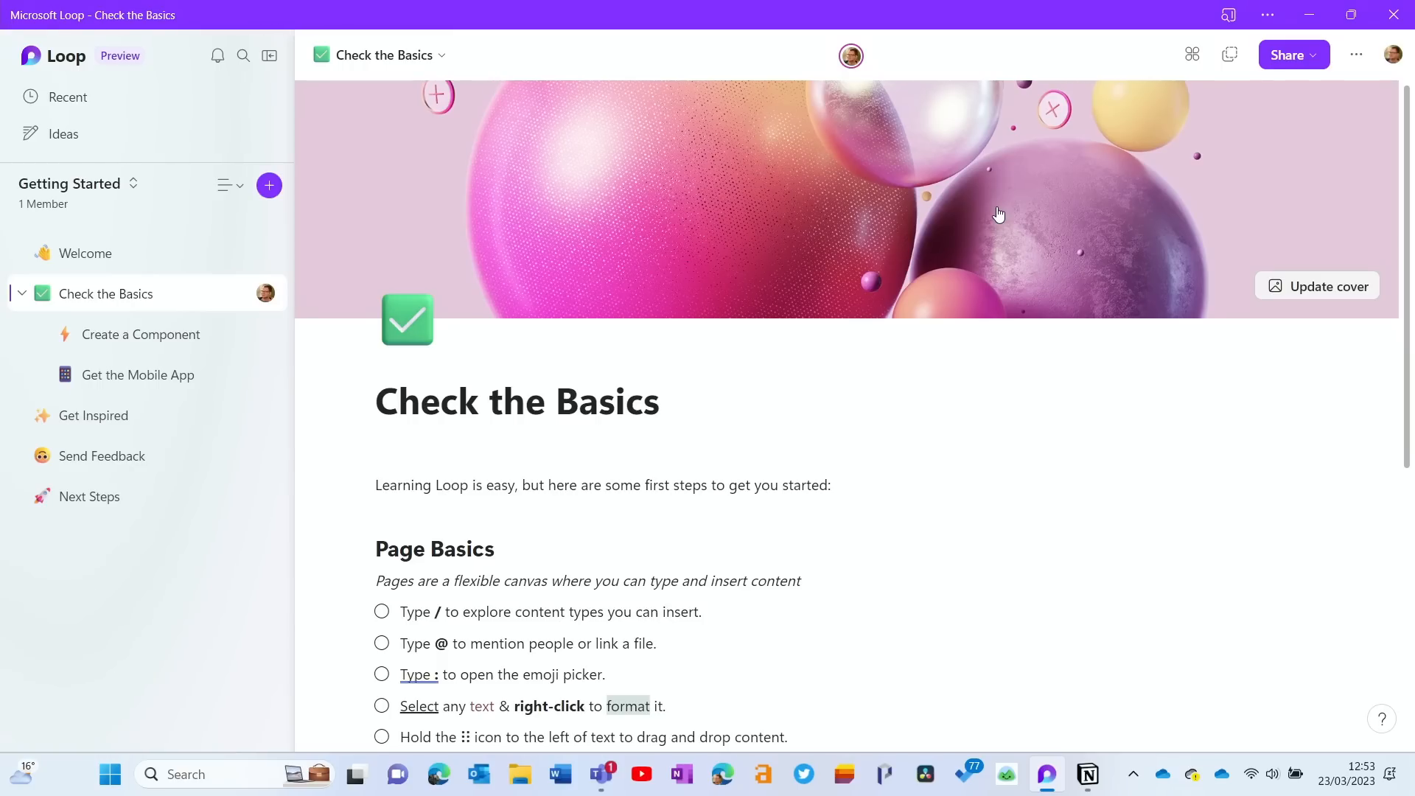
mouse_move(407, 320)
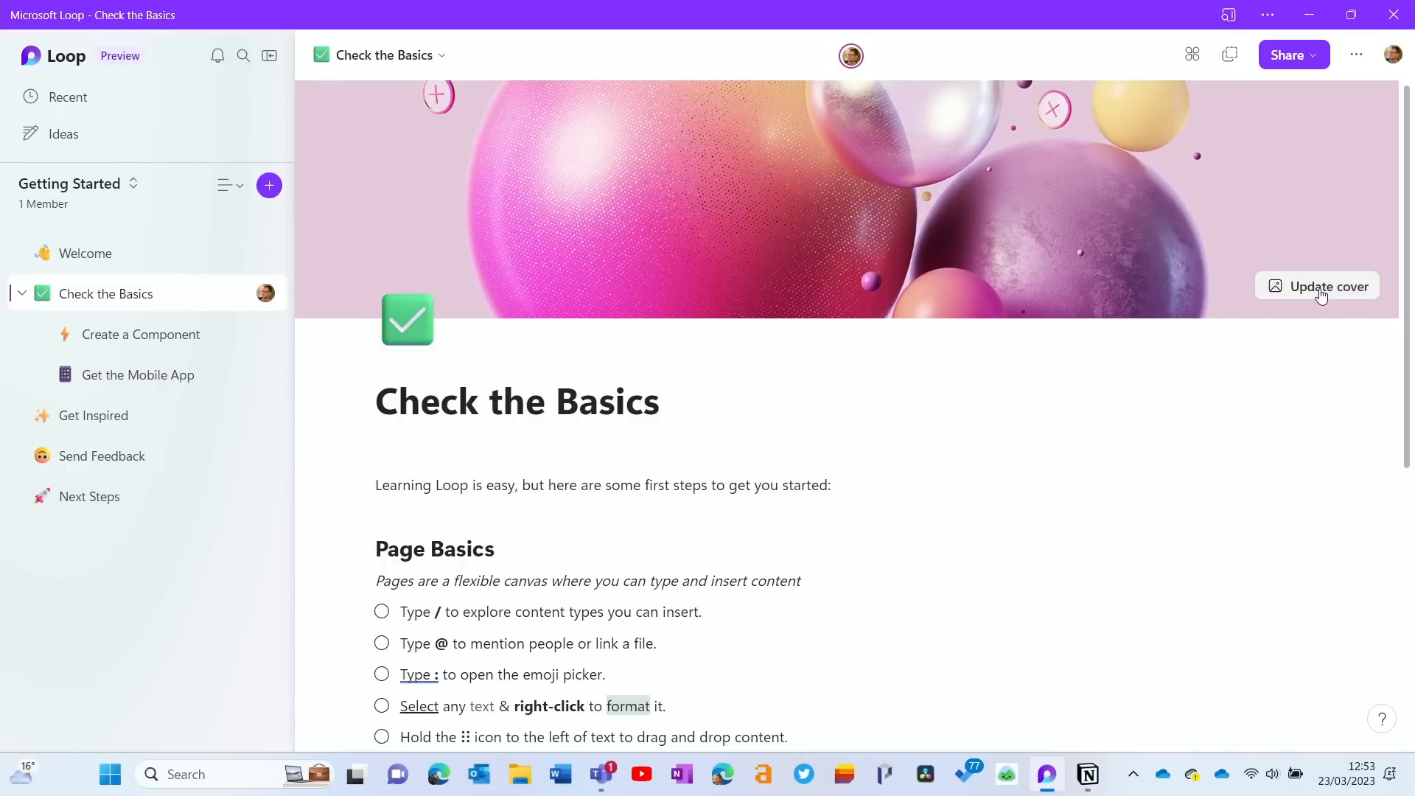
left_click(1324, 286)
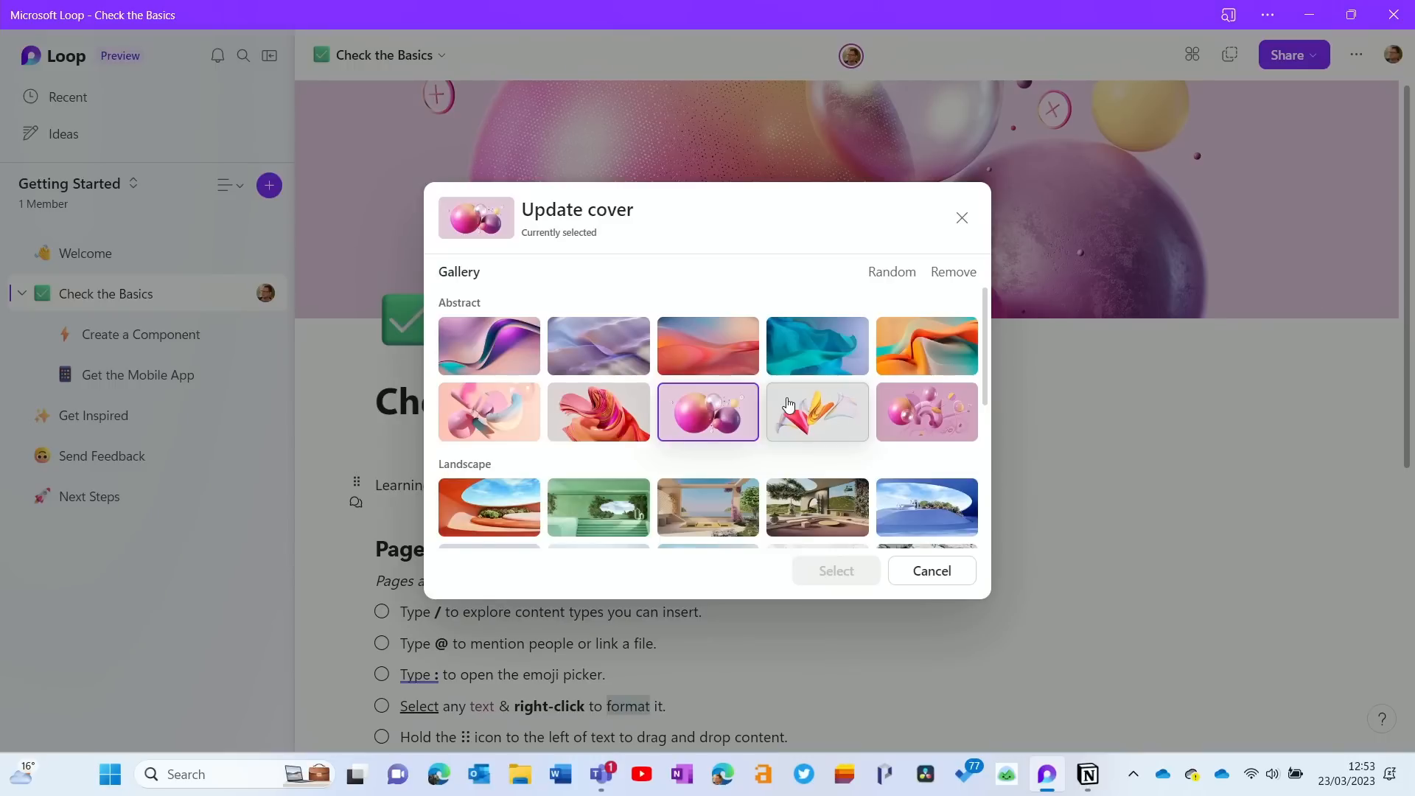
mouse_move(784, 399)
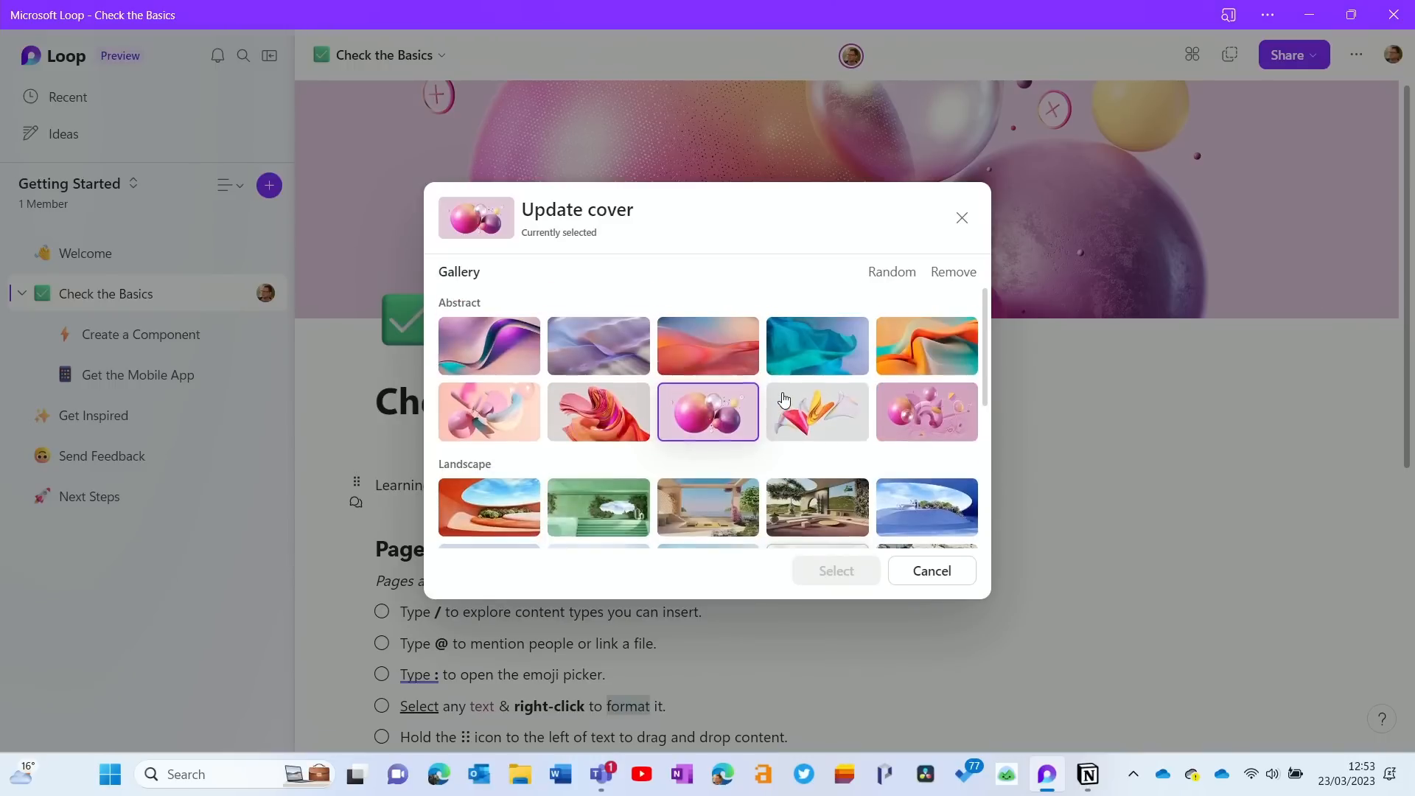
mouse_move(815, 412)
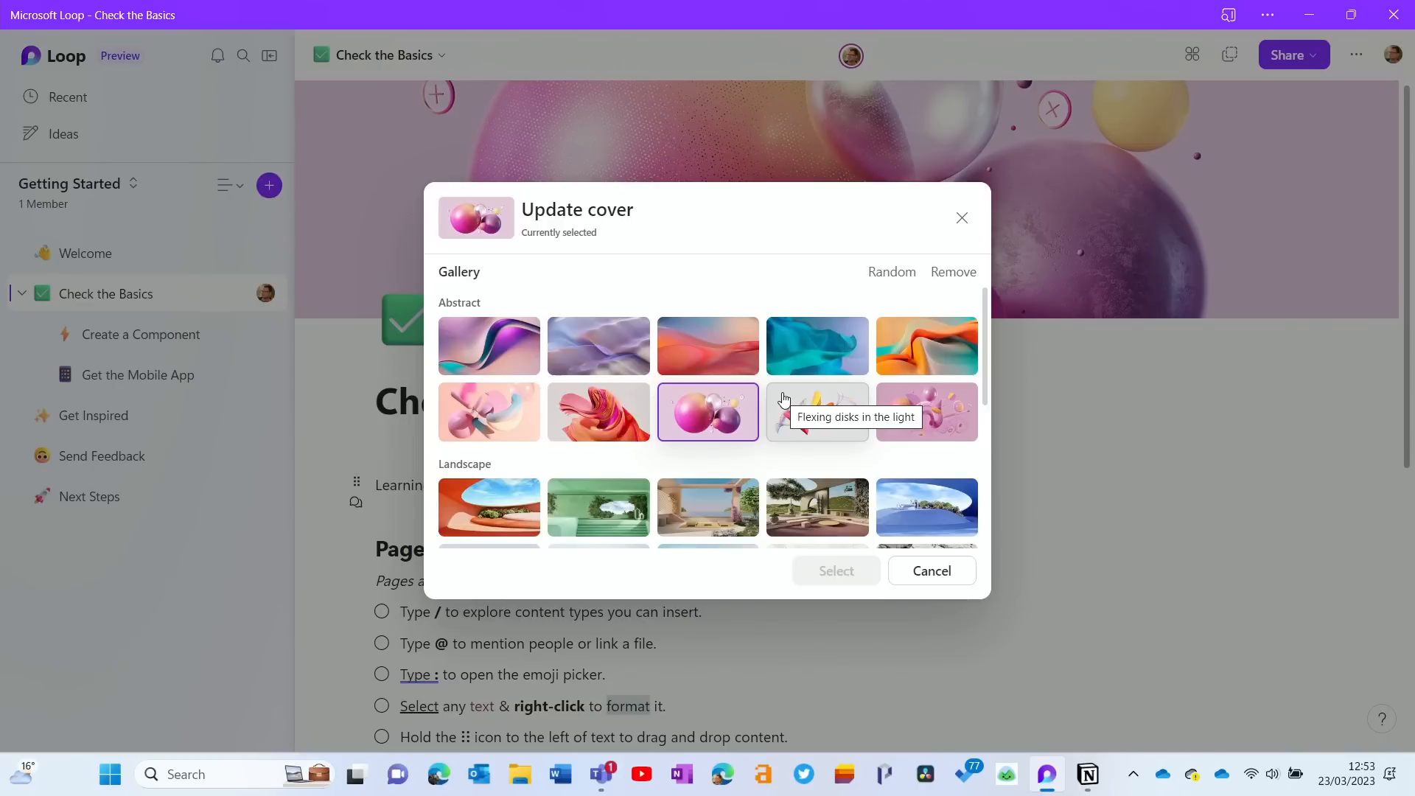
left_click(931, 570)
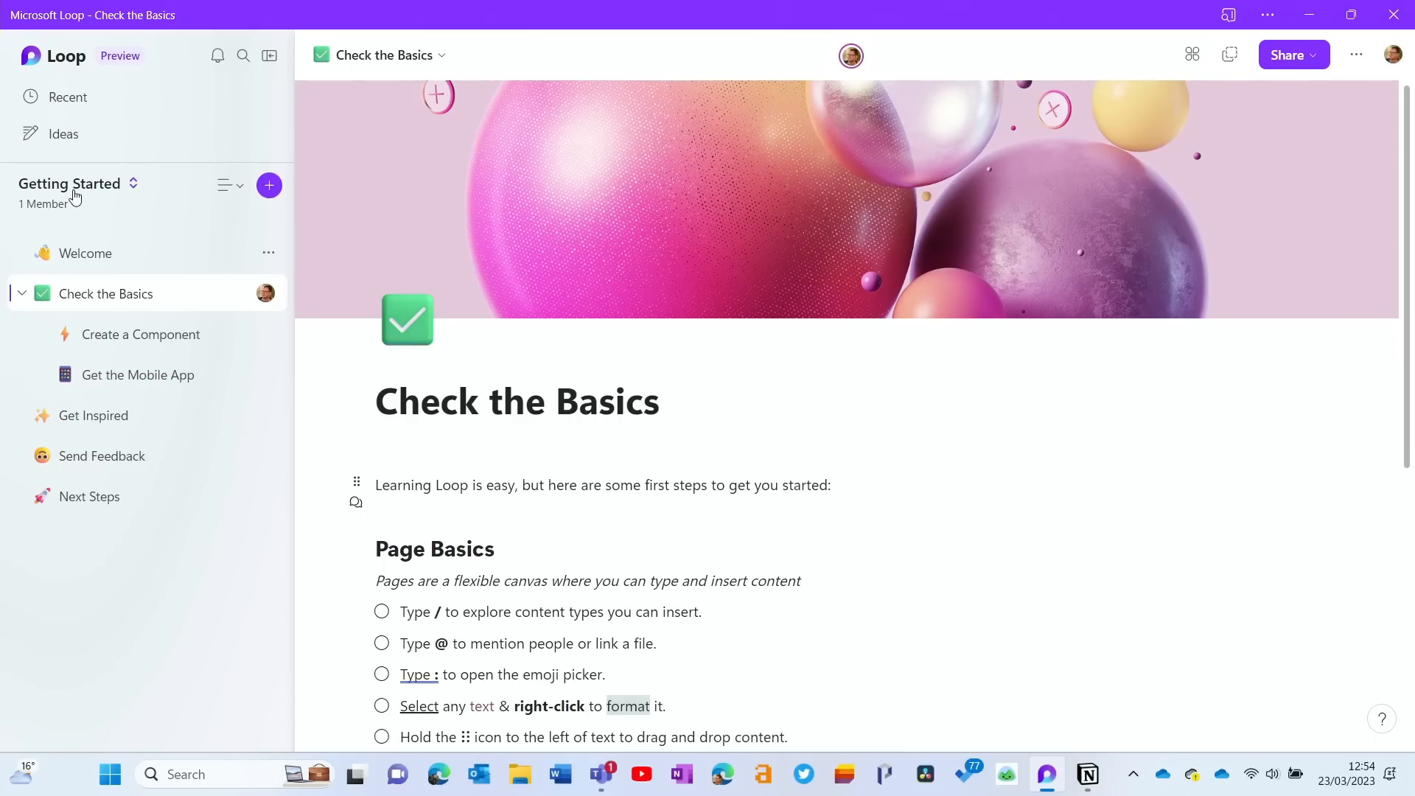
mouse_move(184, 208)
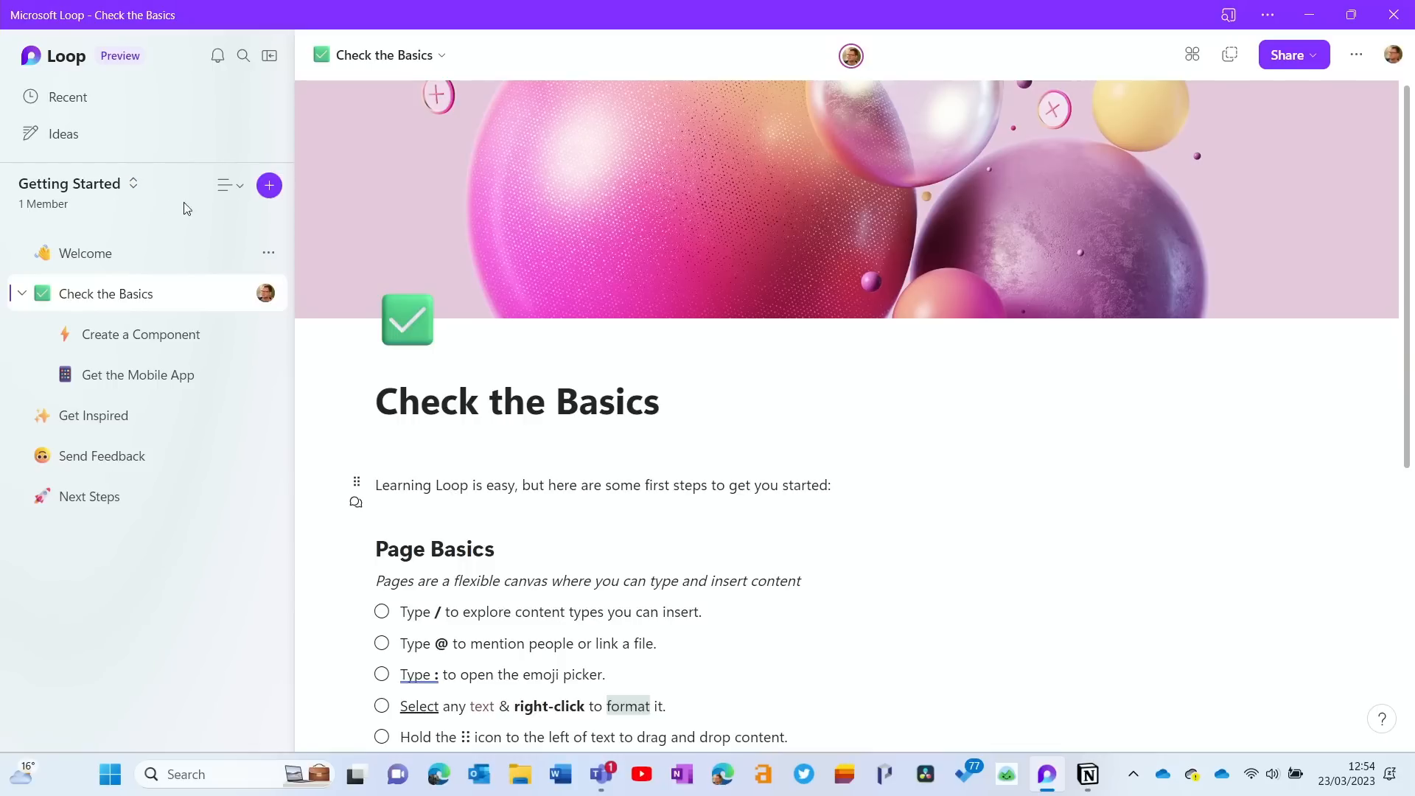
Step: Add a new blank Untitled page to the Getting Started workspace
left_click(268, 185)
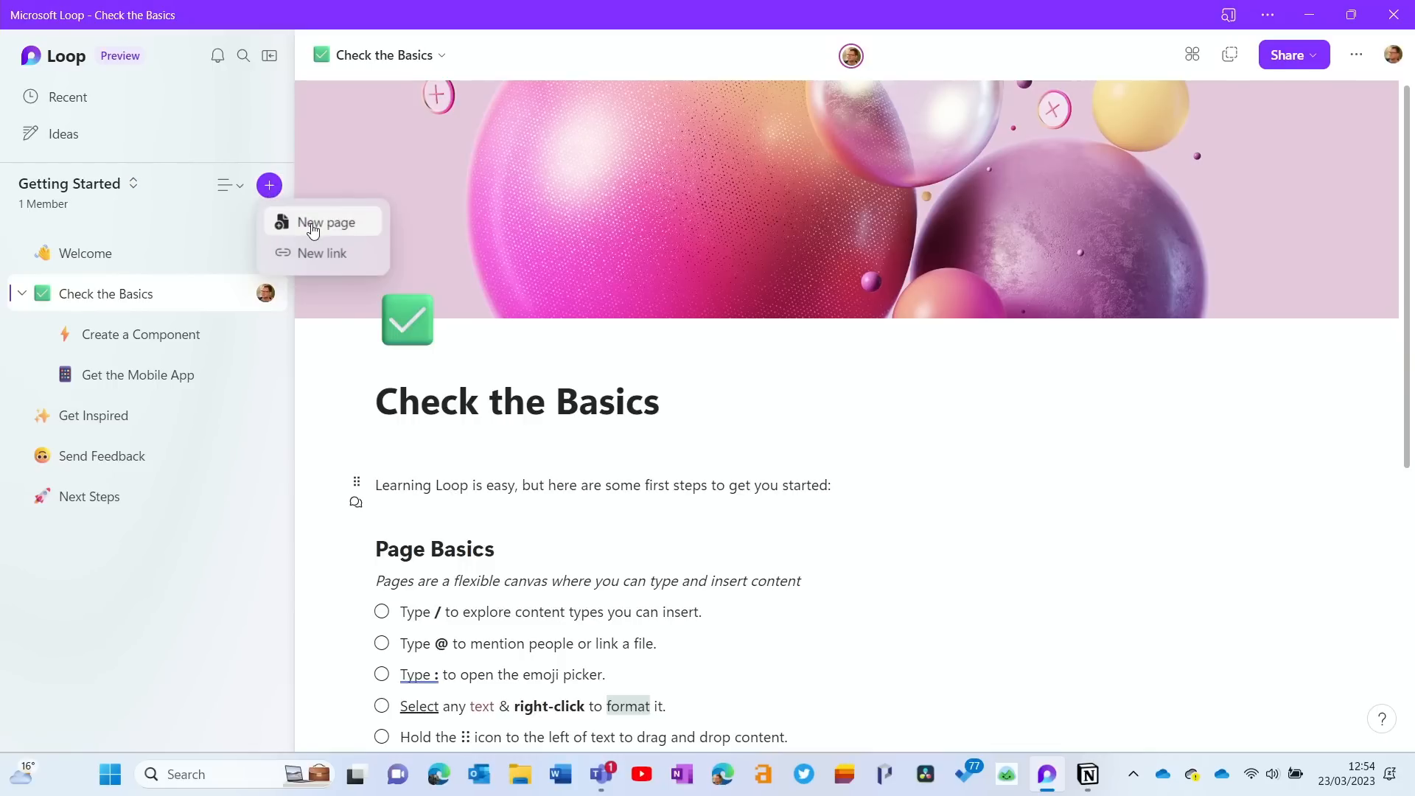
left_click(325, 223)
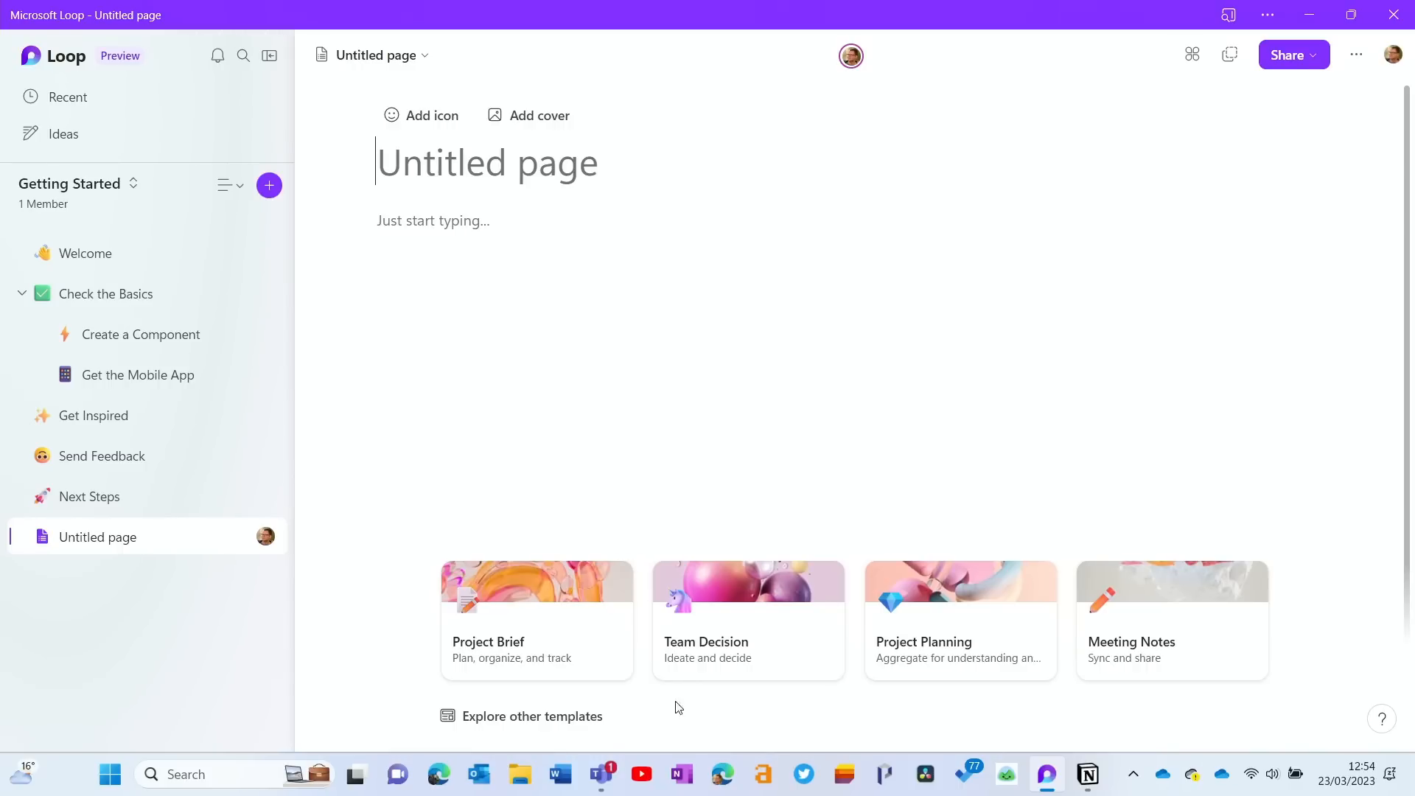
Step: Preview the Project Planning and Meeting Notes templates in the Template Gallery
left_click(537, 619)
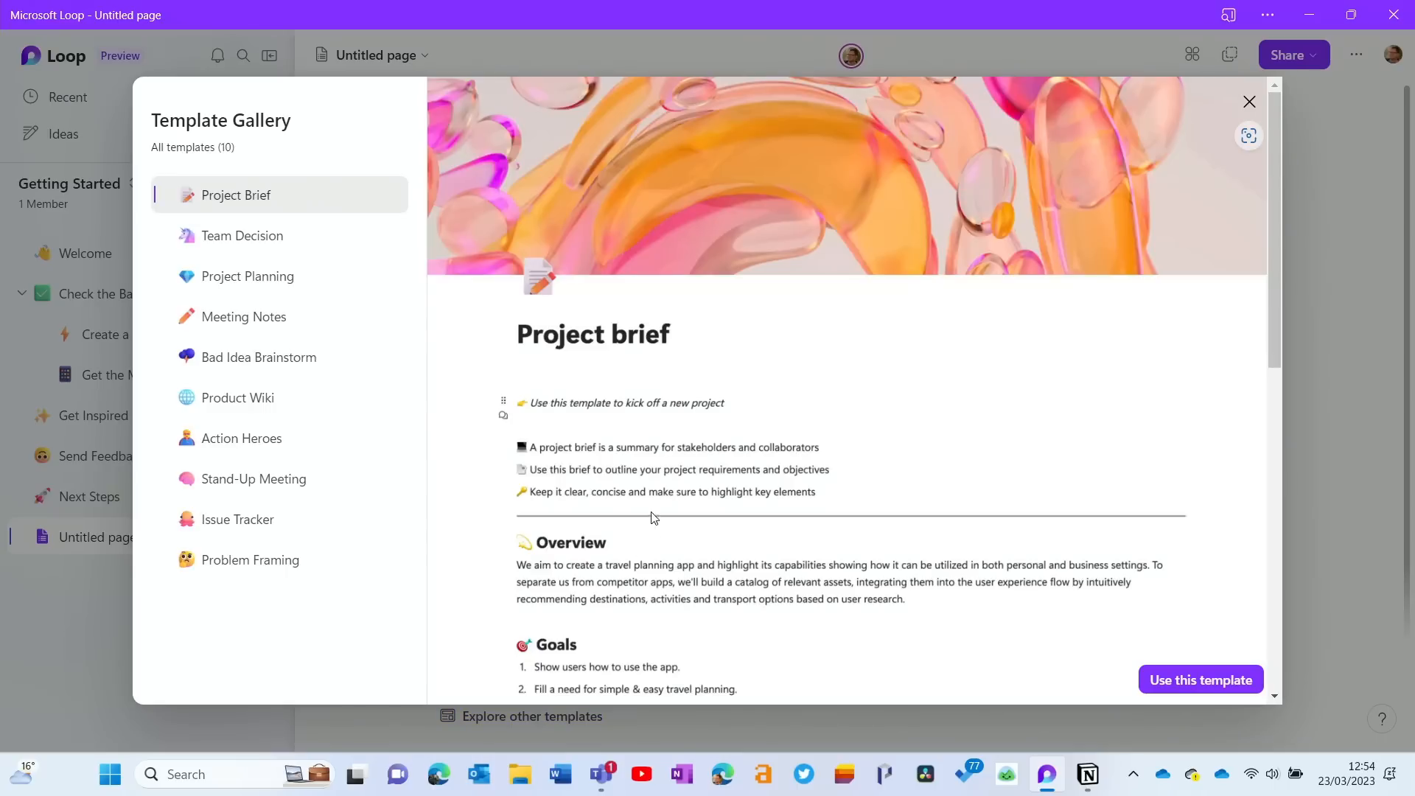
left_click(247, 275)
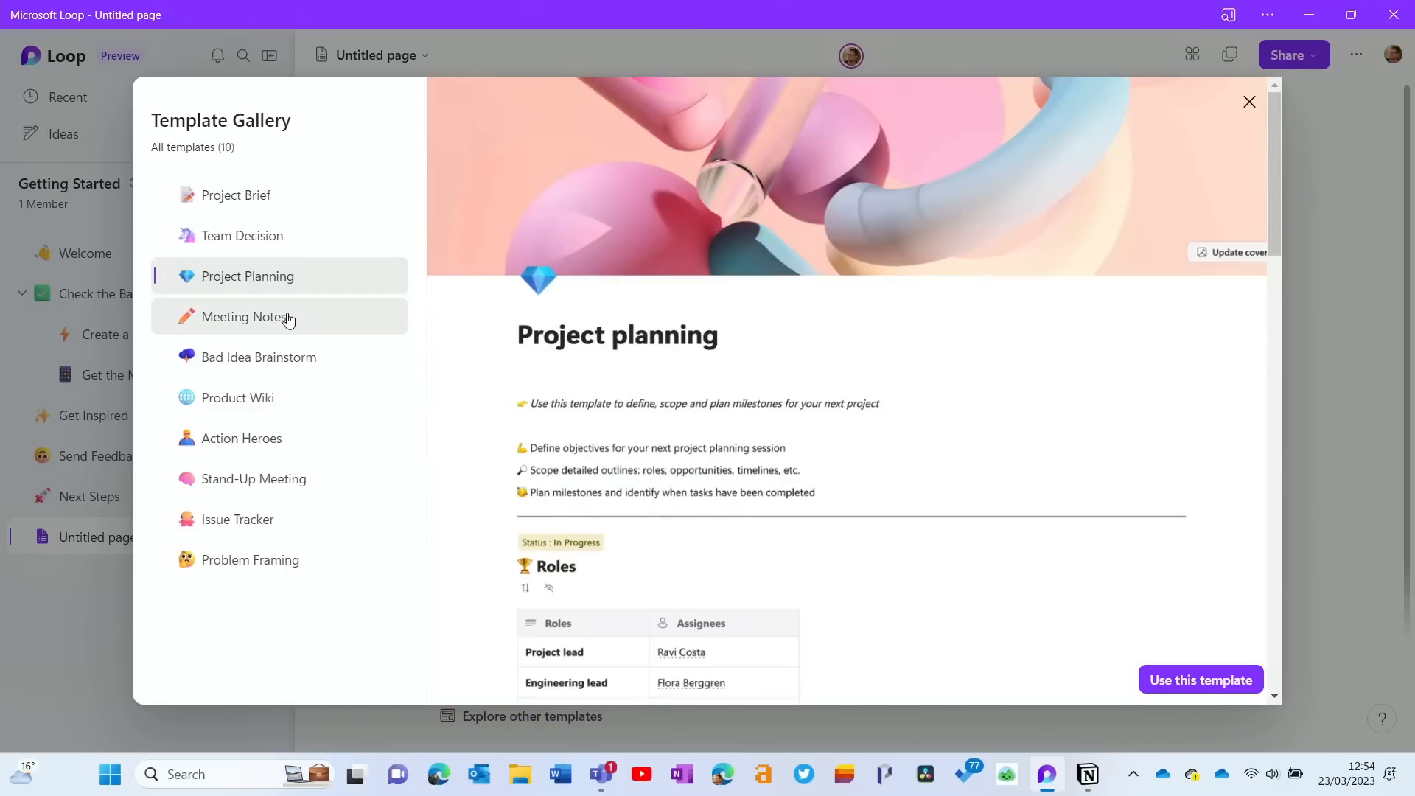
left_click(1249, 102)
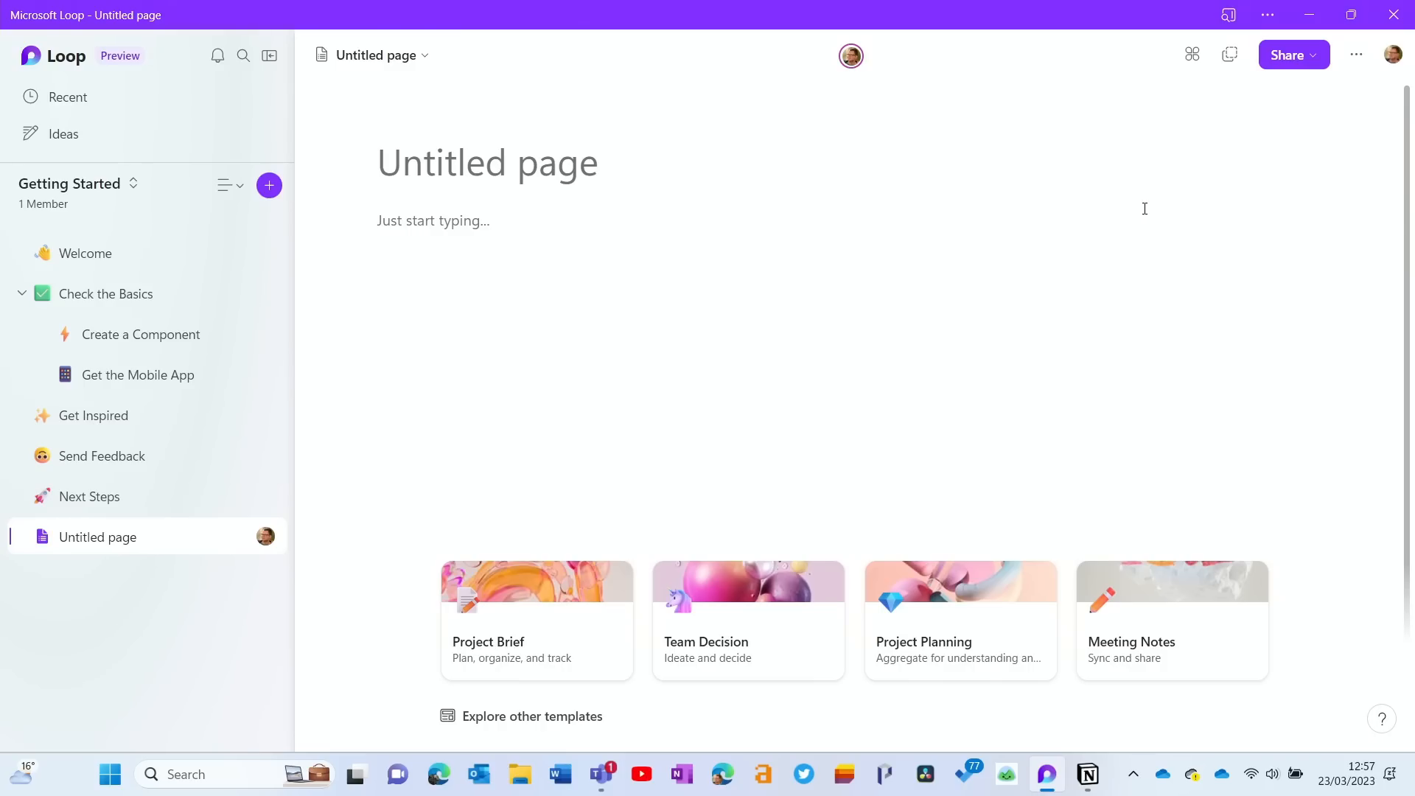
Step: Verify the Jumpstart workspace experiment is on in Settings, then list the workspaces
left_click(1357, 55)
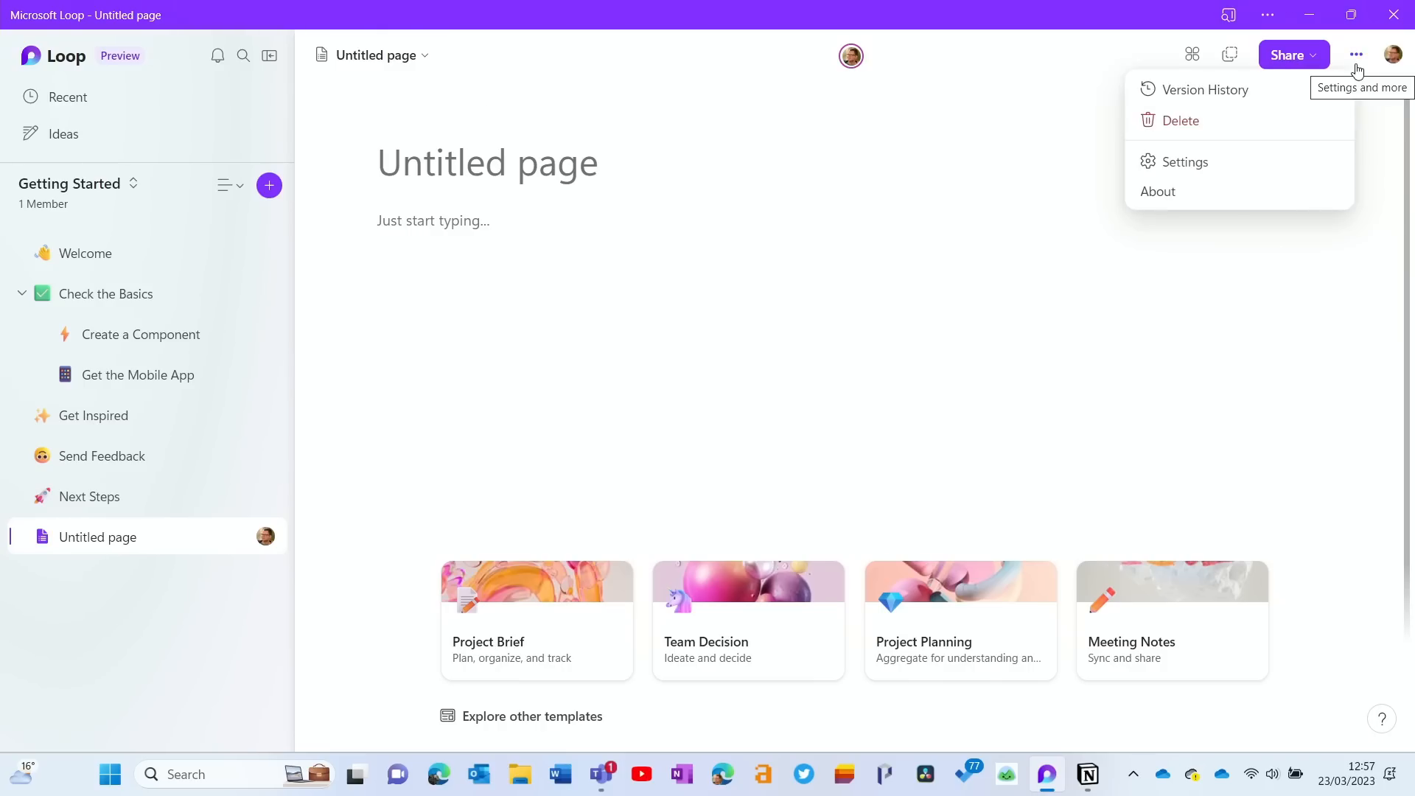
left_click(1184, 162)
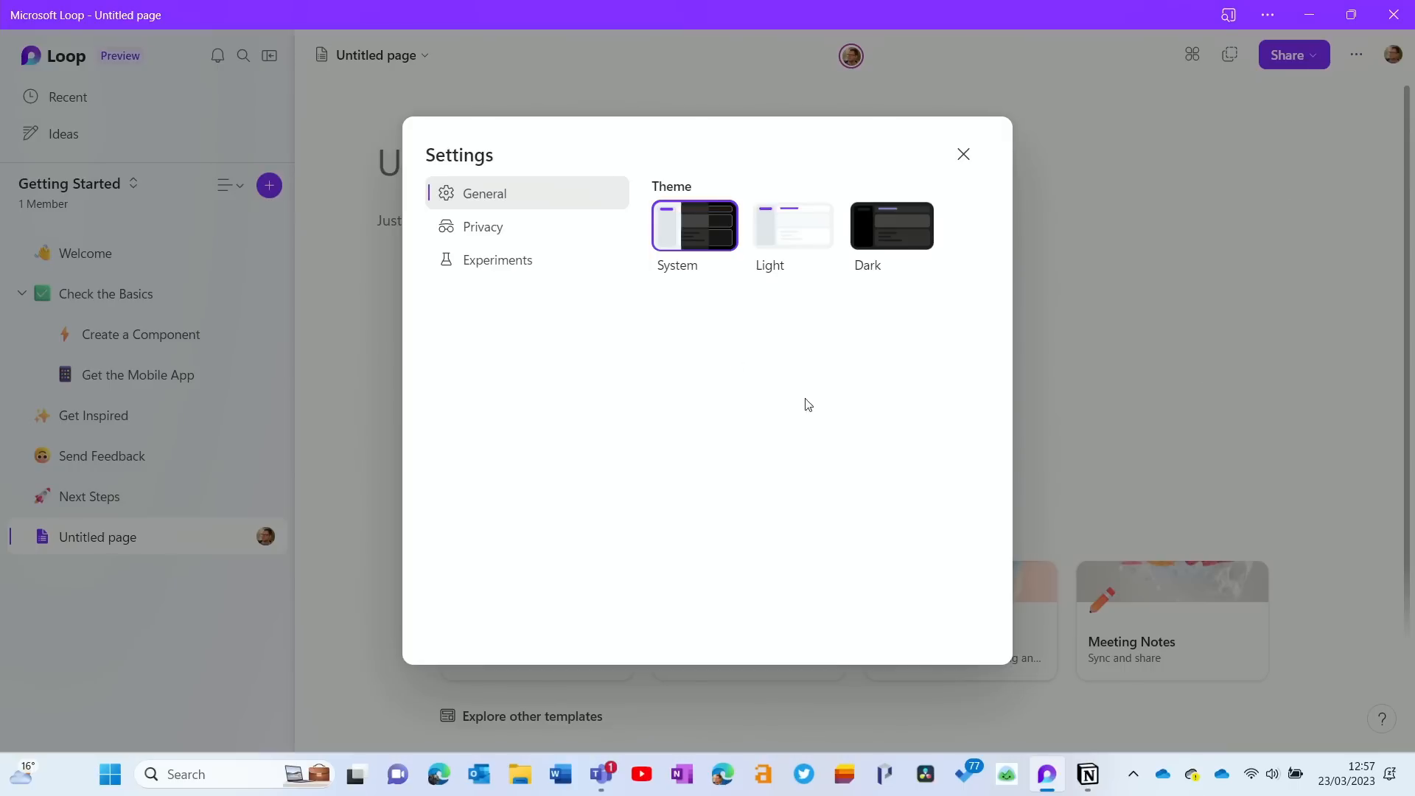
left_click(497, 259)
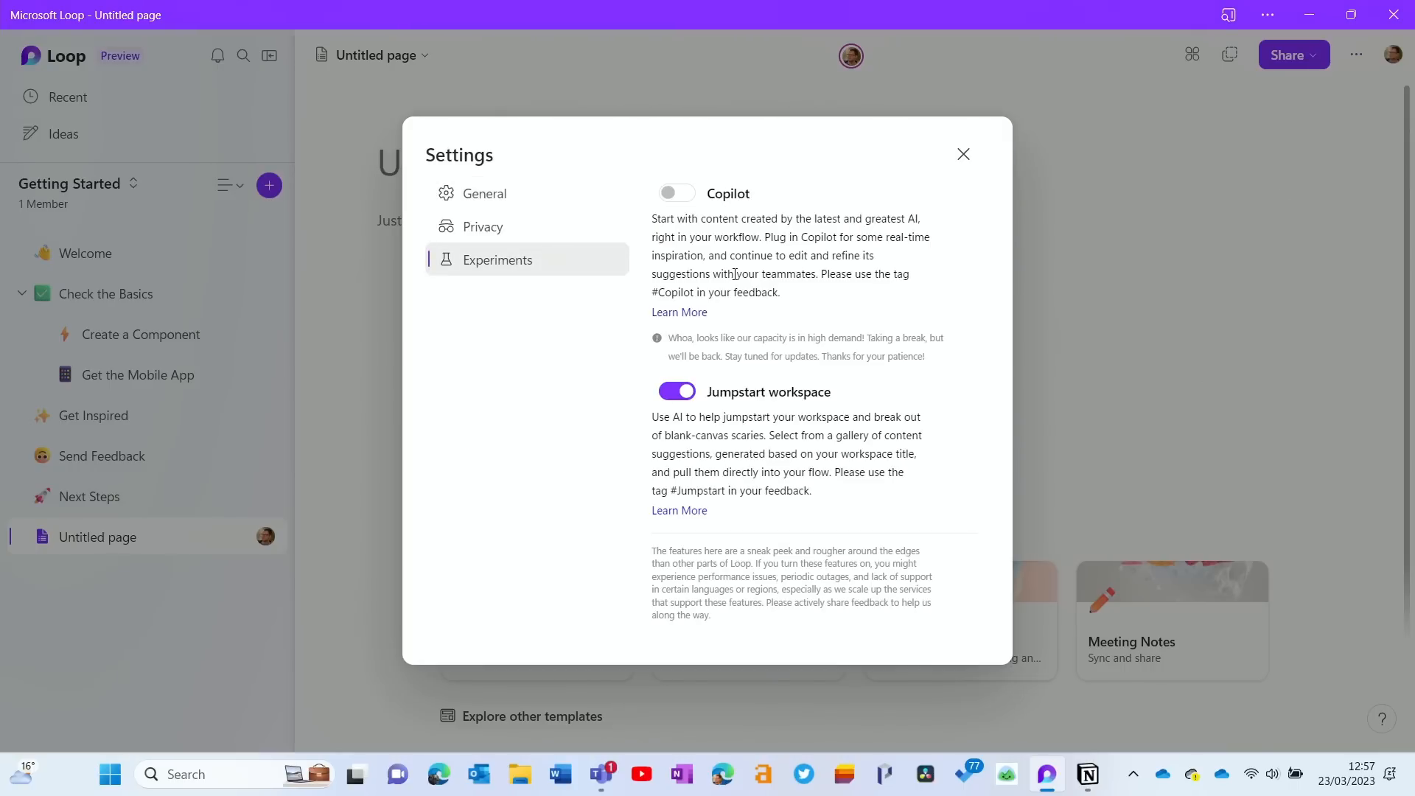
mouse_move(731, 260)
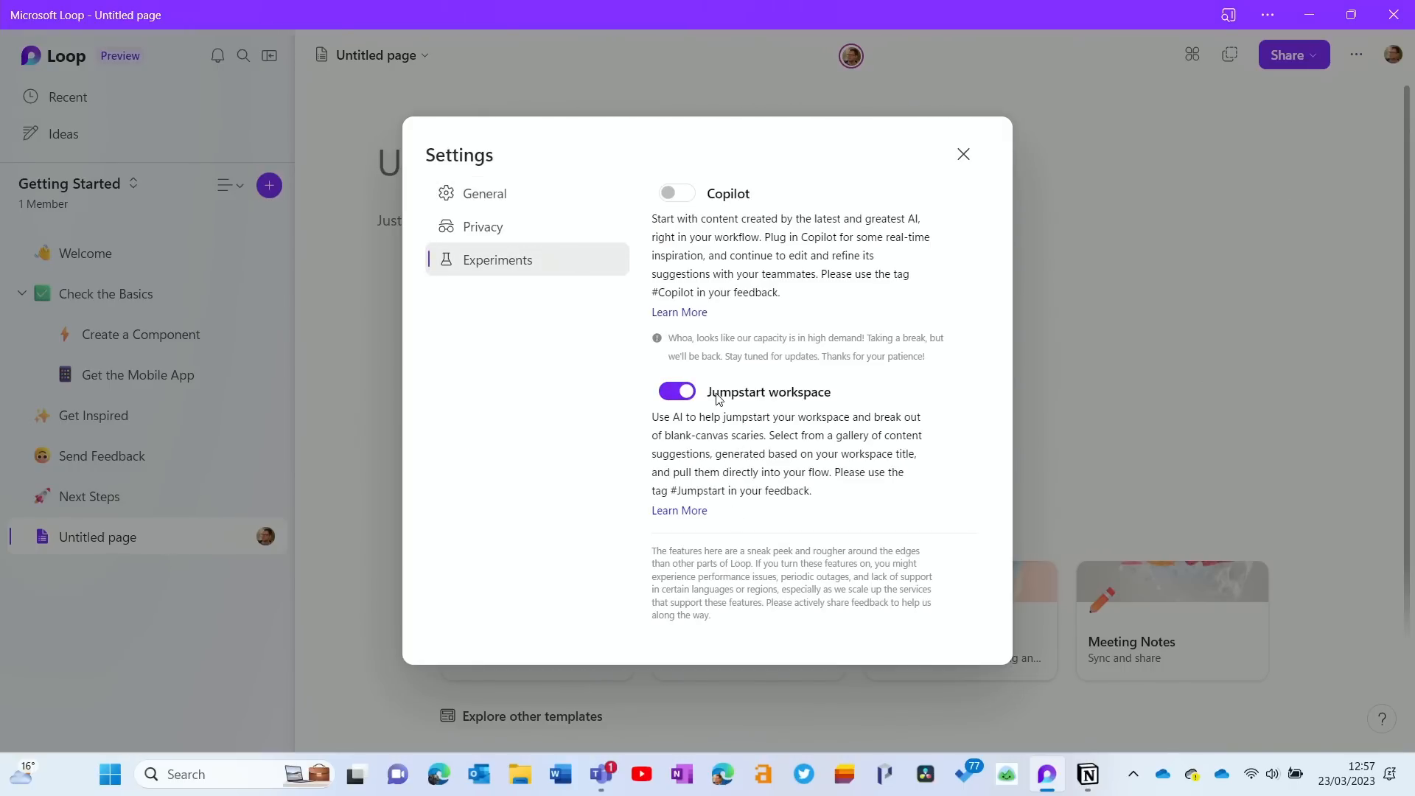
mouse_move(805, 387)
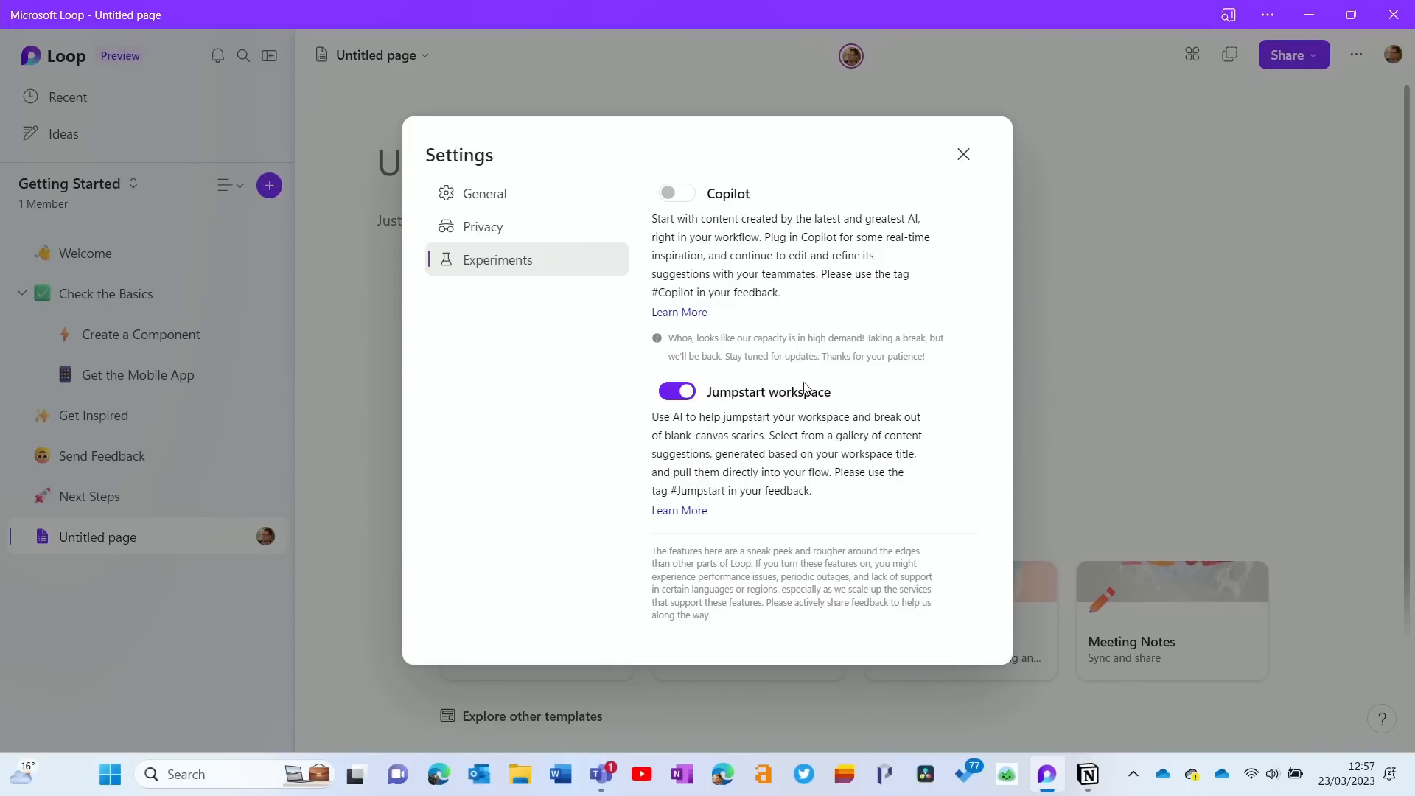
left_click(963, 153)
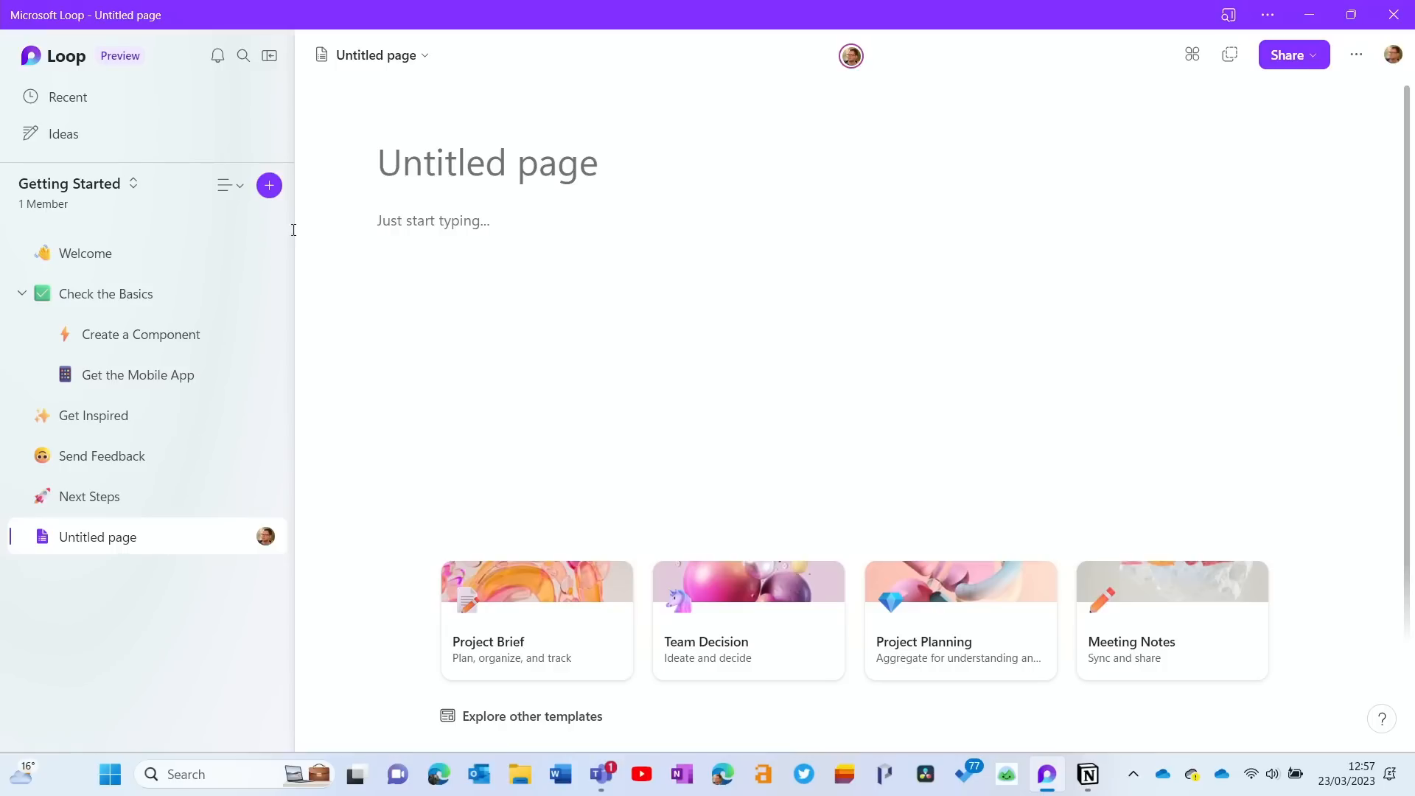
left_click(224, 186)
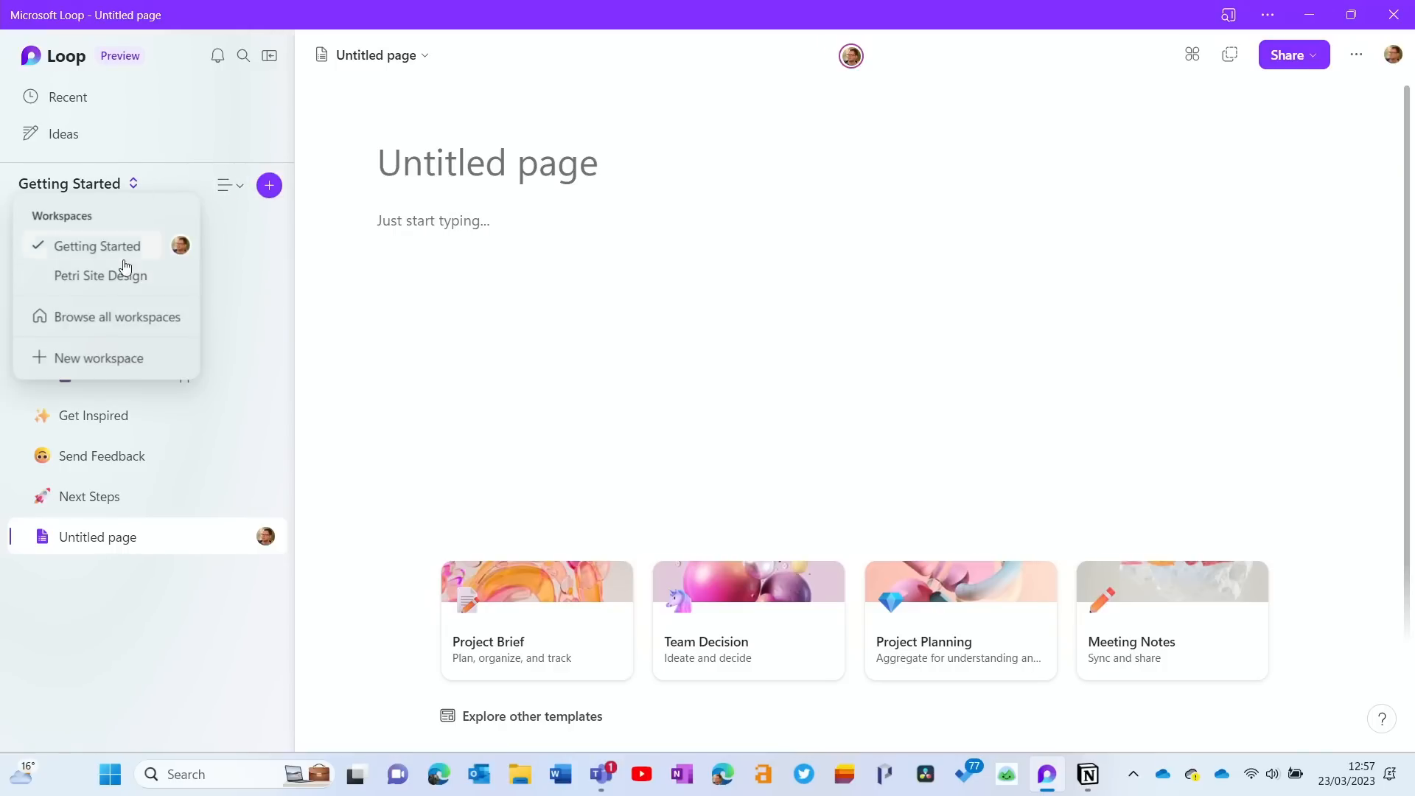
Step: Name the new workspace Podcast and continue to content suggestions
left_click(99, 356)
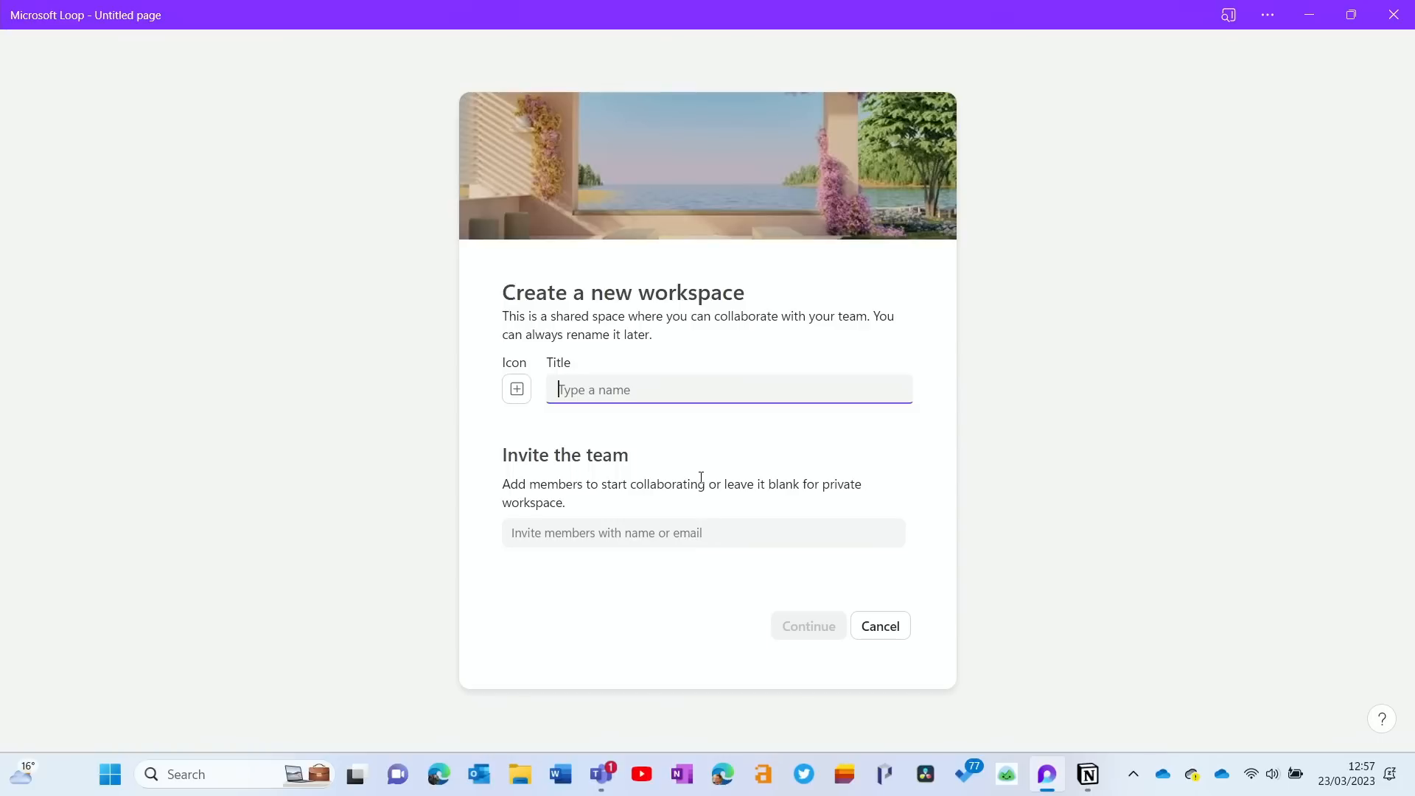
type("Pod")
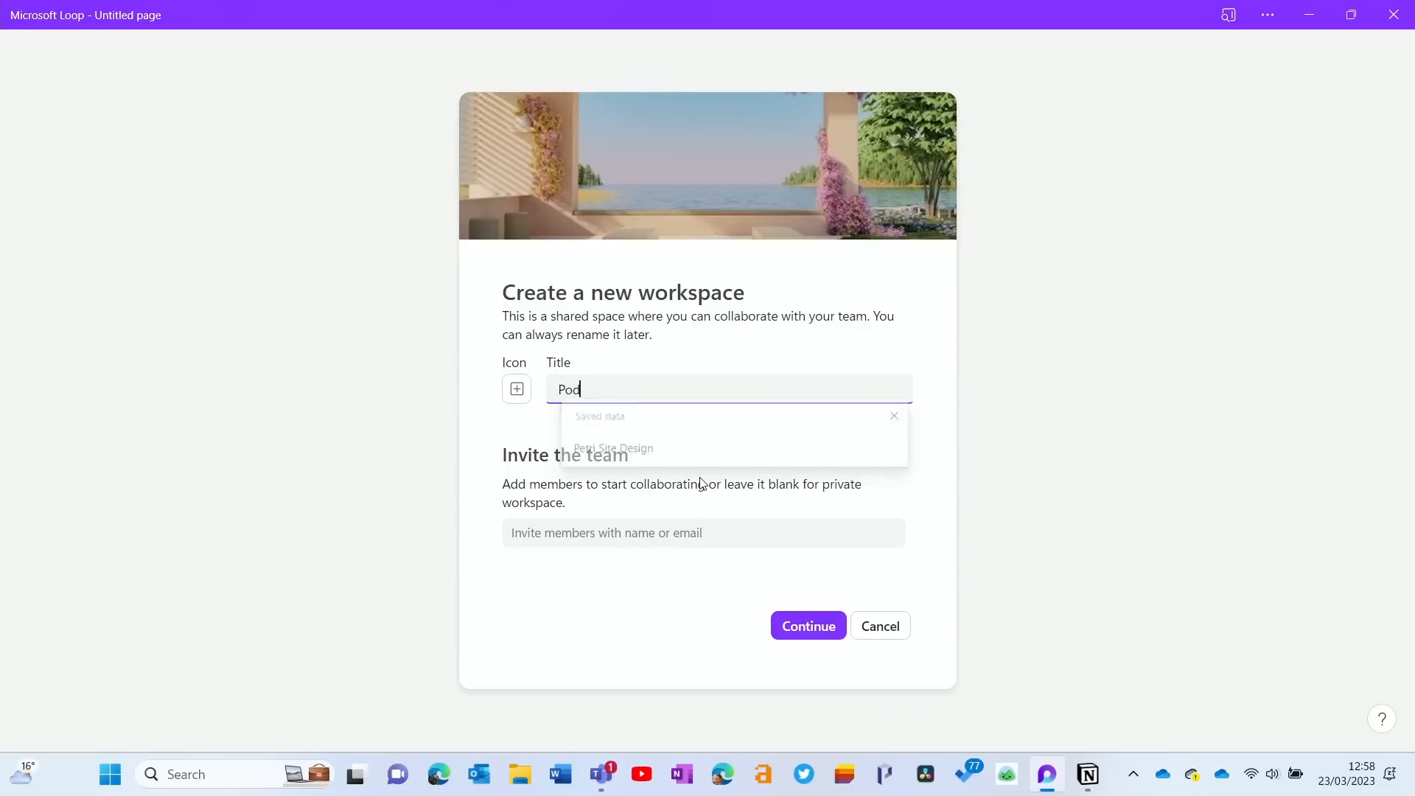
type("cast")
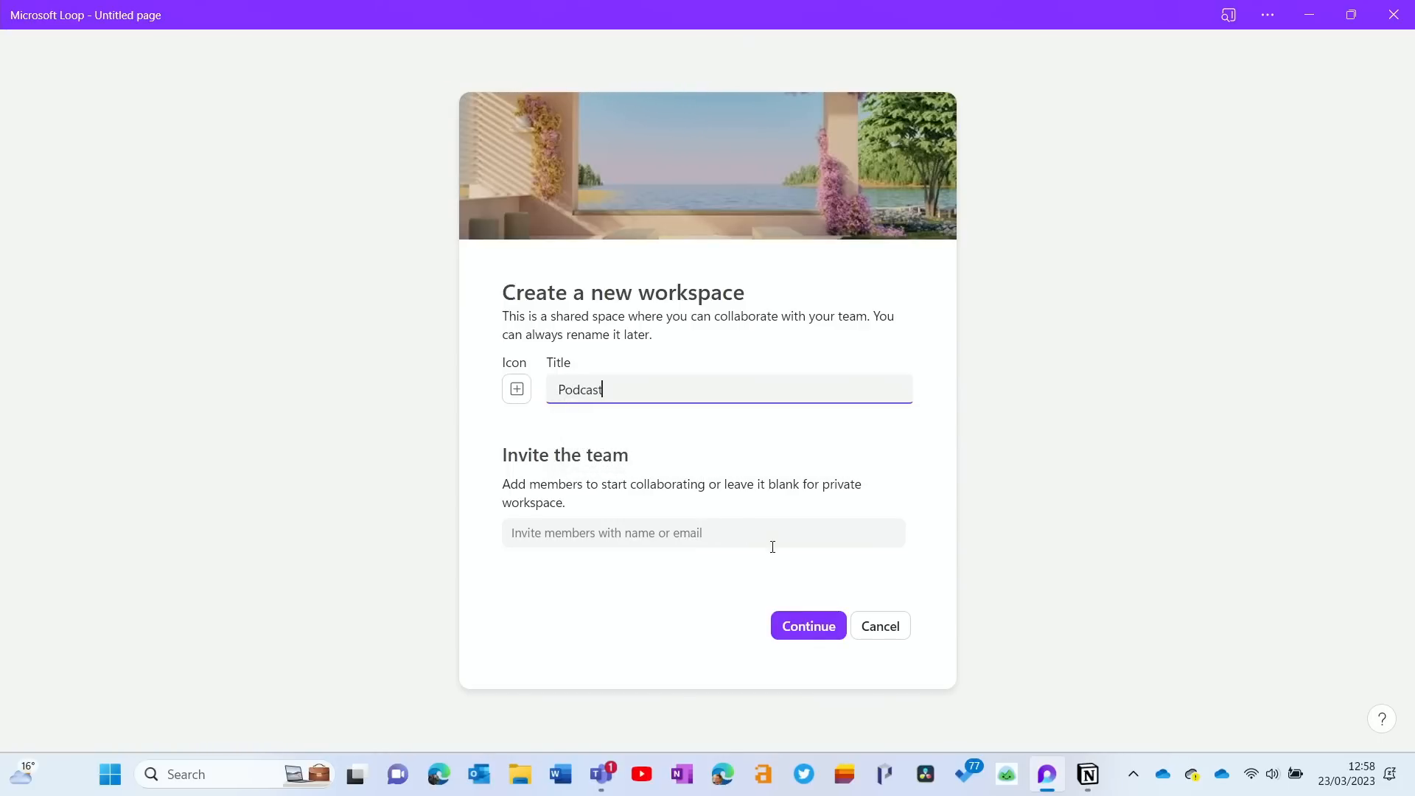
left_click(806, 625)
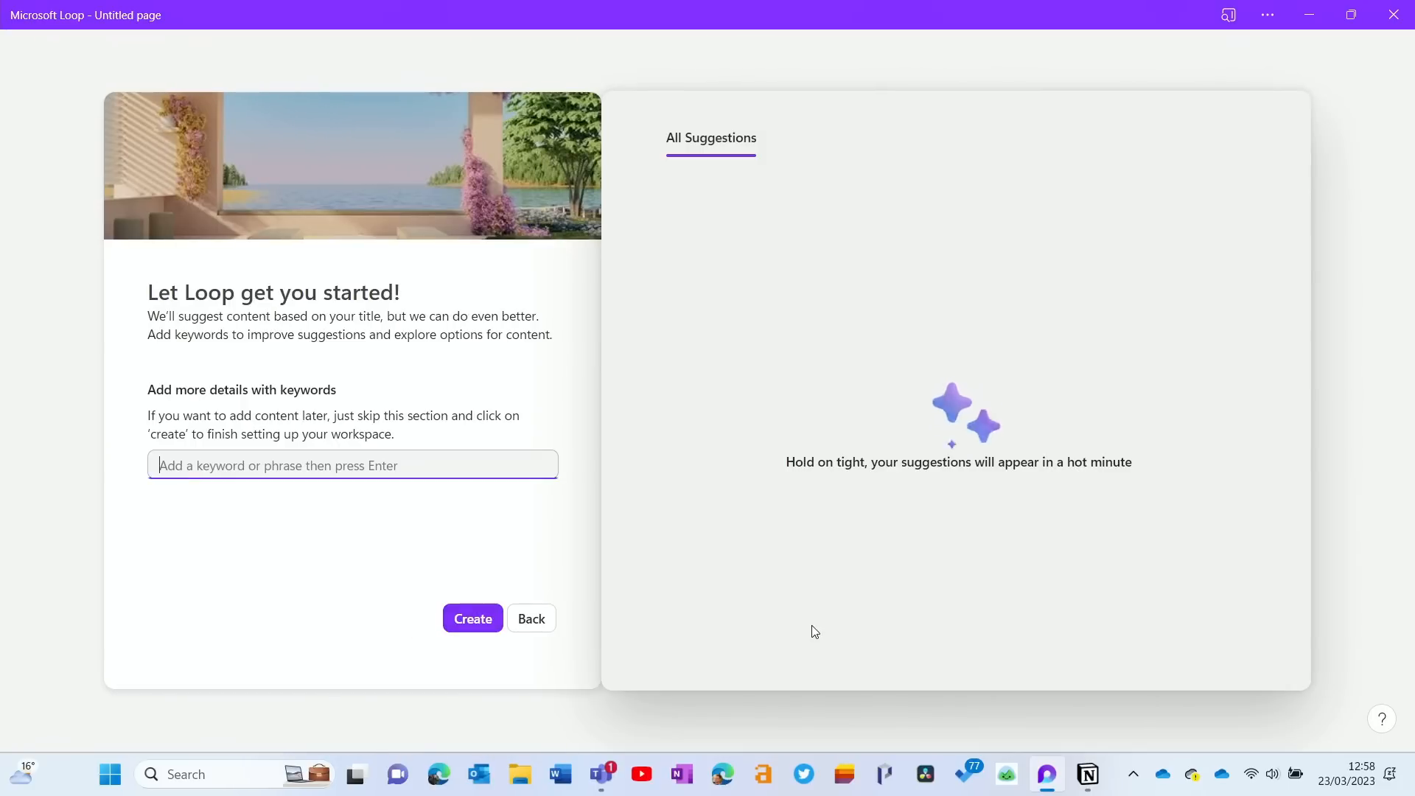
Step: Enter the keyword IT ops pro show and pick the Podcast guests and topics suggestion
type("IT ops pro show")
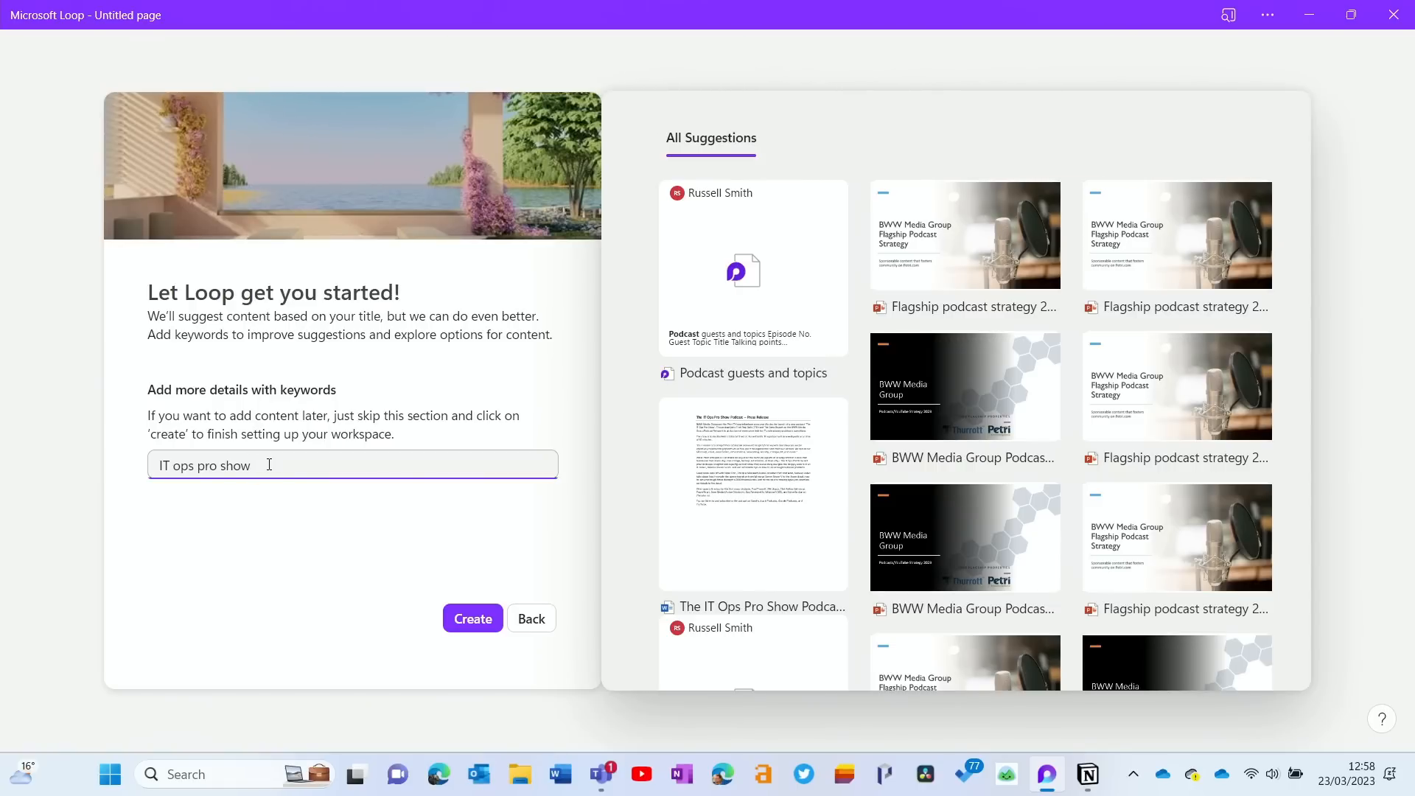
mouse_move(686, 311)
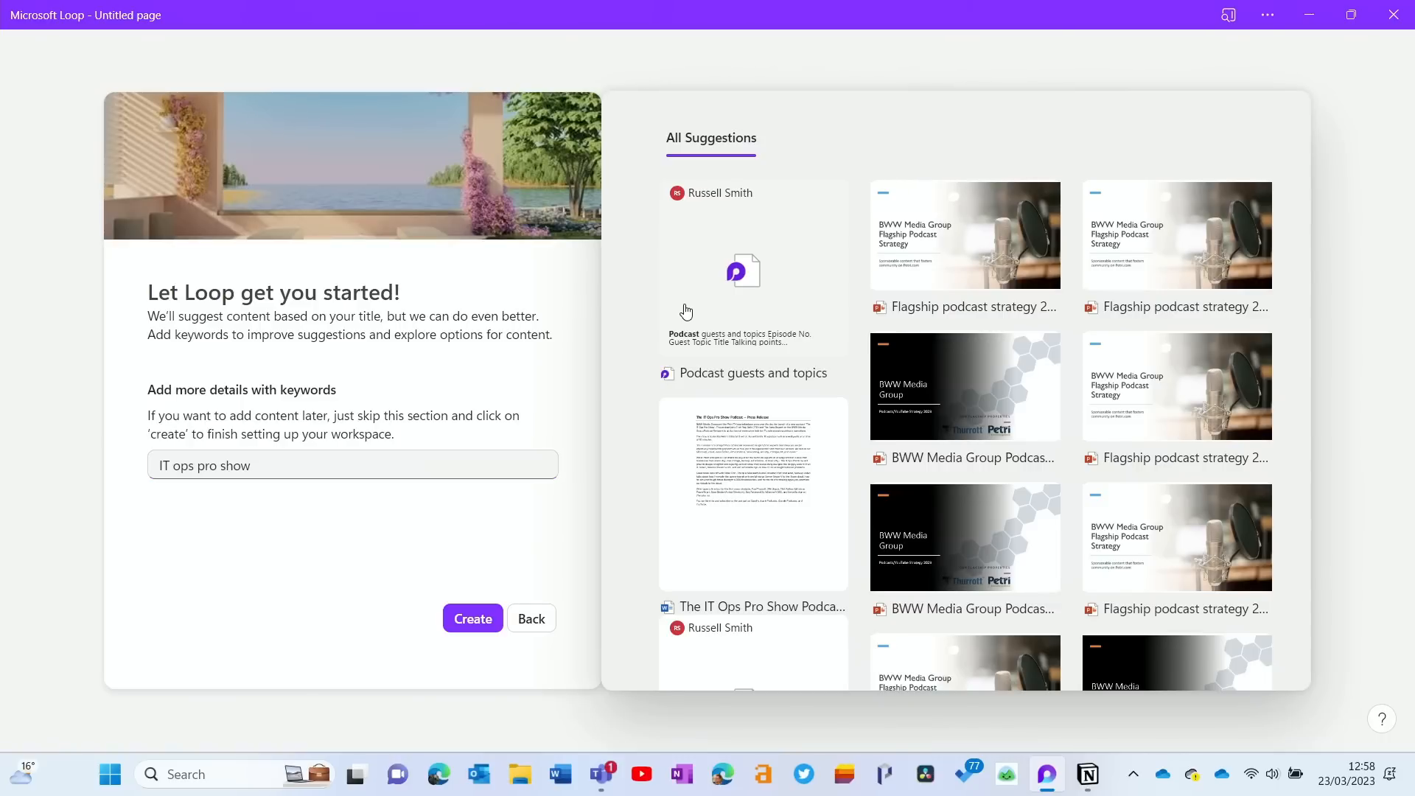
left_click(754, 284)
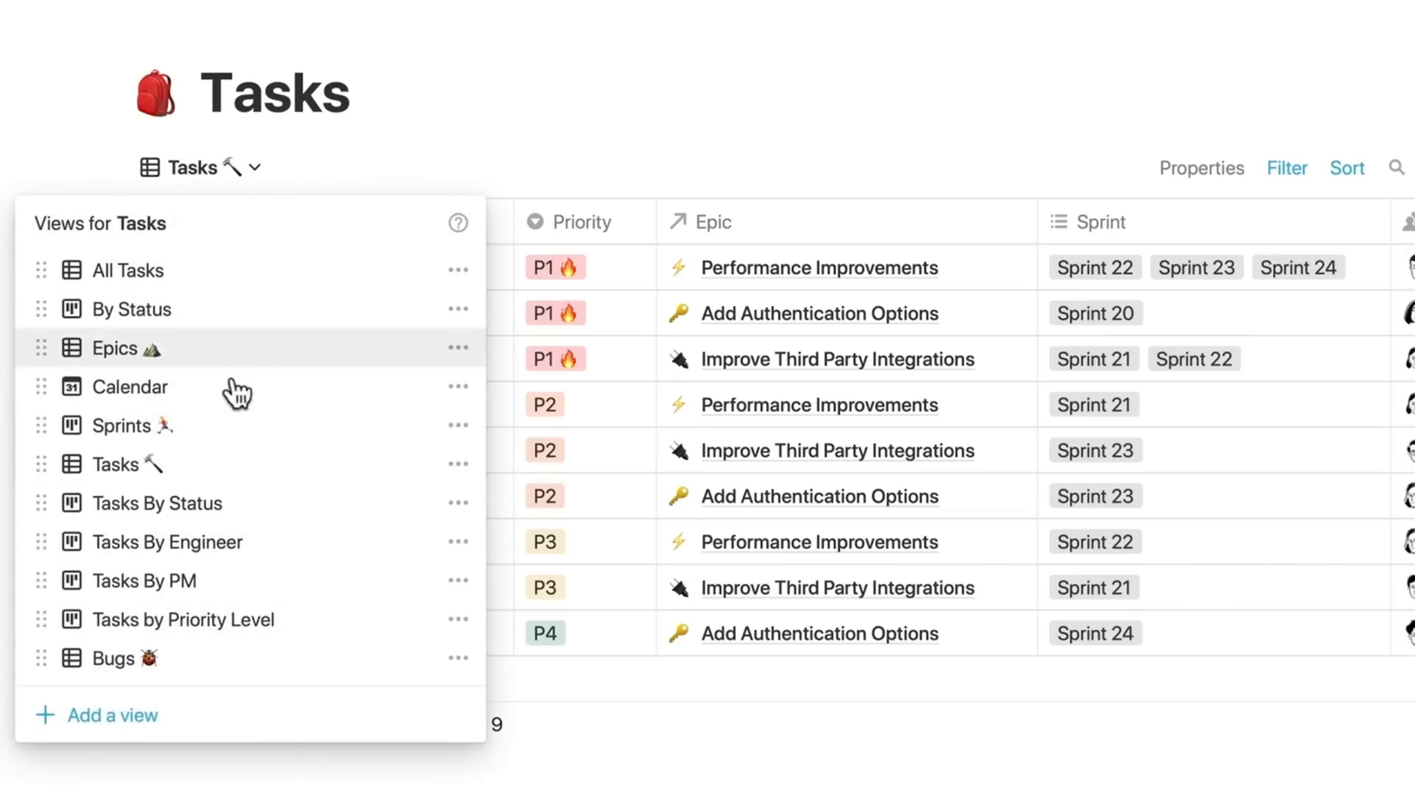
Step: Switch the Notion Tasks database to its Calendar view
left_click(131, 386)
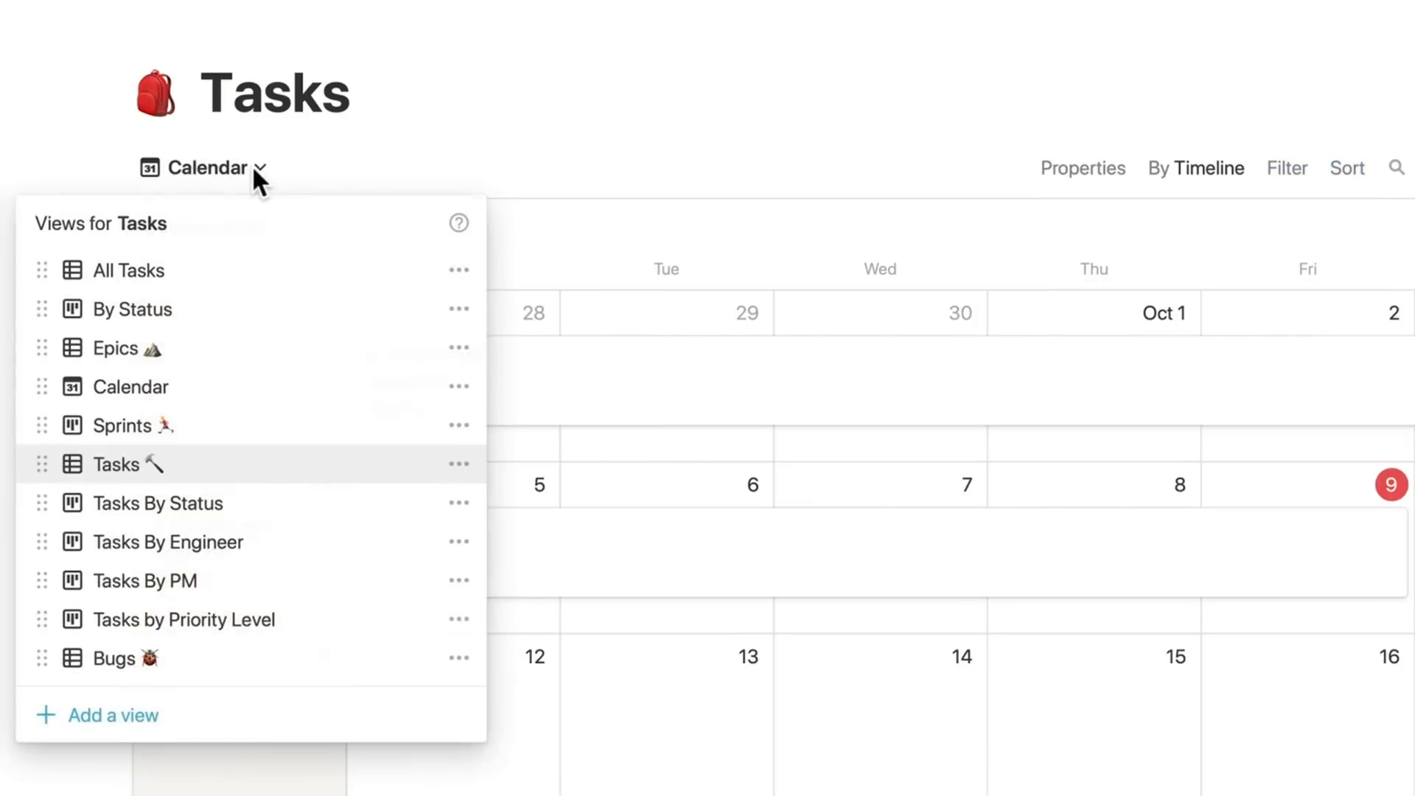
left_click(131, 308)
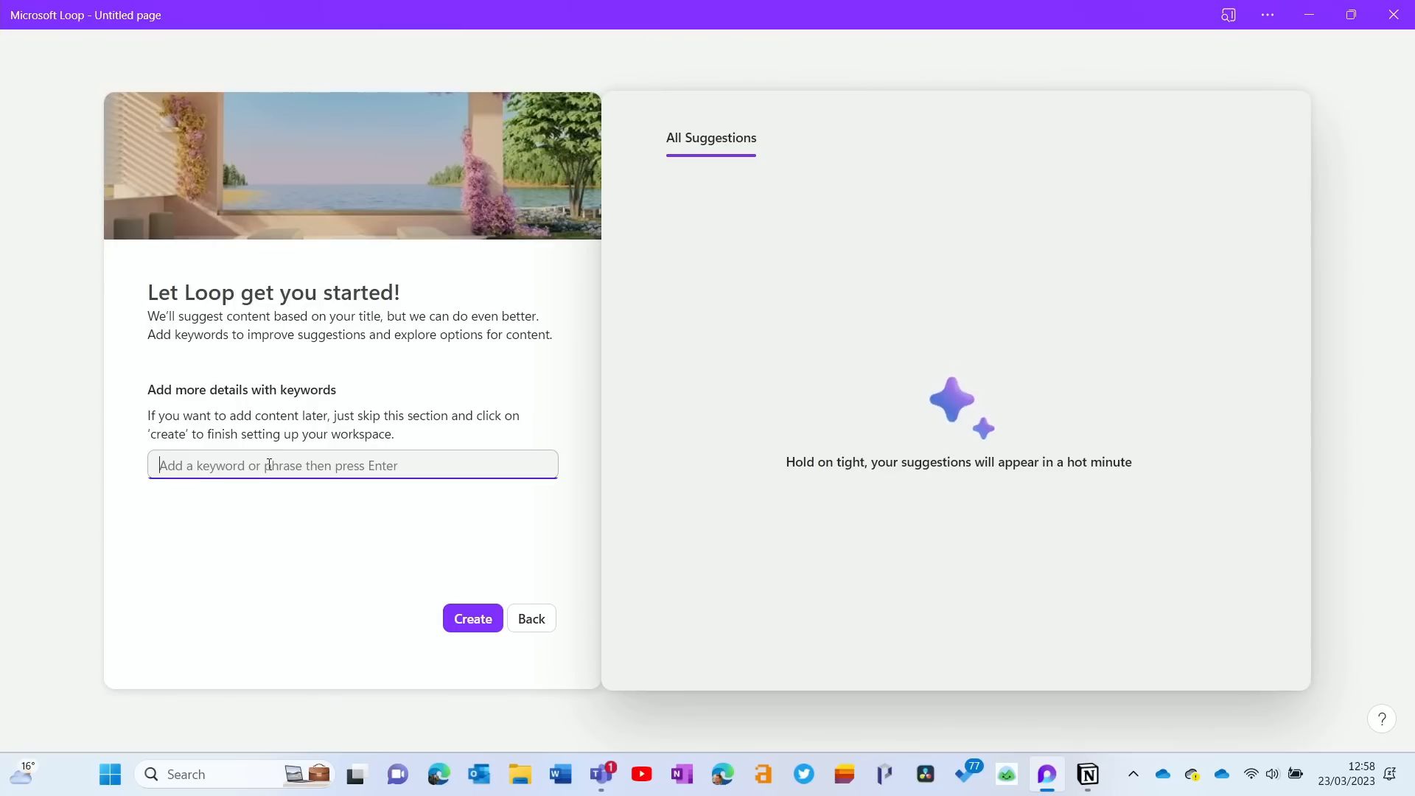
Step: Re-enter the keyword IT ops pro show so podcast files fill the Jumpstart suggestions
type("IT pro")
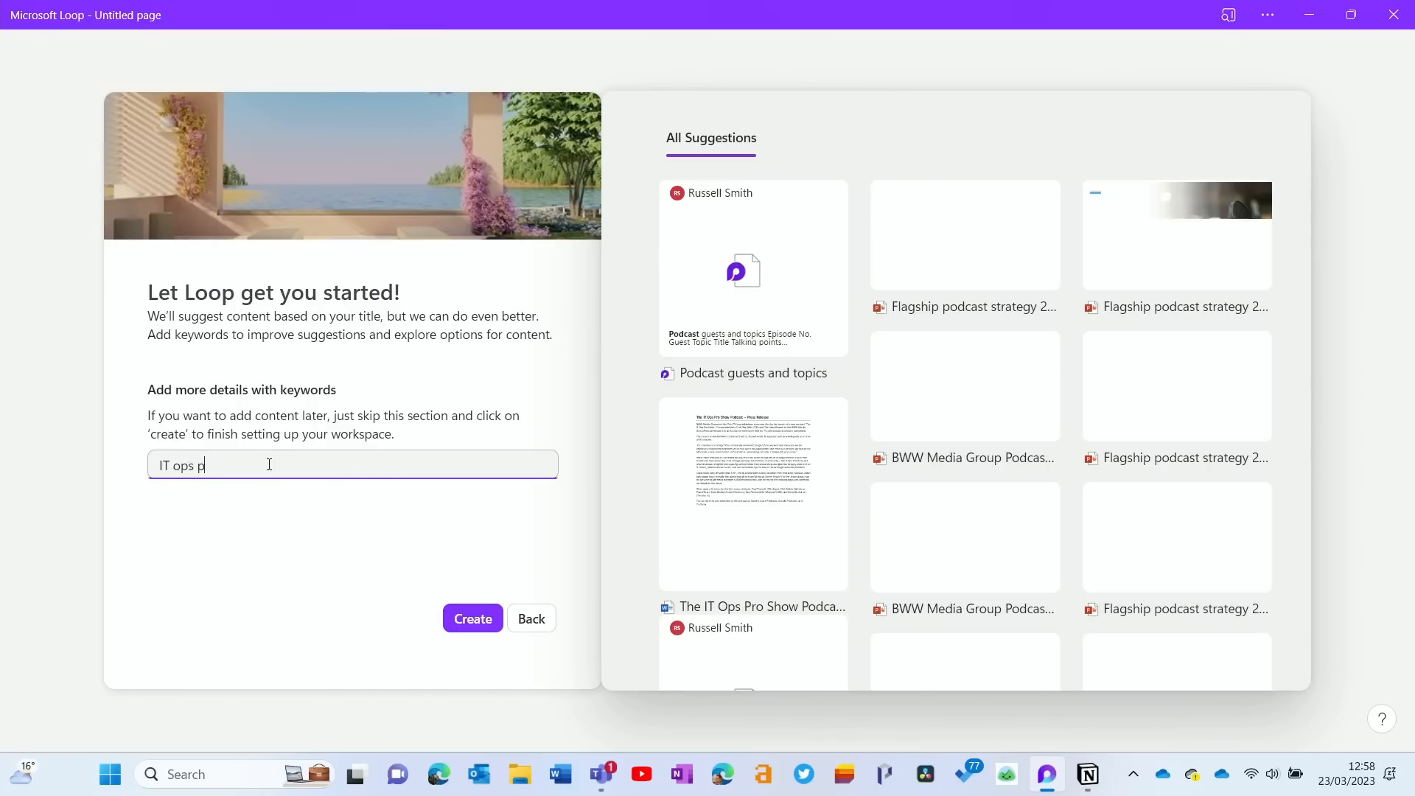
type("ro show")
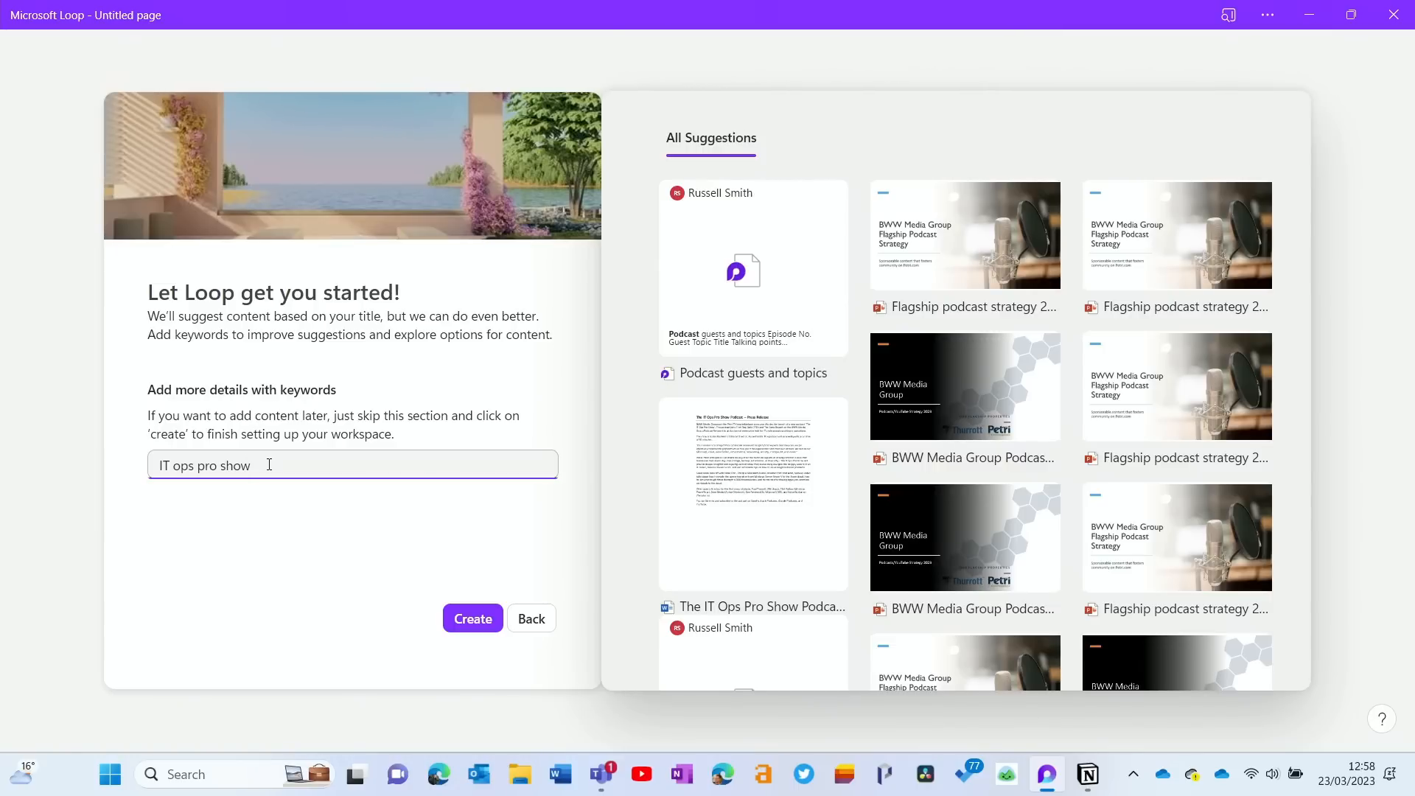
mouse_move(450, 327)
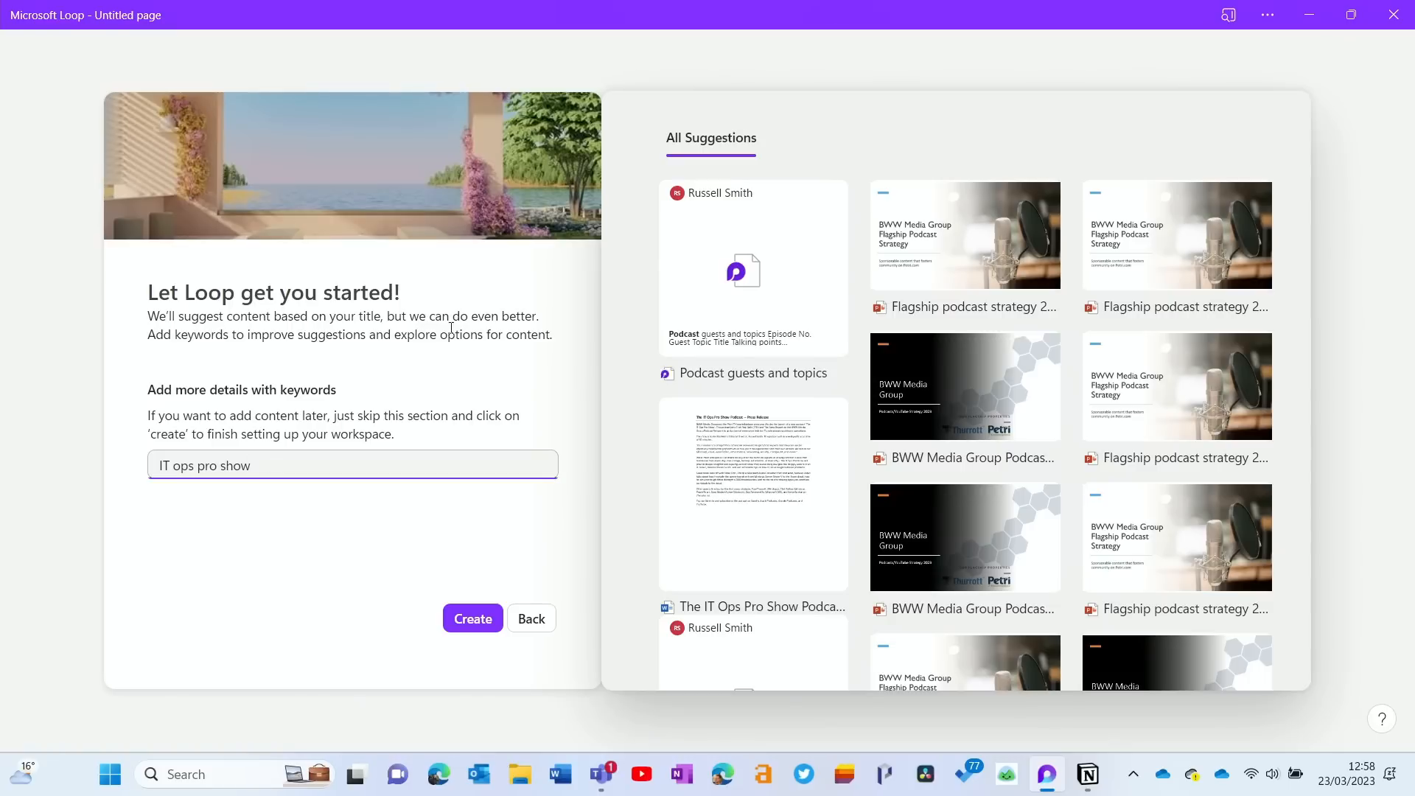
left_click(471, 617)
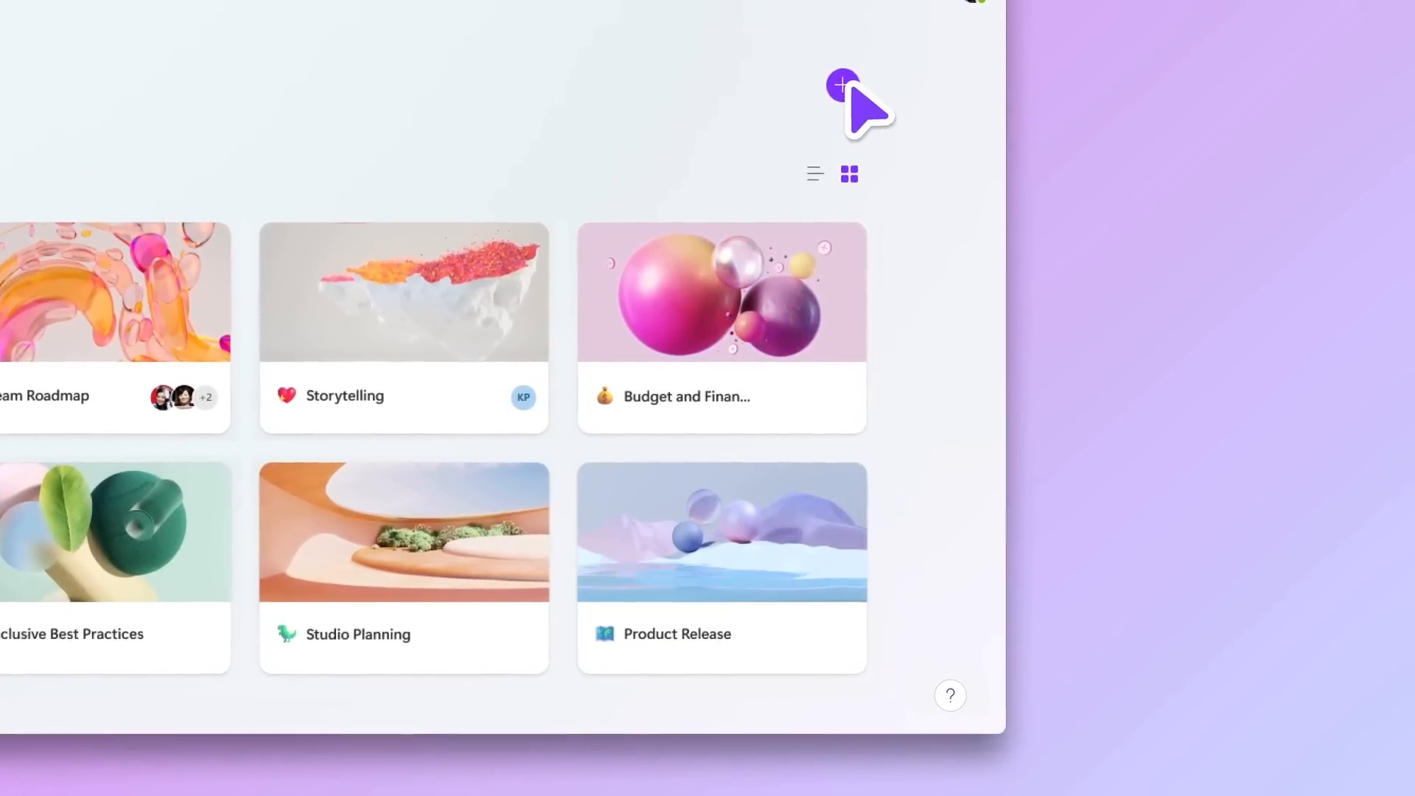
Step: Create a new workspace from the keyword 'Marketing' and add a suggested document to it
left_click(842, 84)
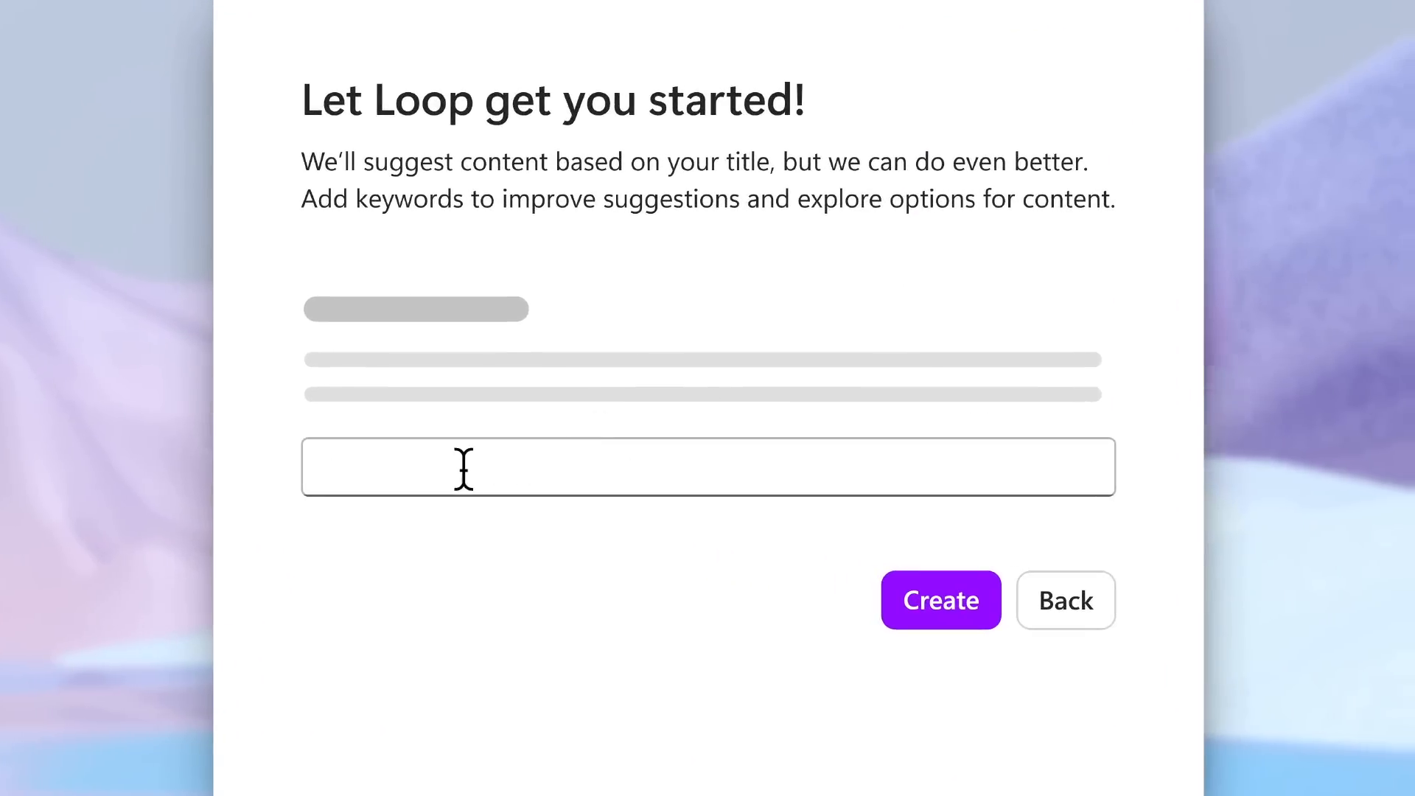
type("Marketing")
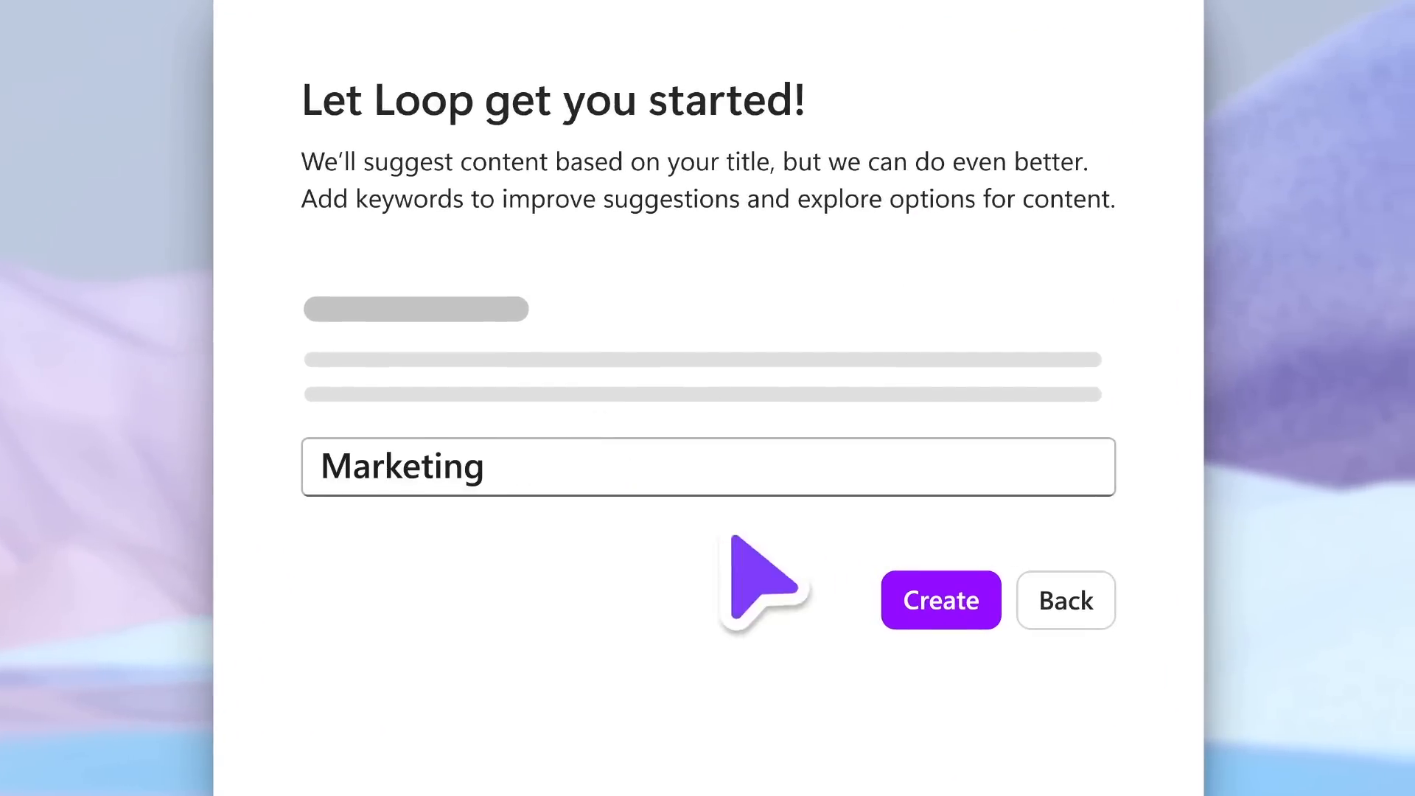
left_click(939, 600)
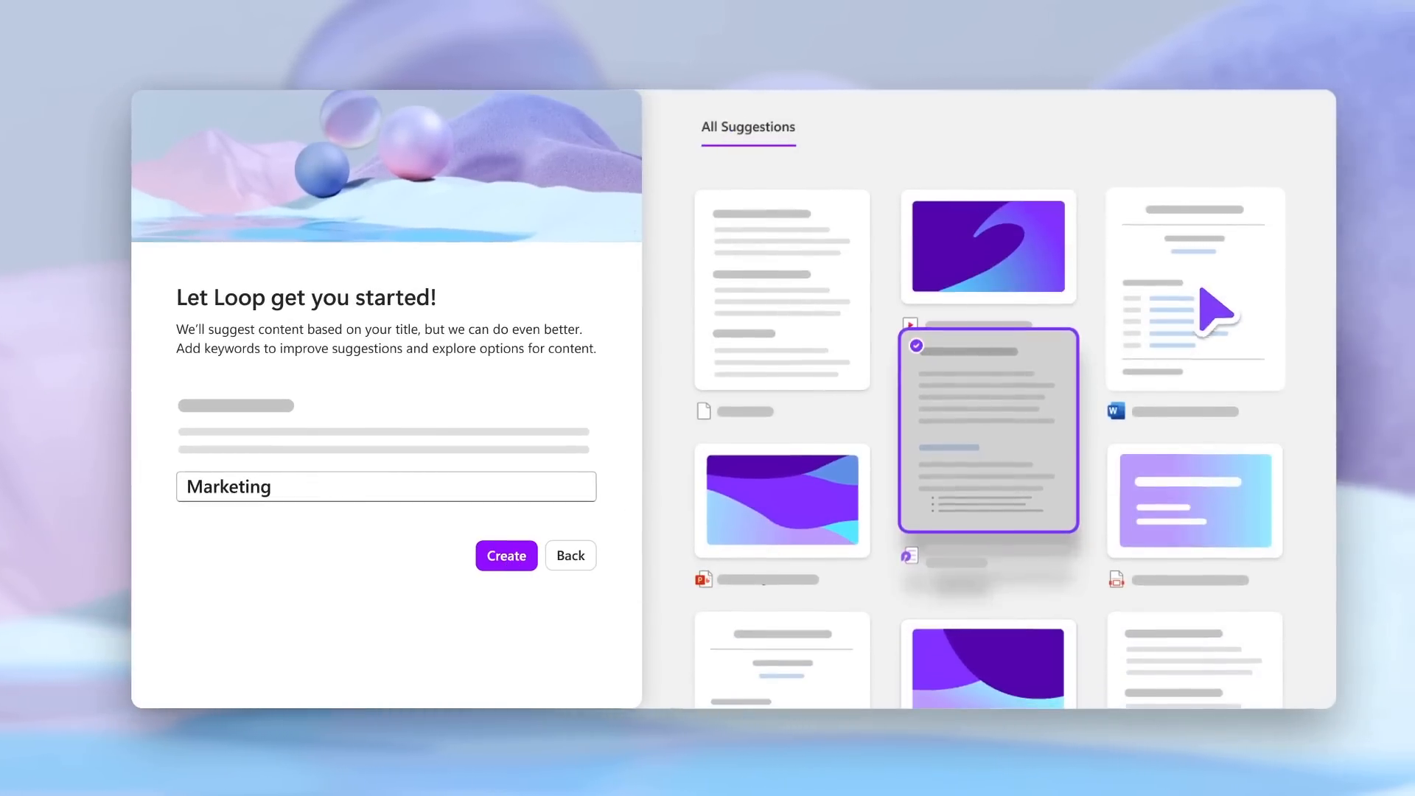
left_click(506, 556)
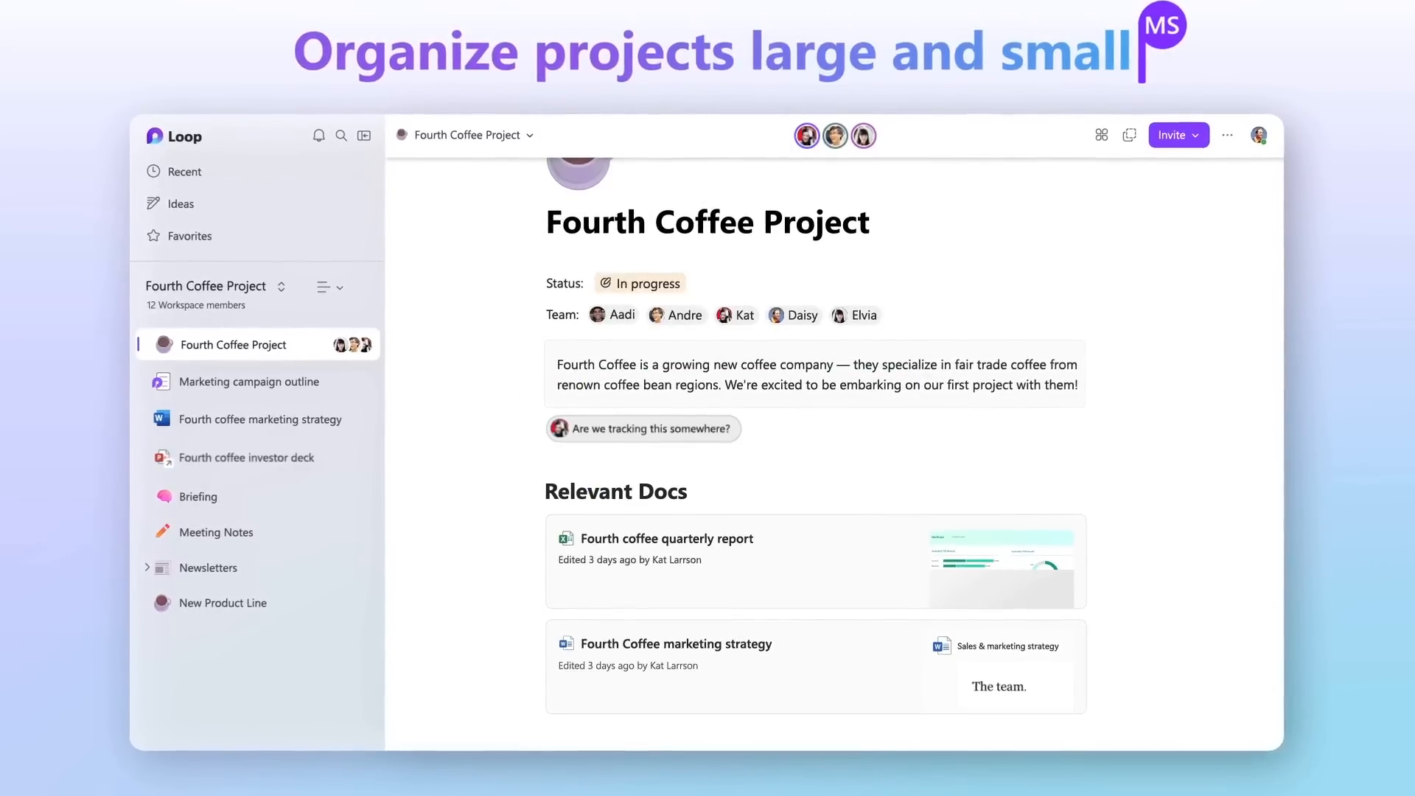
Step: React to the Campaign themes section and start replying 'Me too! It's an exciting o' to Cecil's comment
scroll("down", 3)
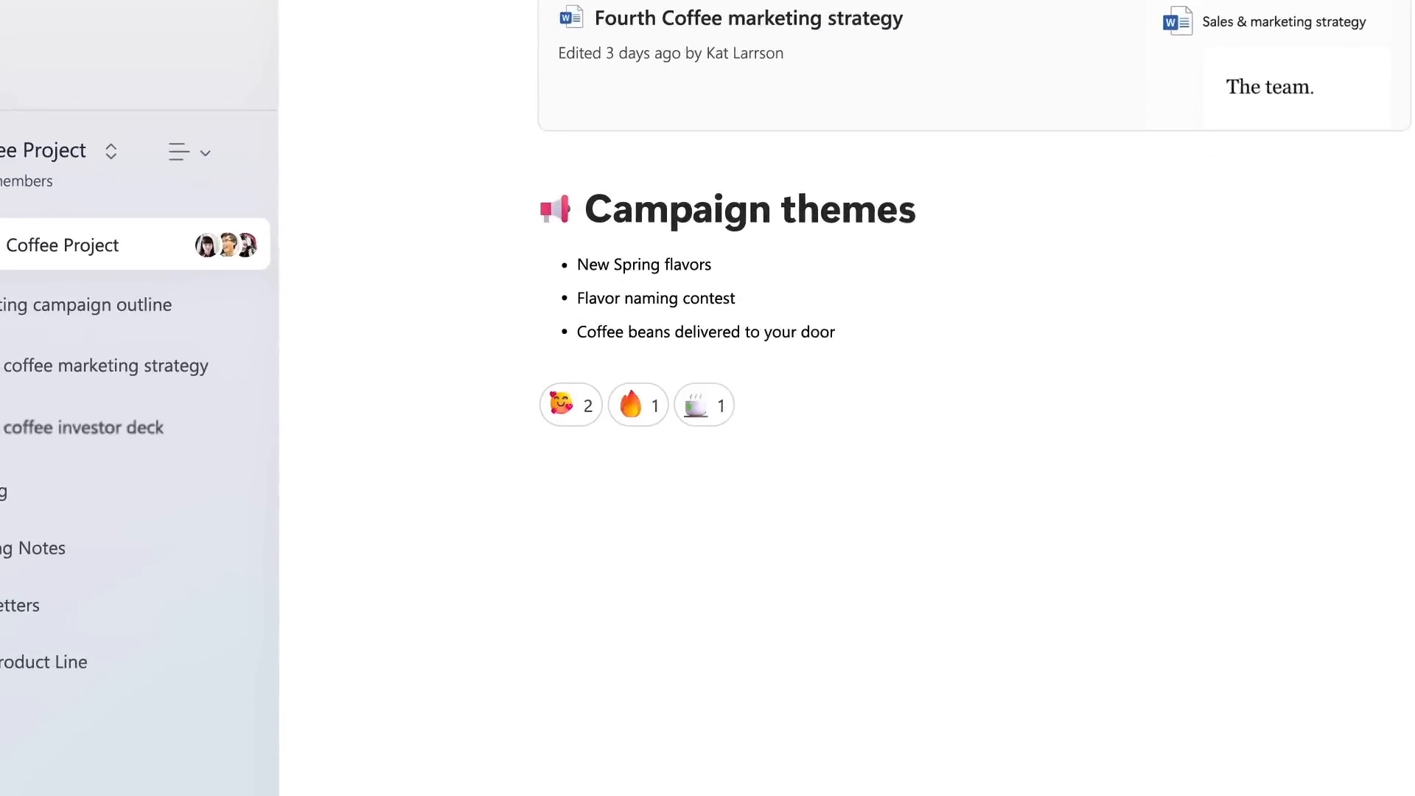
left_click(569, 404)
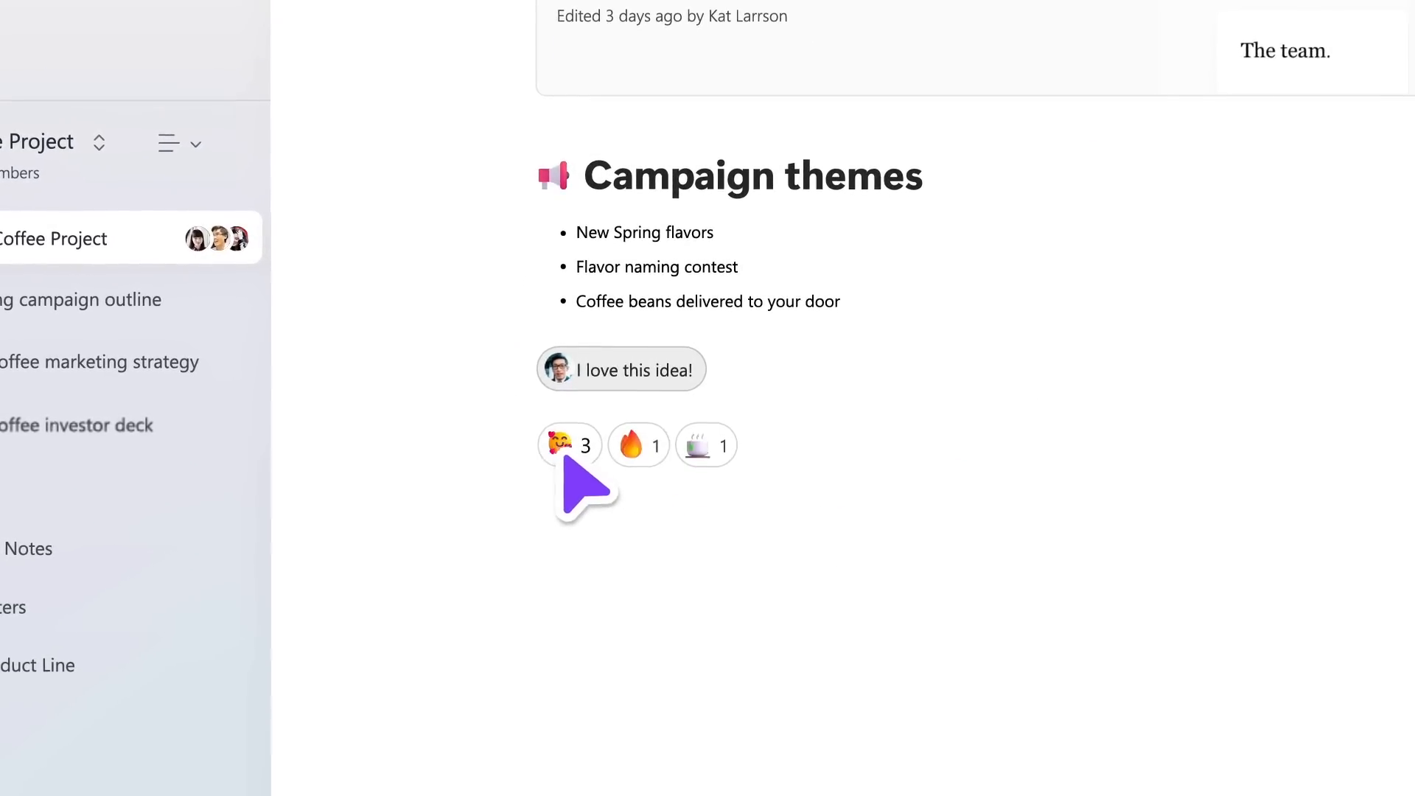
left_click(621, 369)
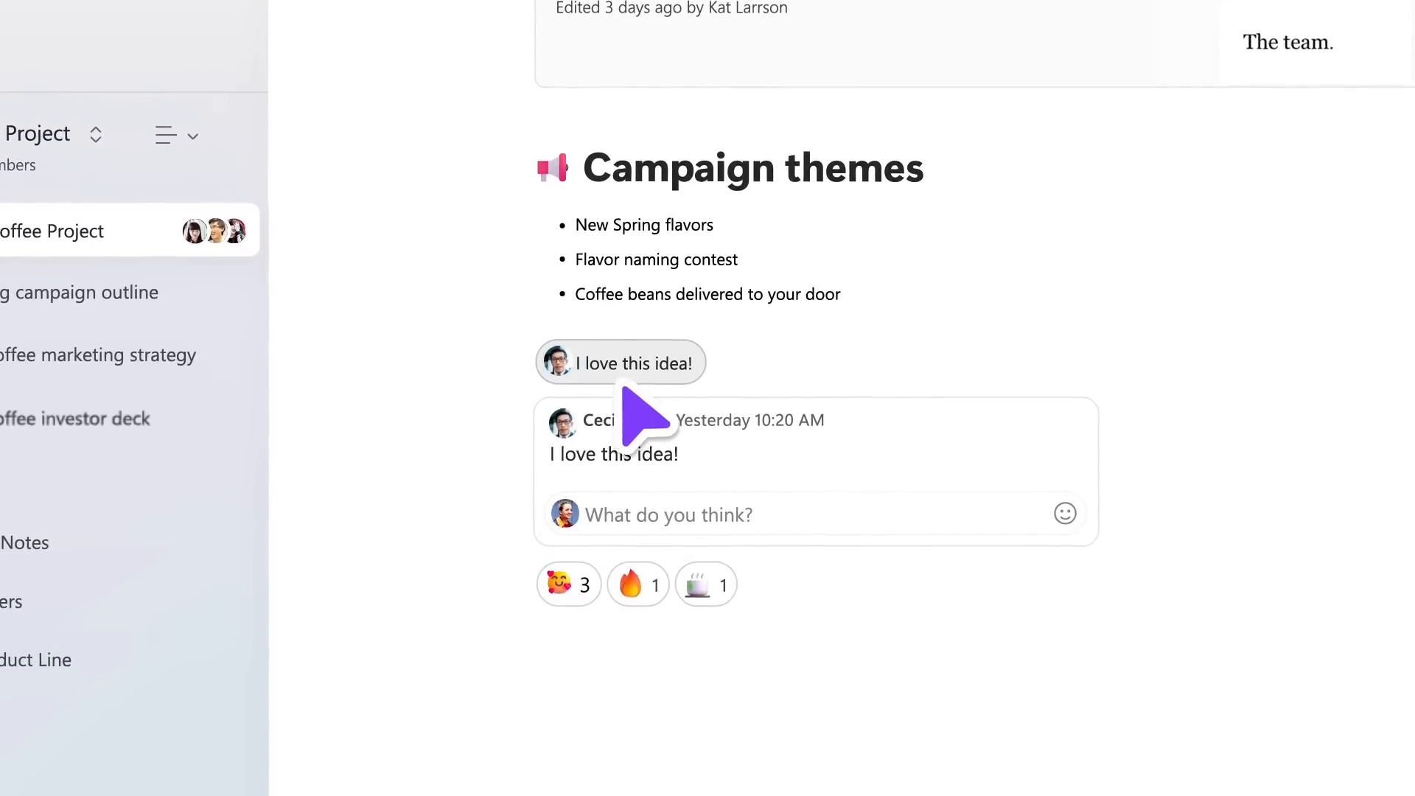
type("Me too! It's an exciting o")
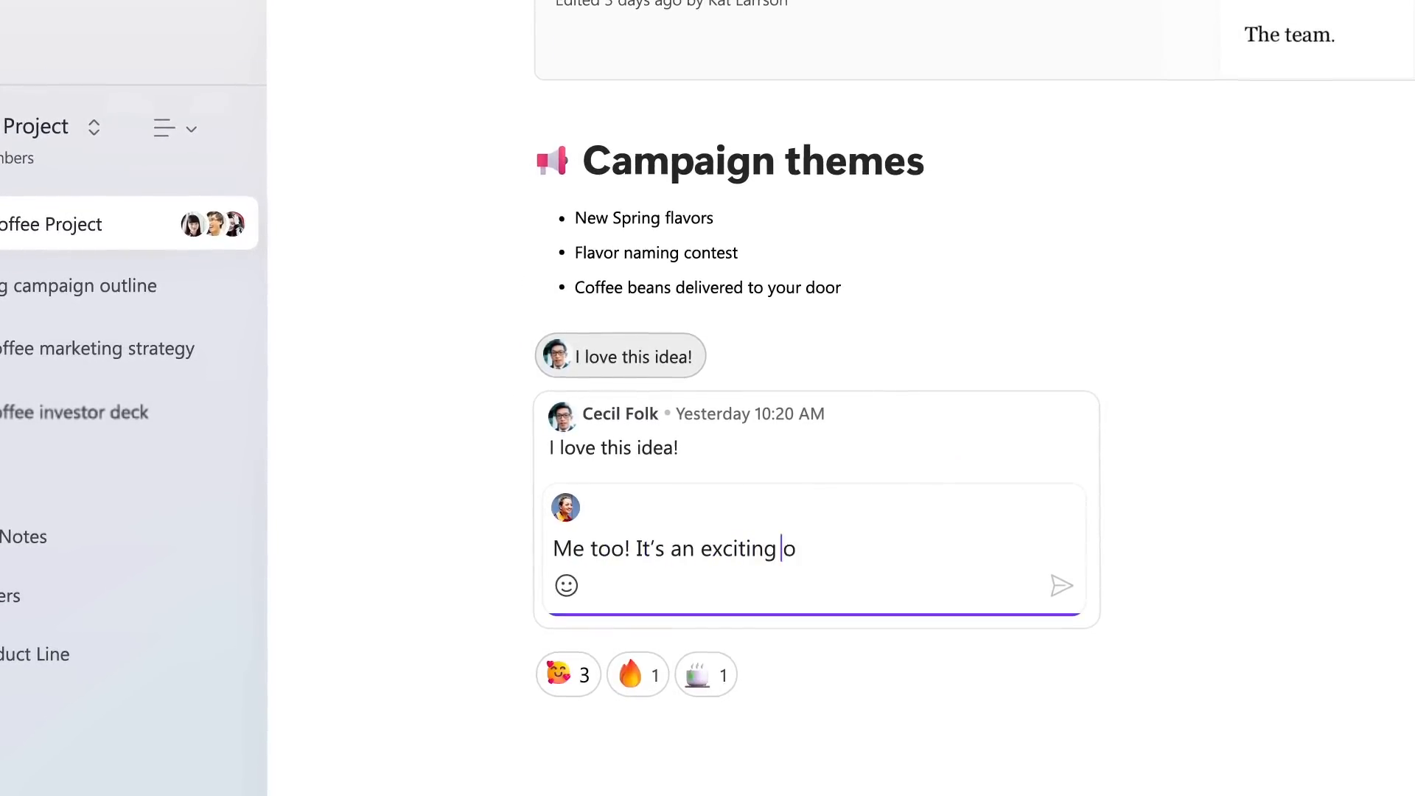